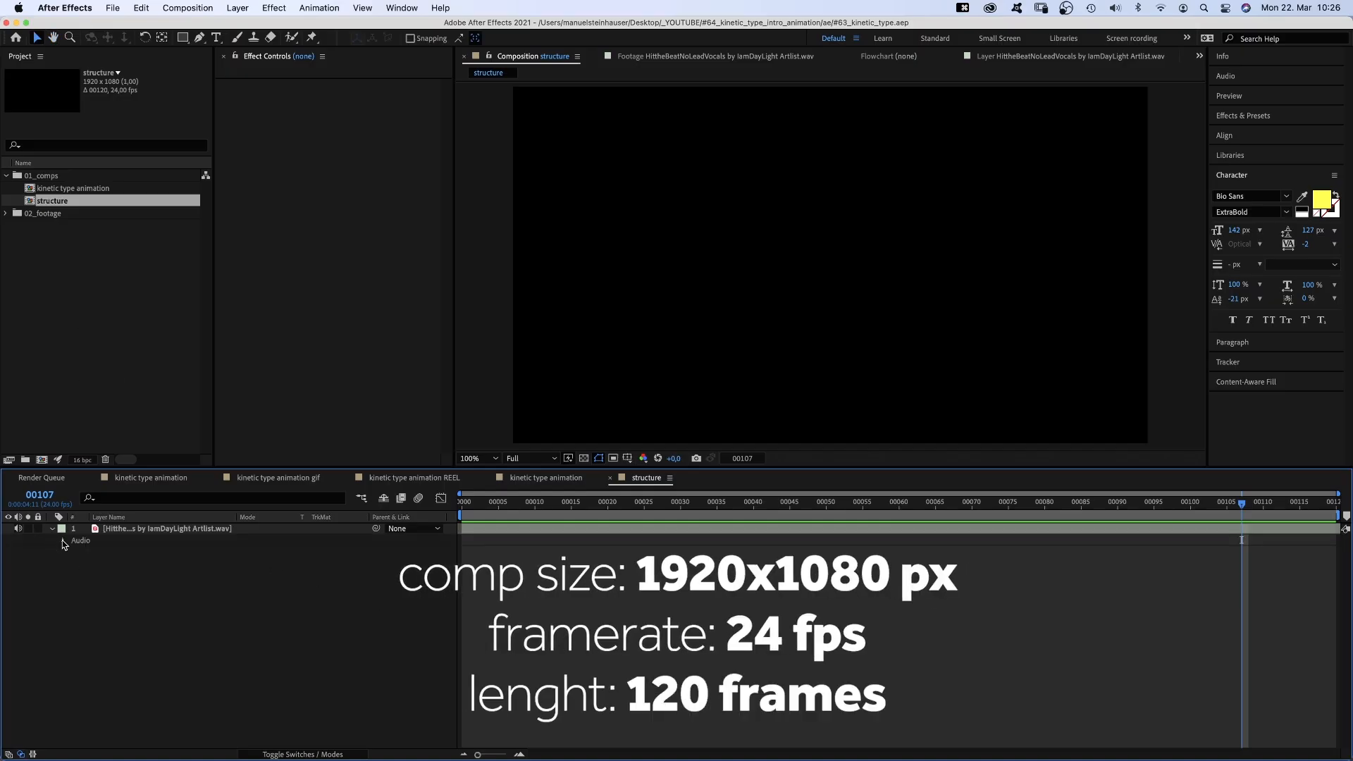
- Show the song layer's waveform and move the playhead to a beat for markers
{"action": "left_click", "coordinate": [52, 529]}
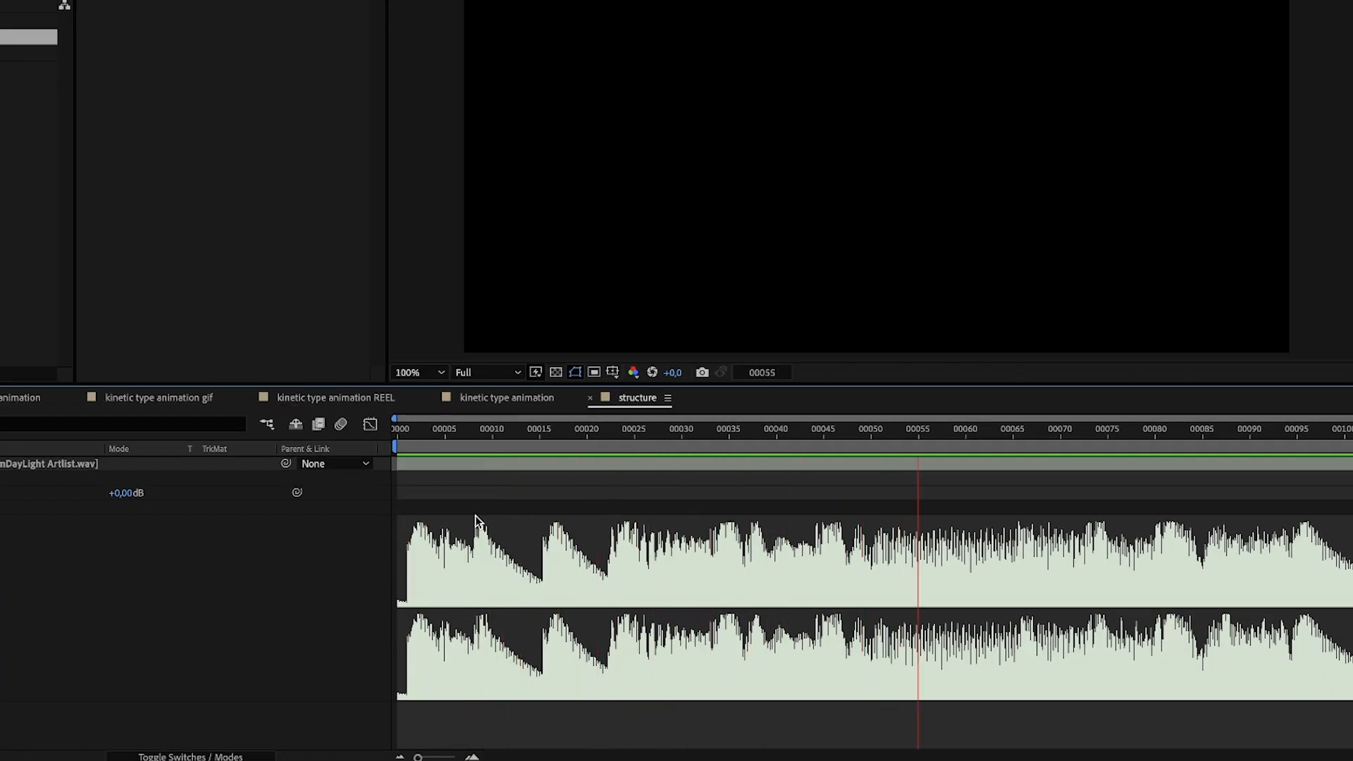
{"action": "left_click", "coordinate": [995, 429]}
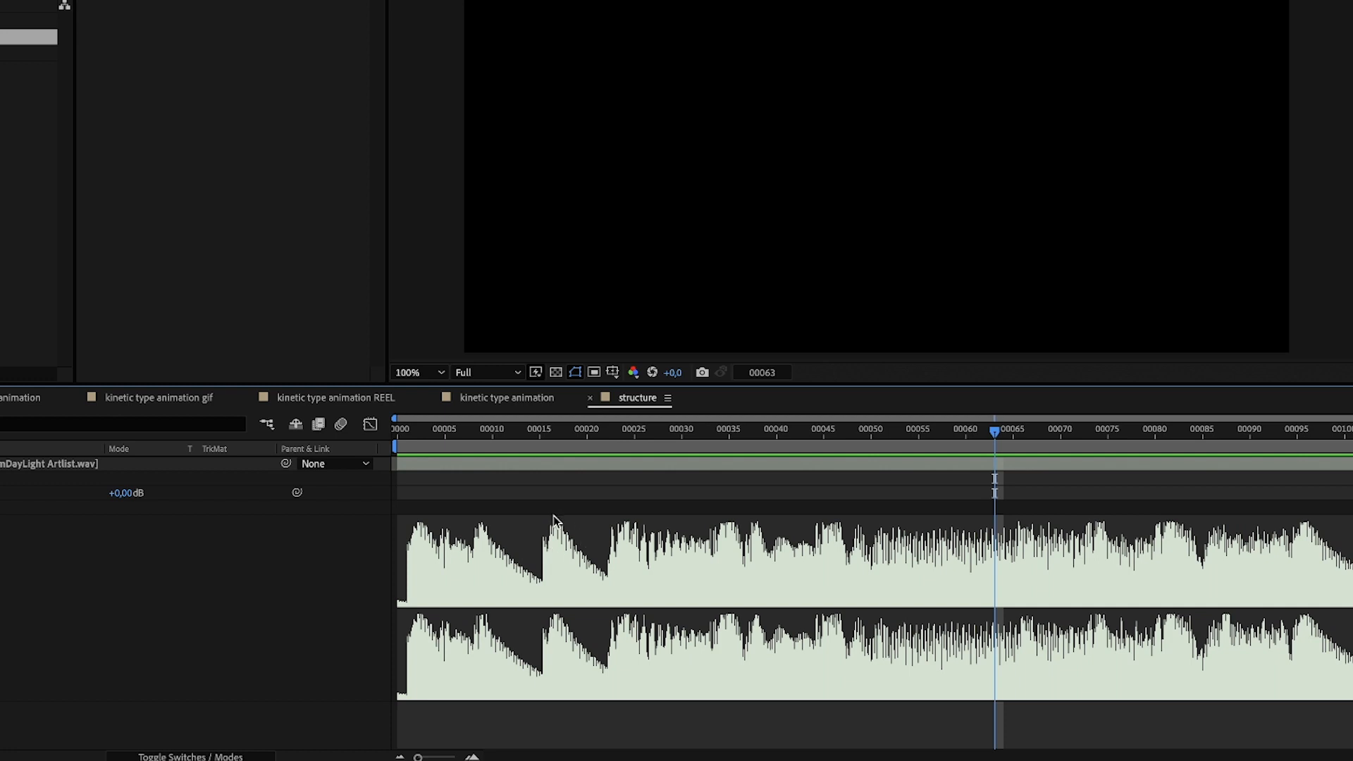
{"action": "mouse_move", "coordinate": [617, 519]}
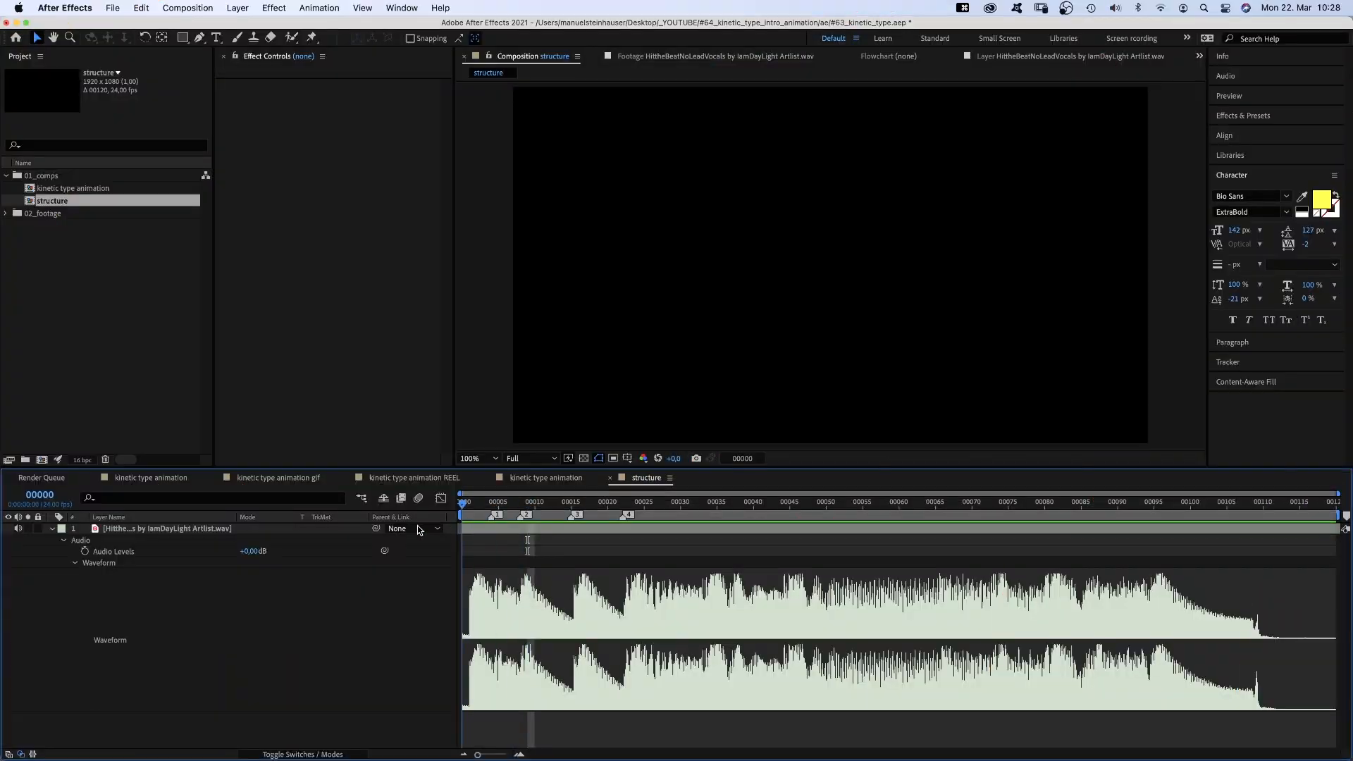
- Keyframe the song's Audio Levels at -24 dB on both keyframes
{"action": "left_click", "coordinate": [164, 528]}
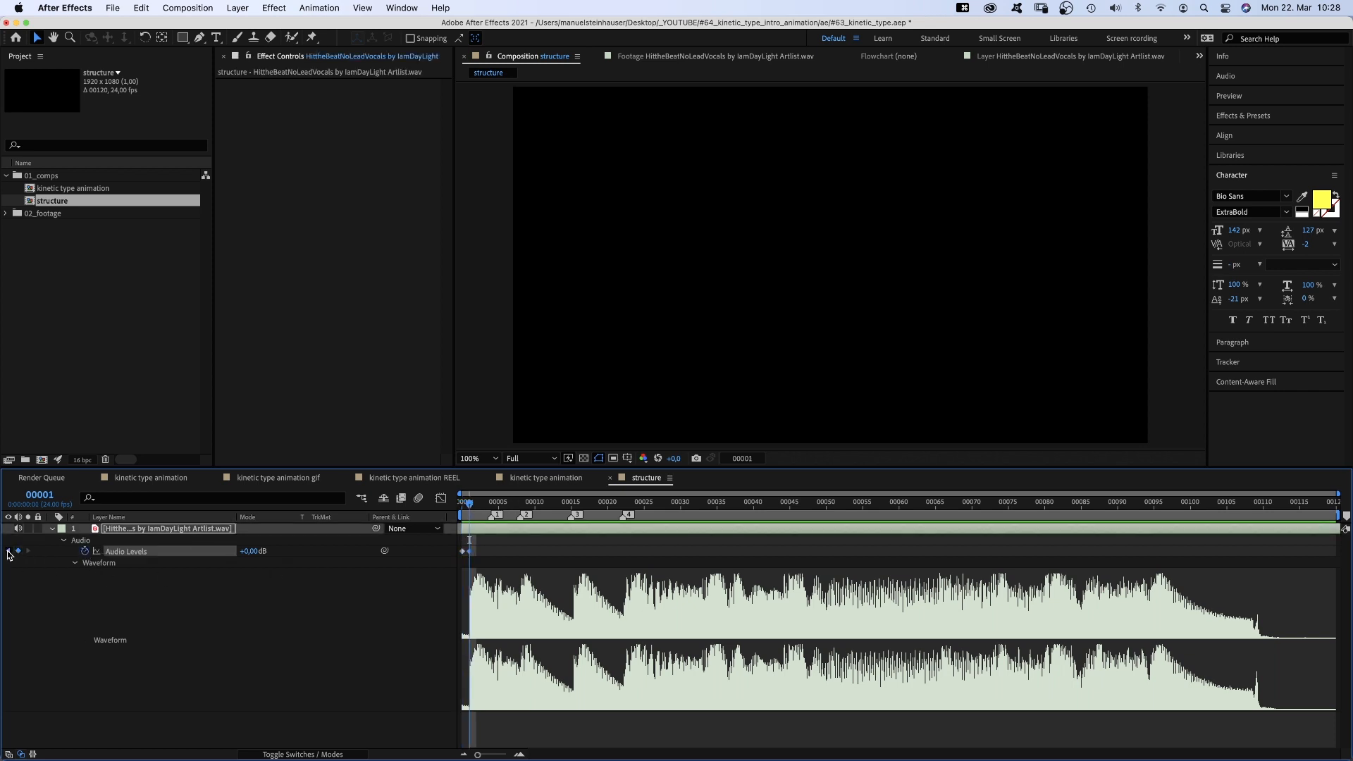
{"action": "type", "text": "-24"}
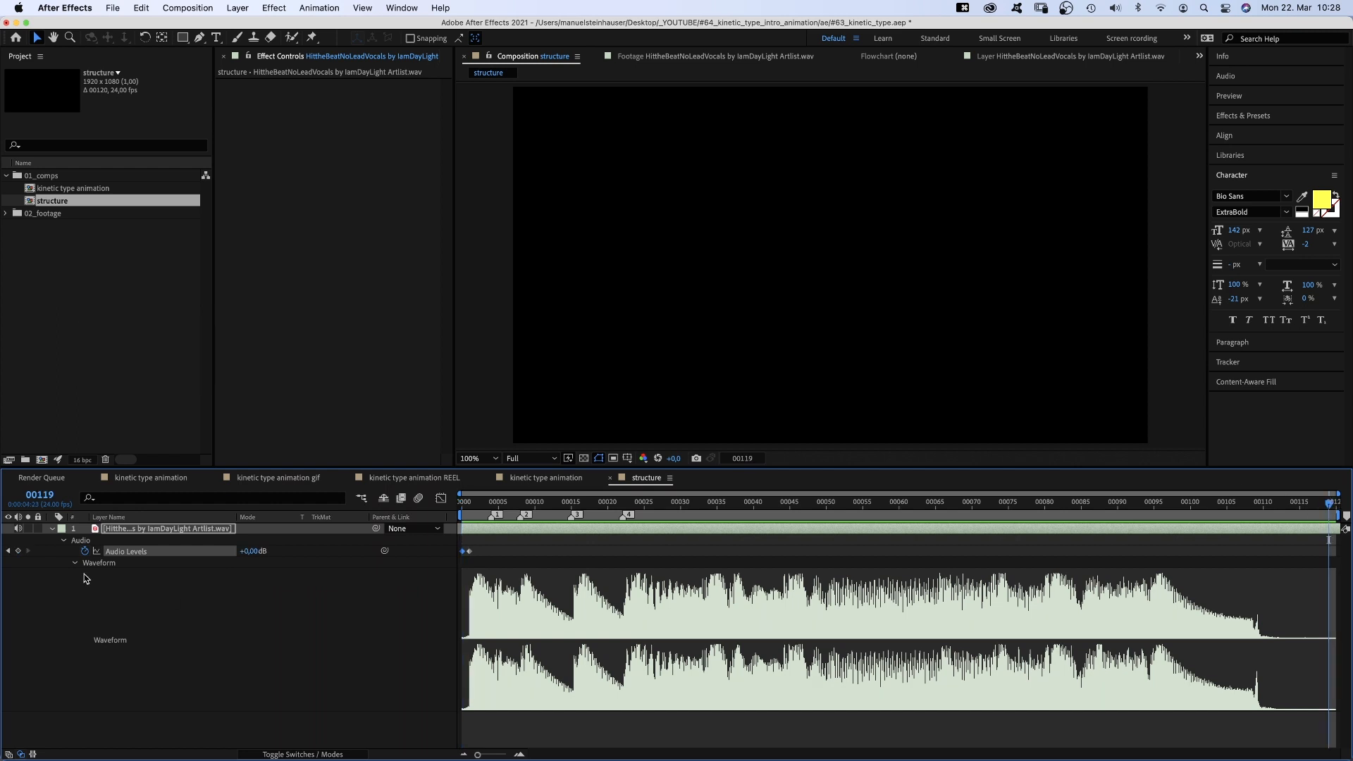
{"action": "type", "text": "-24"}
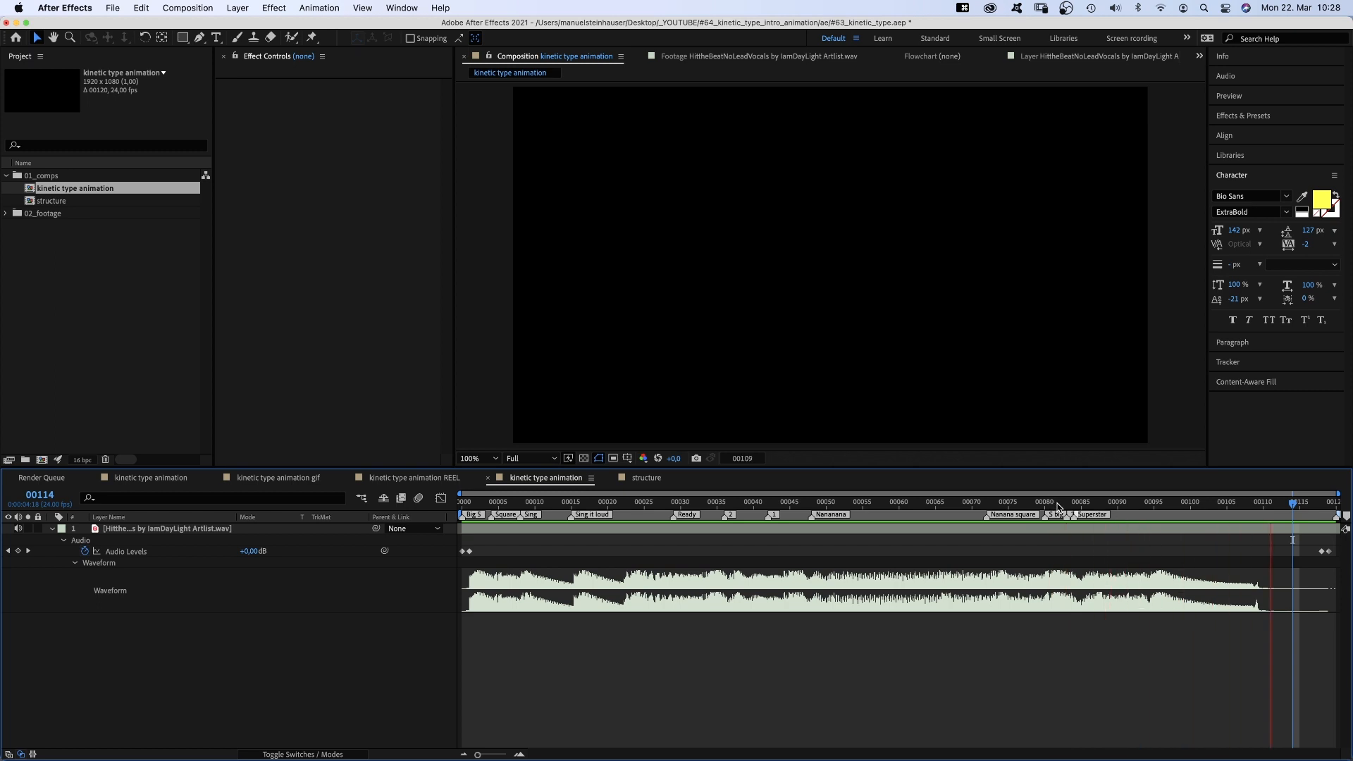
- Add a rectangle shape layer named 'guide' and reveal its size settings
{"action": "left_click", "coordinate": [465, 500]}
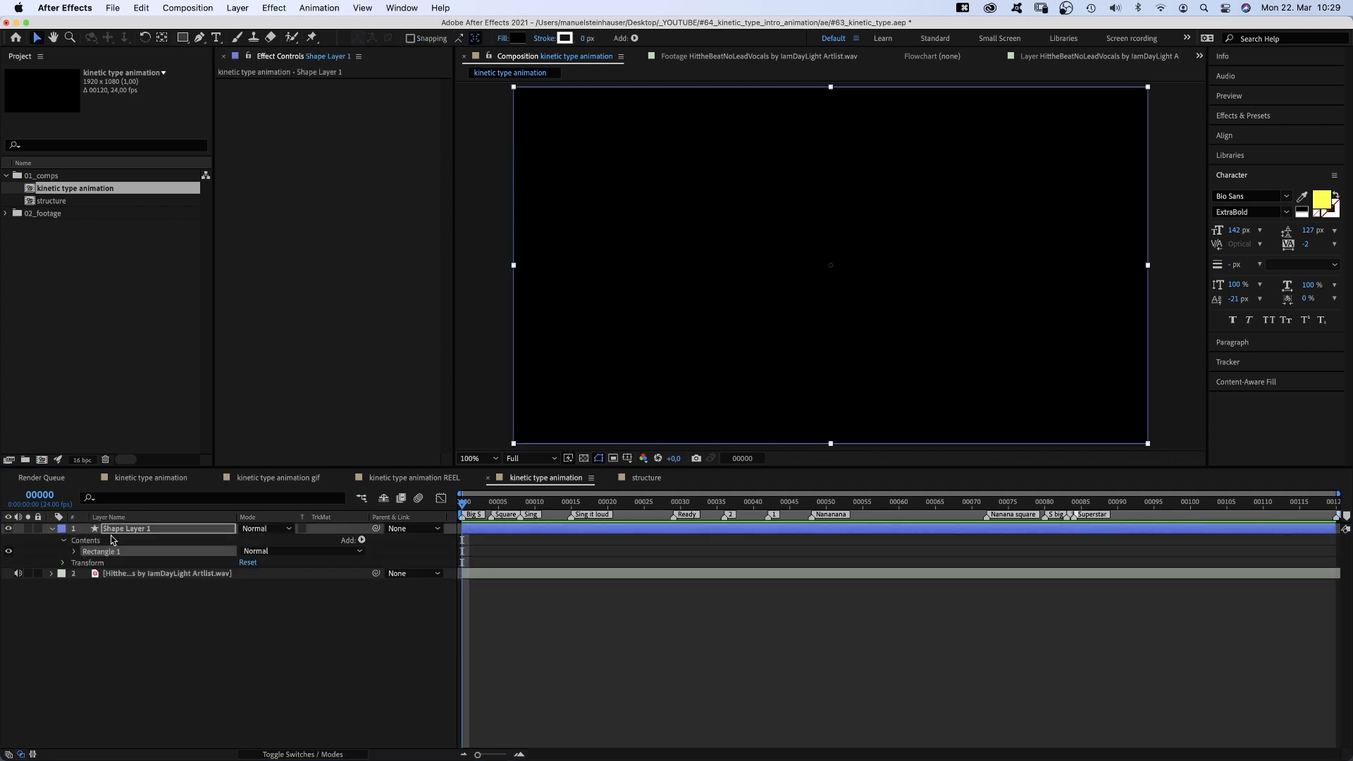
{"action": "type", "text": "guide"}
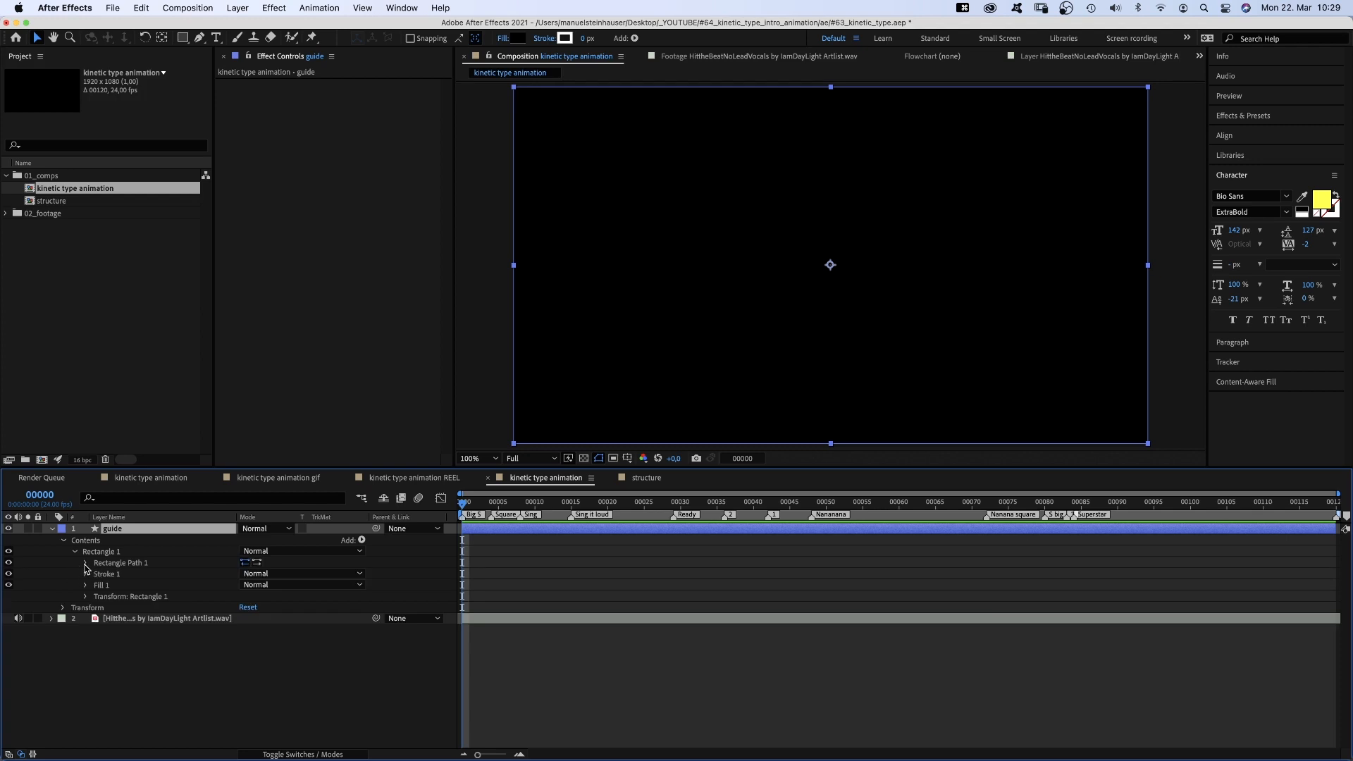
{"action": "left_click", "coordinate": [84, 561]}
{"action": "type", "text": "800"}
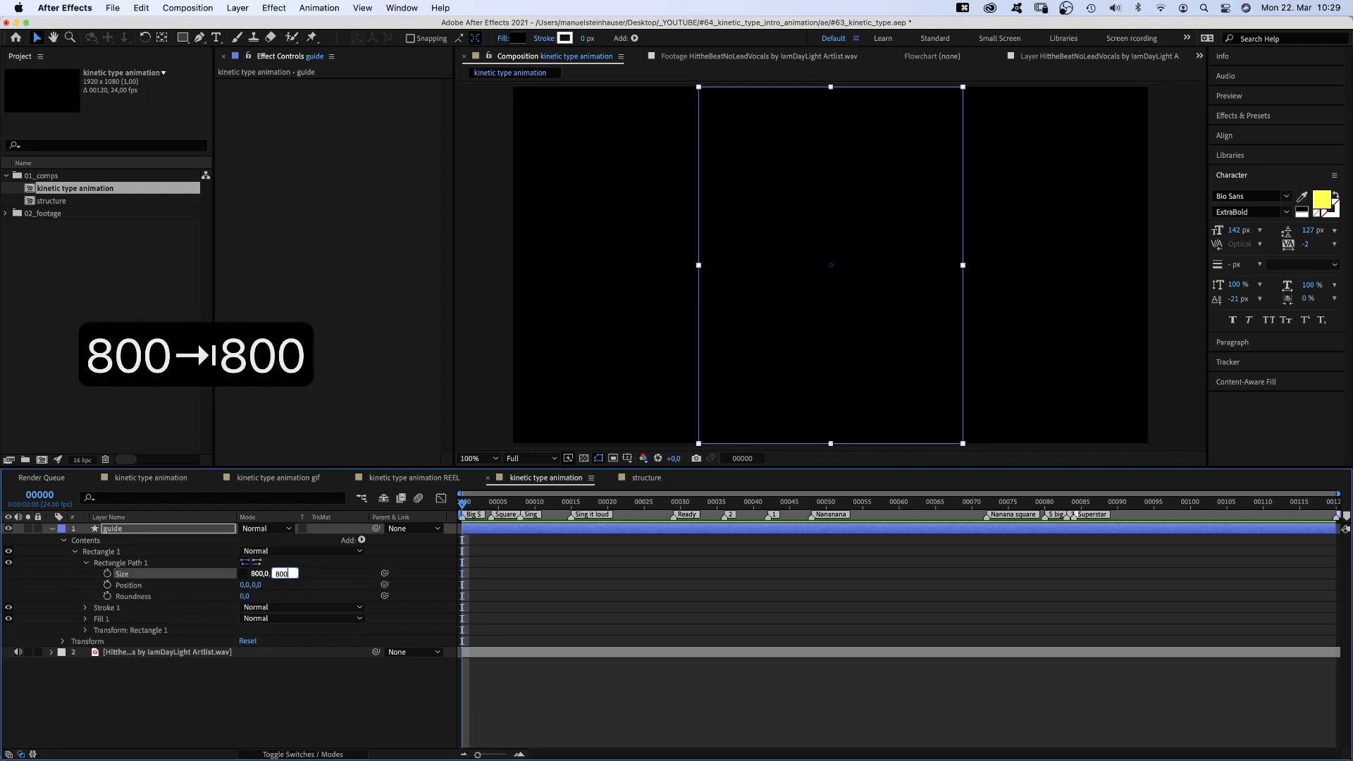
- Set the square's fill to None and make the layer a guide layer
{"action": "left_click", "coordinate": [515, 38]}
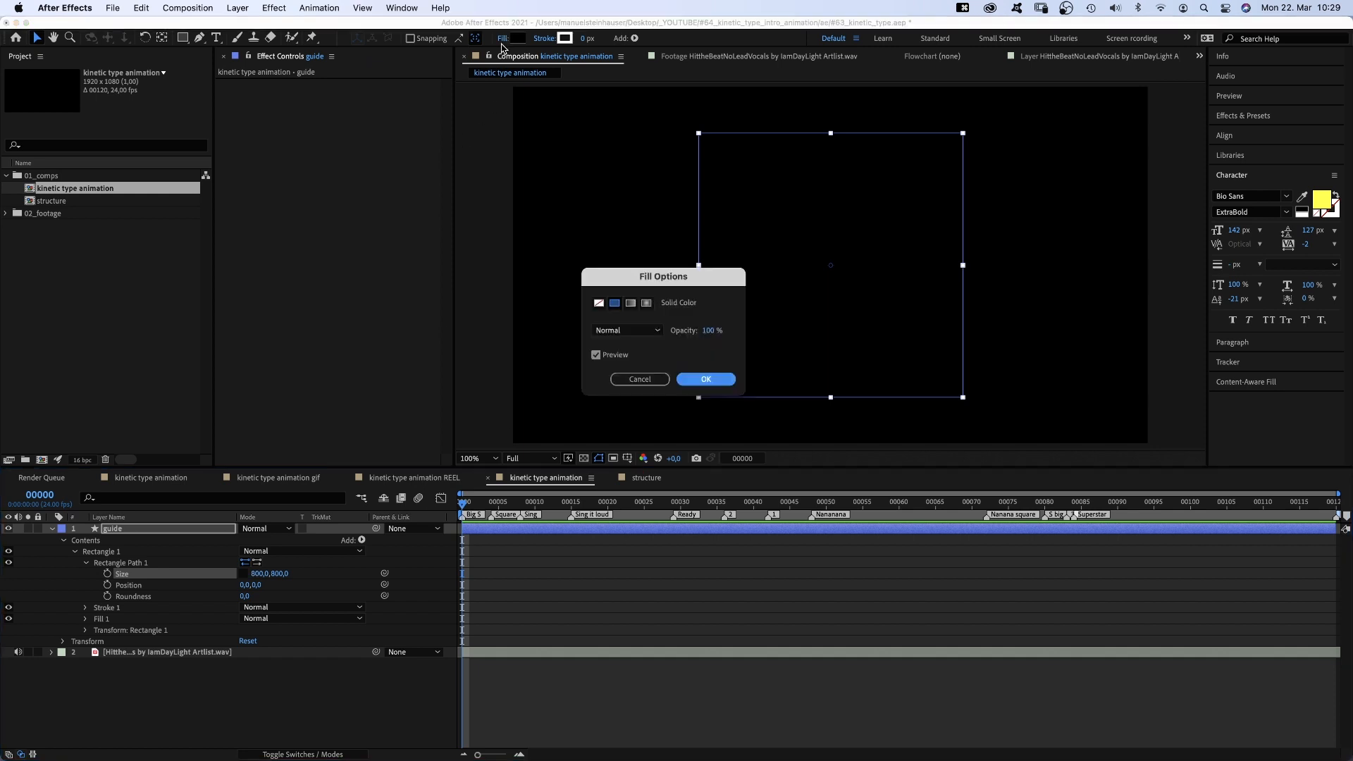
{"action": "left_click", "coordinate": [706, 379]}
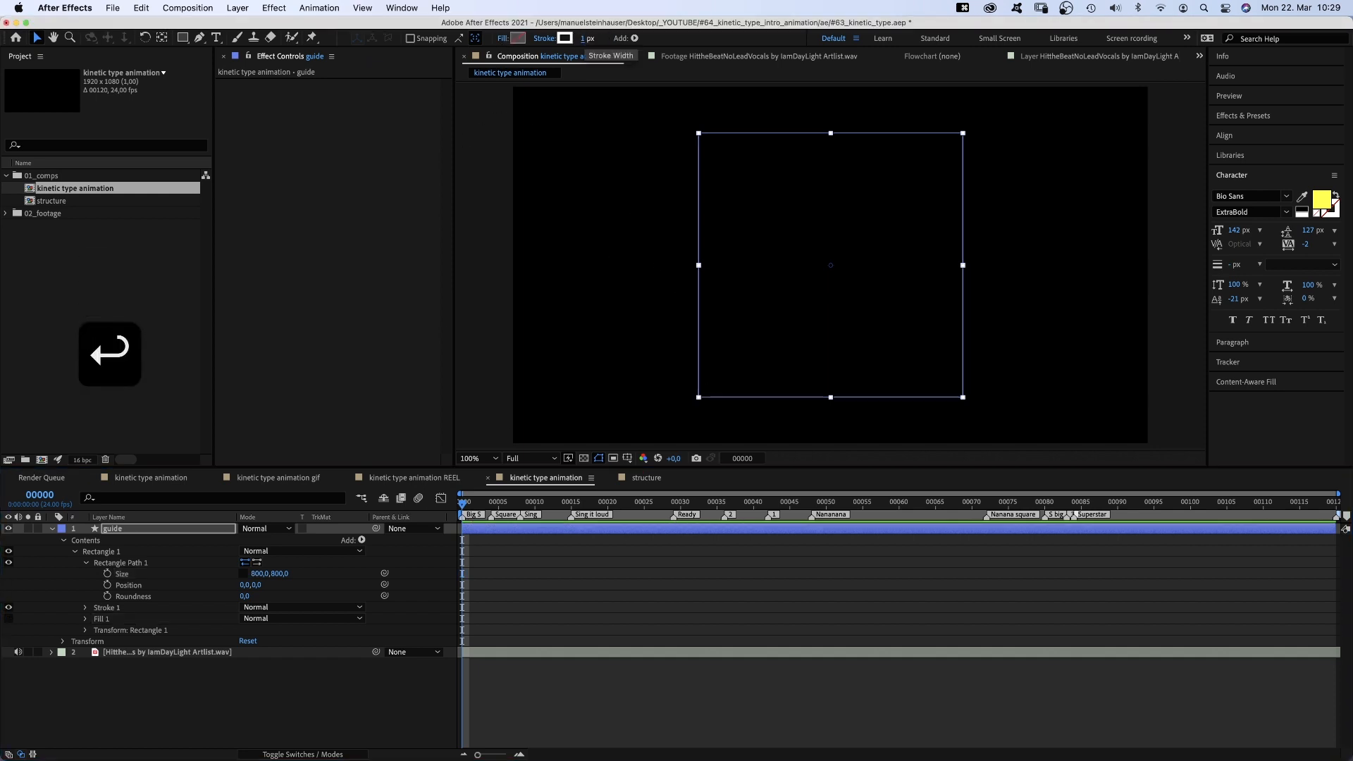
{"action": "right_click", "coordinate": [112, 527]}
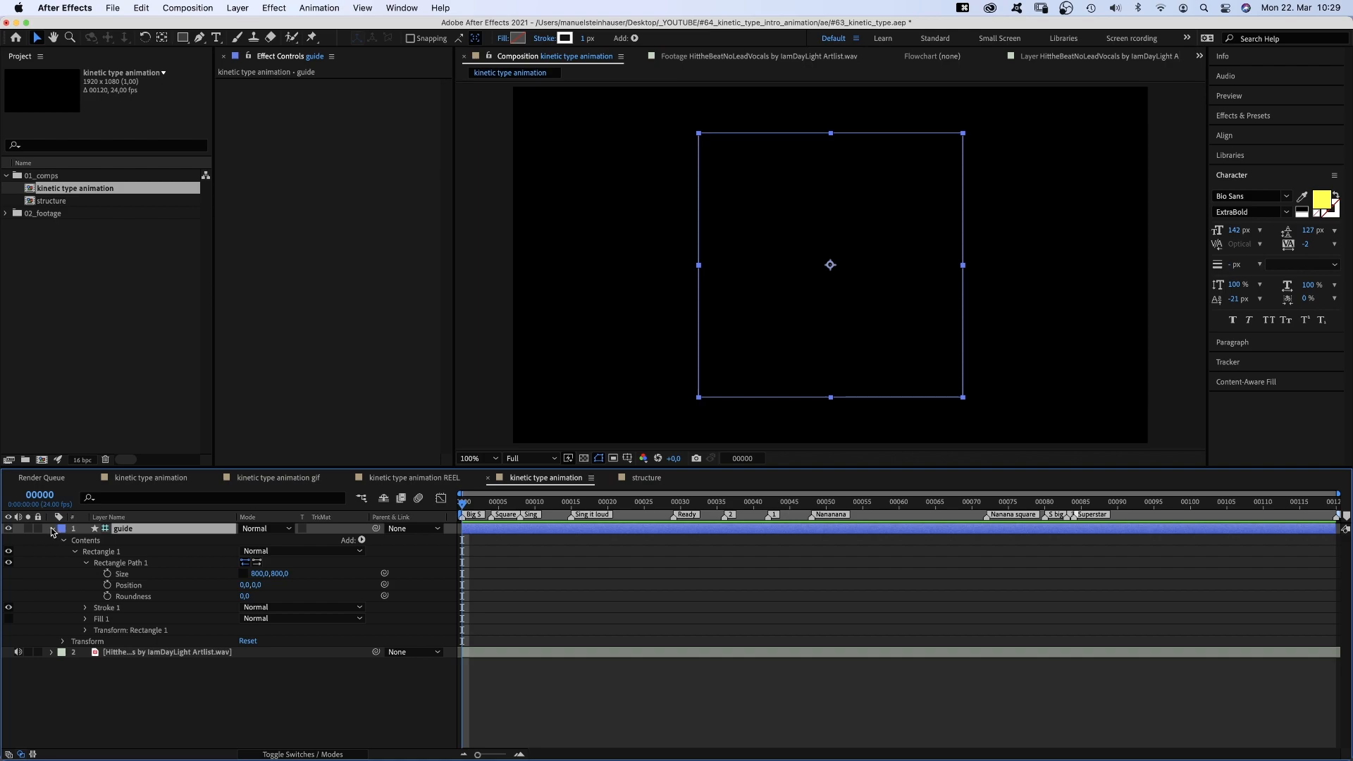
{"action": "left_click", "coordinate": [50, 528]}
{"action": "type", "text": "square"}
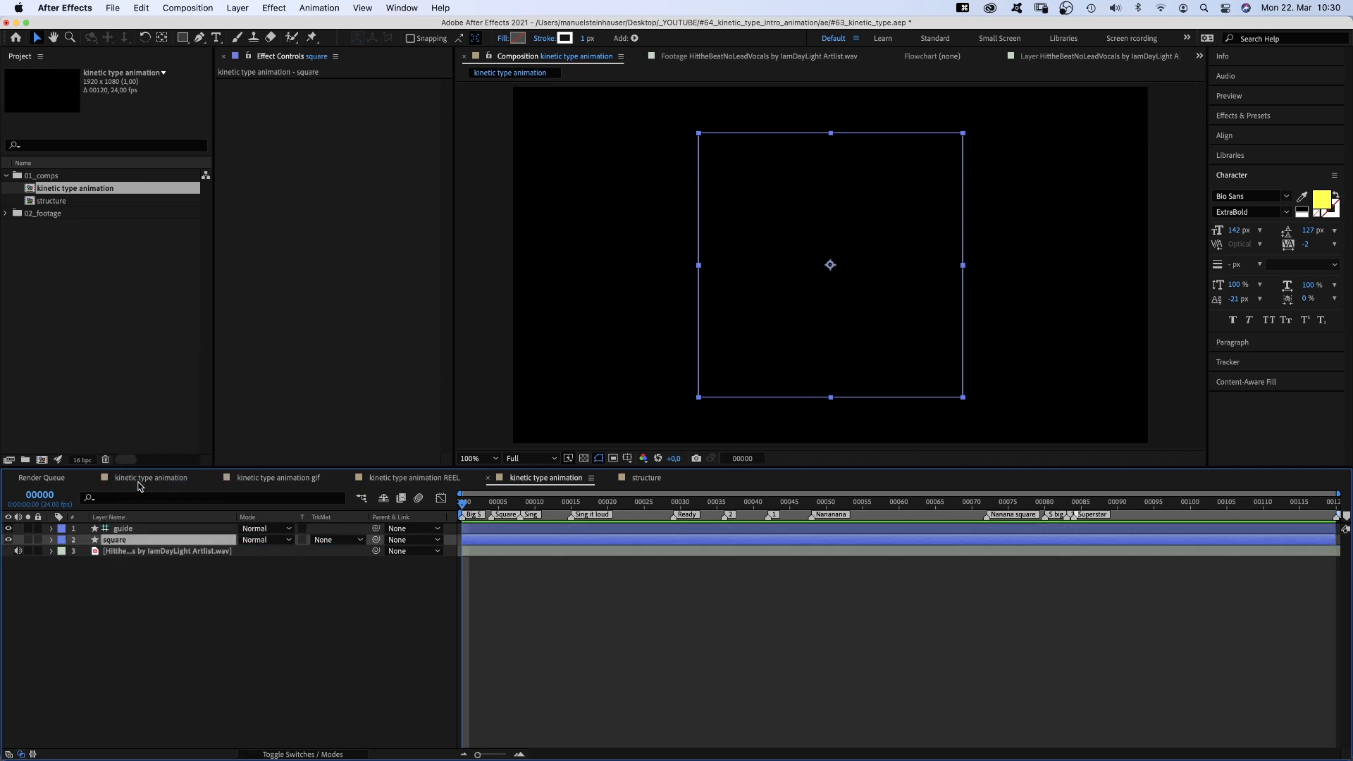
- Trim the duplicated 'square' layer to start at the Nananana marker
{"action": "left_click", "coordinate": [811, 501]}
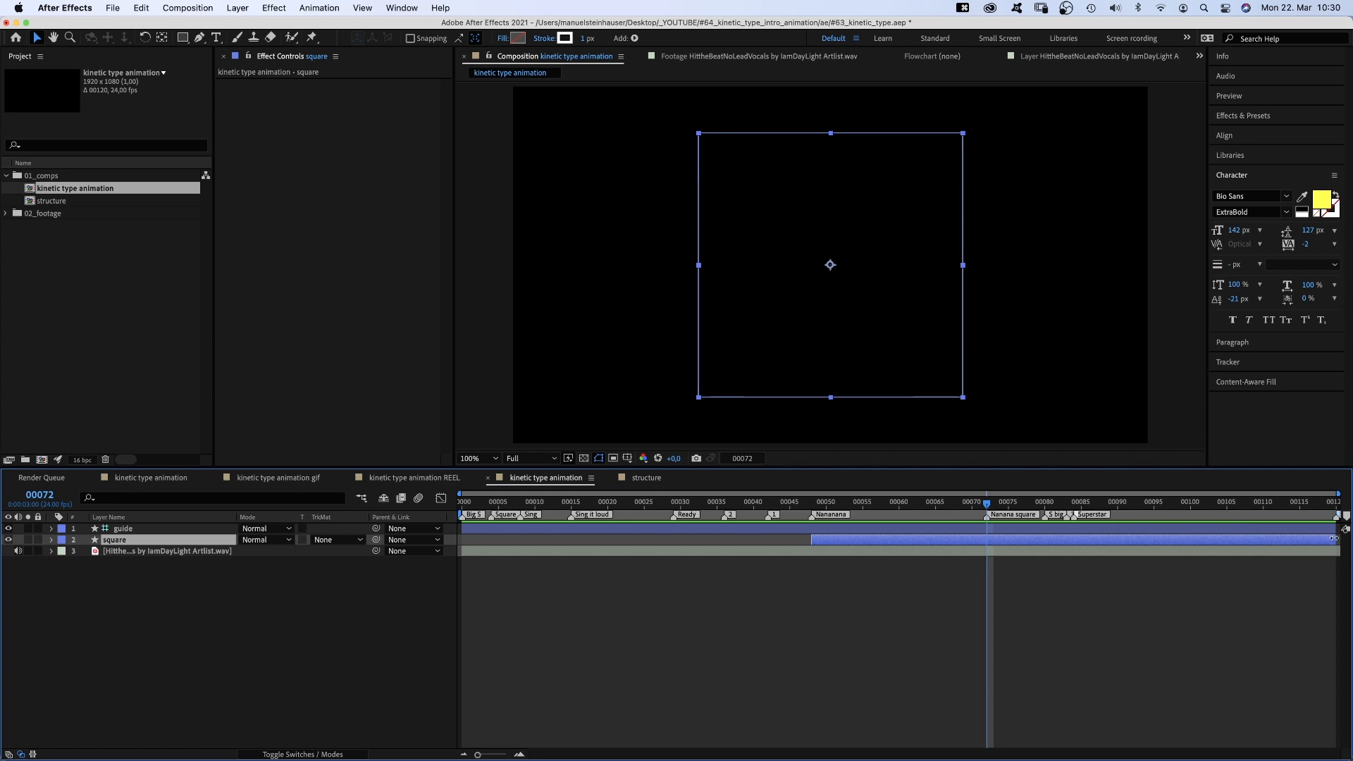
{"action": "left_click", "coordinate": [921, 502]}
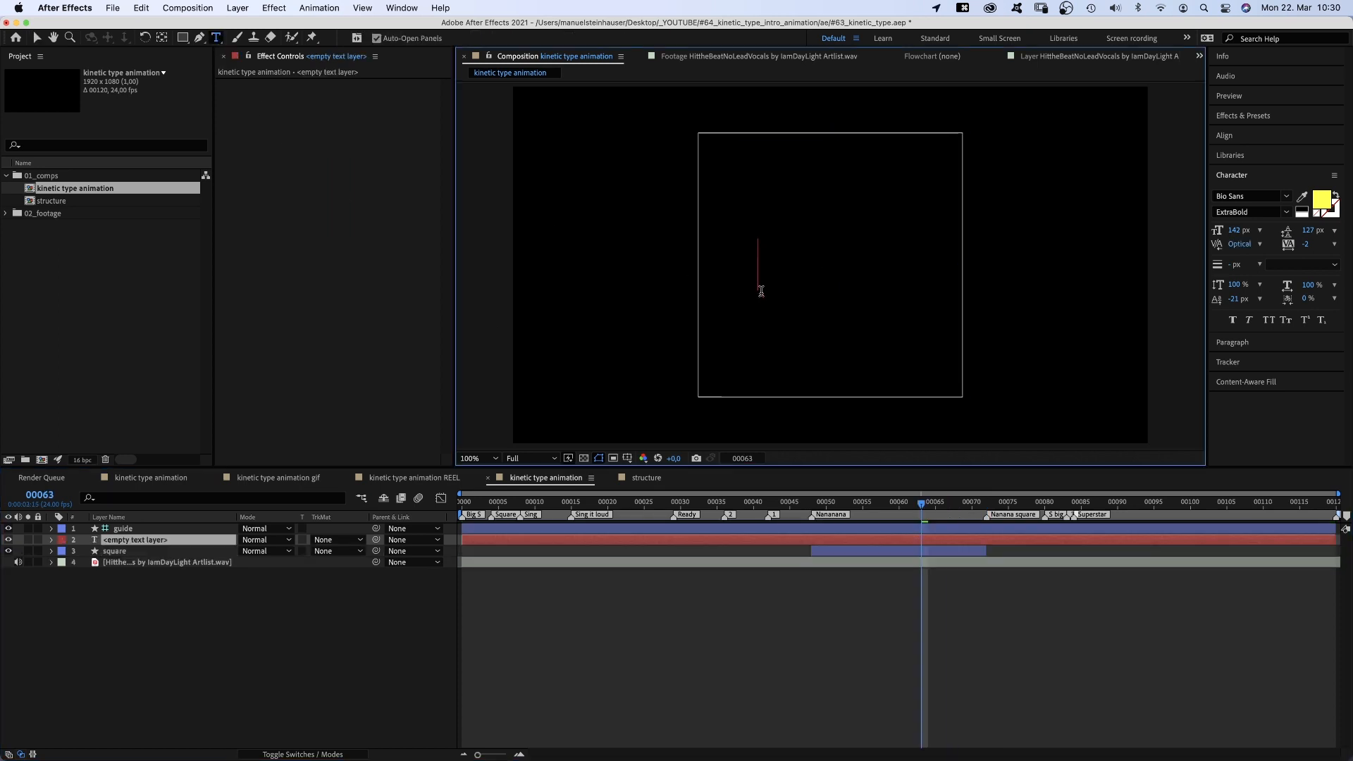
- Type 'NA' and keyframe its position moving toward the square's lower right
{"action": "type", "text": "NA"}
{"action": "left_click", "coordinate": [1241, 229]}
{"action": "type", "text": "124"}
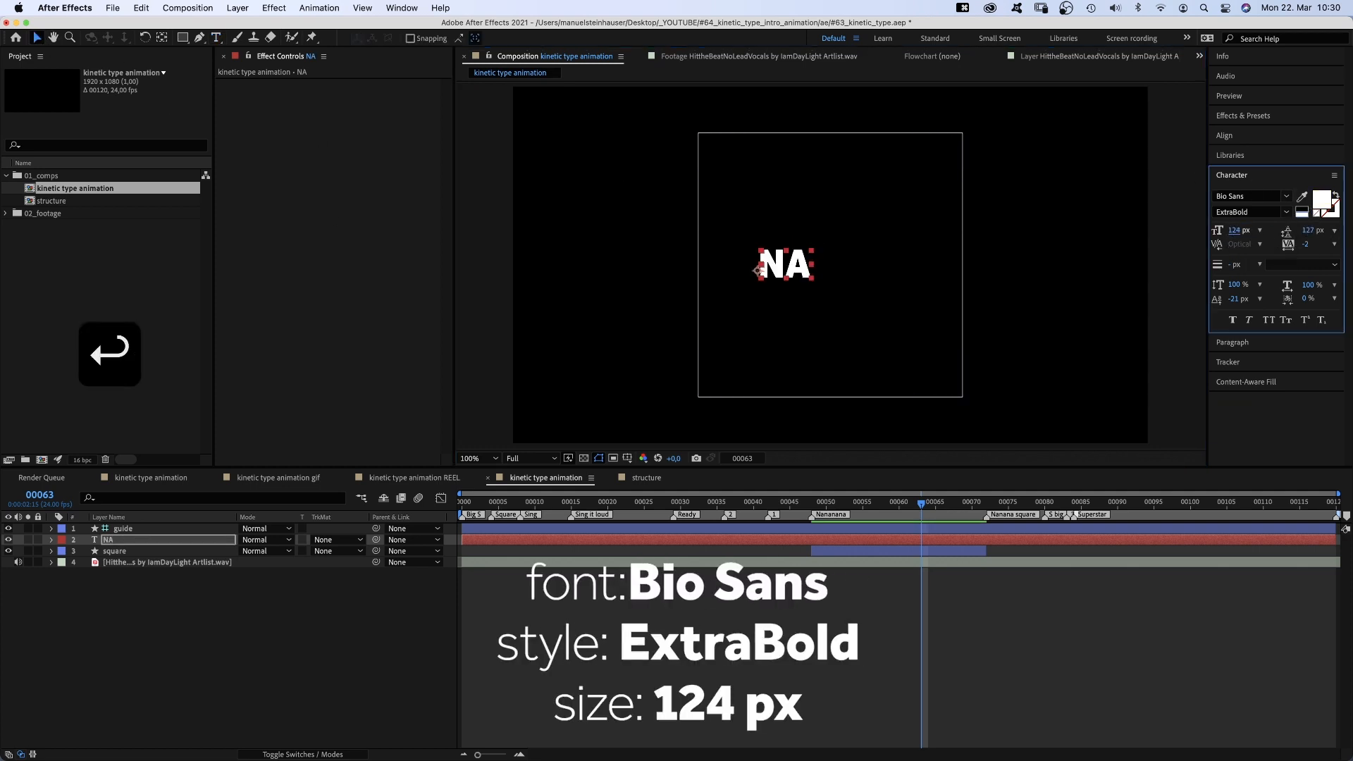
{"action": "left_click", "coordinate": [628, 458]}
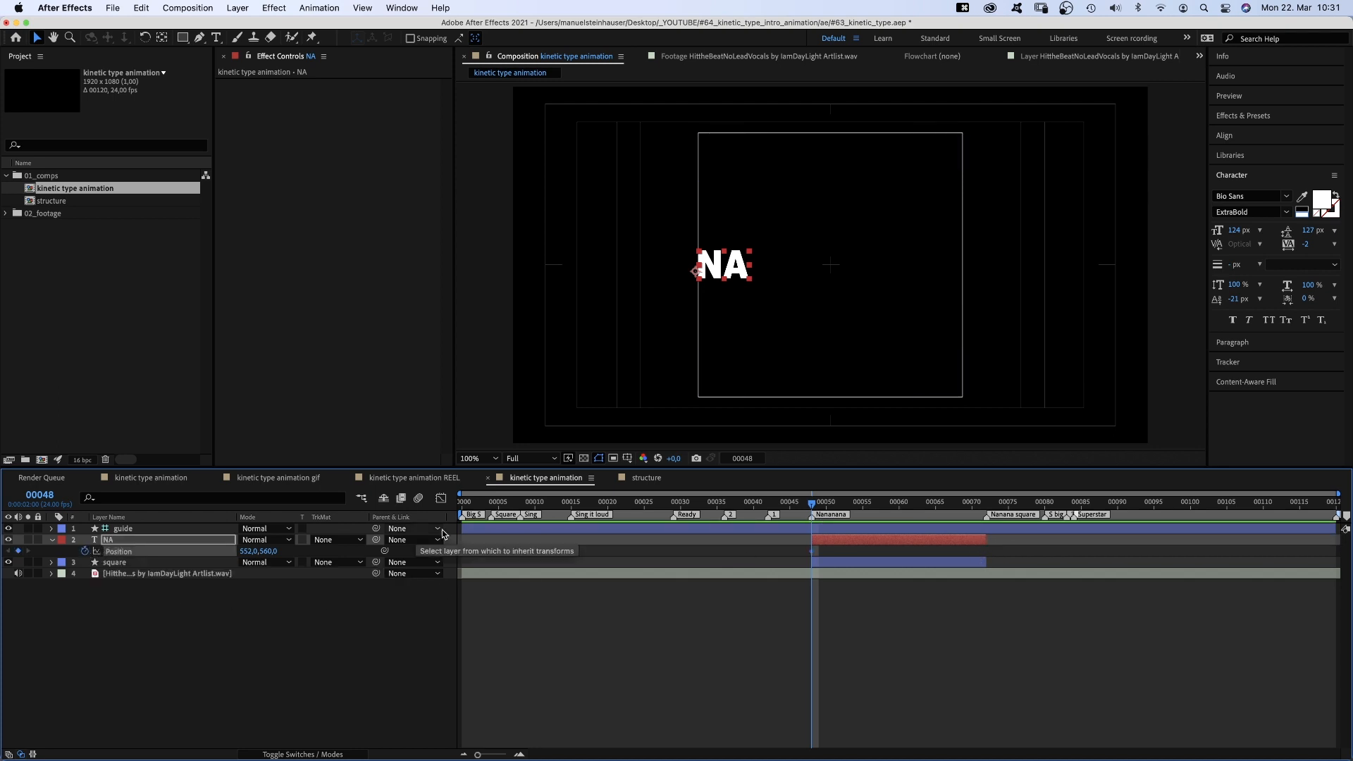
{"action": "left_click", "coordinate": [838, 501]}
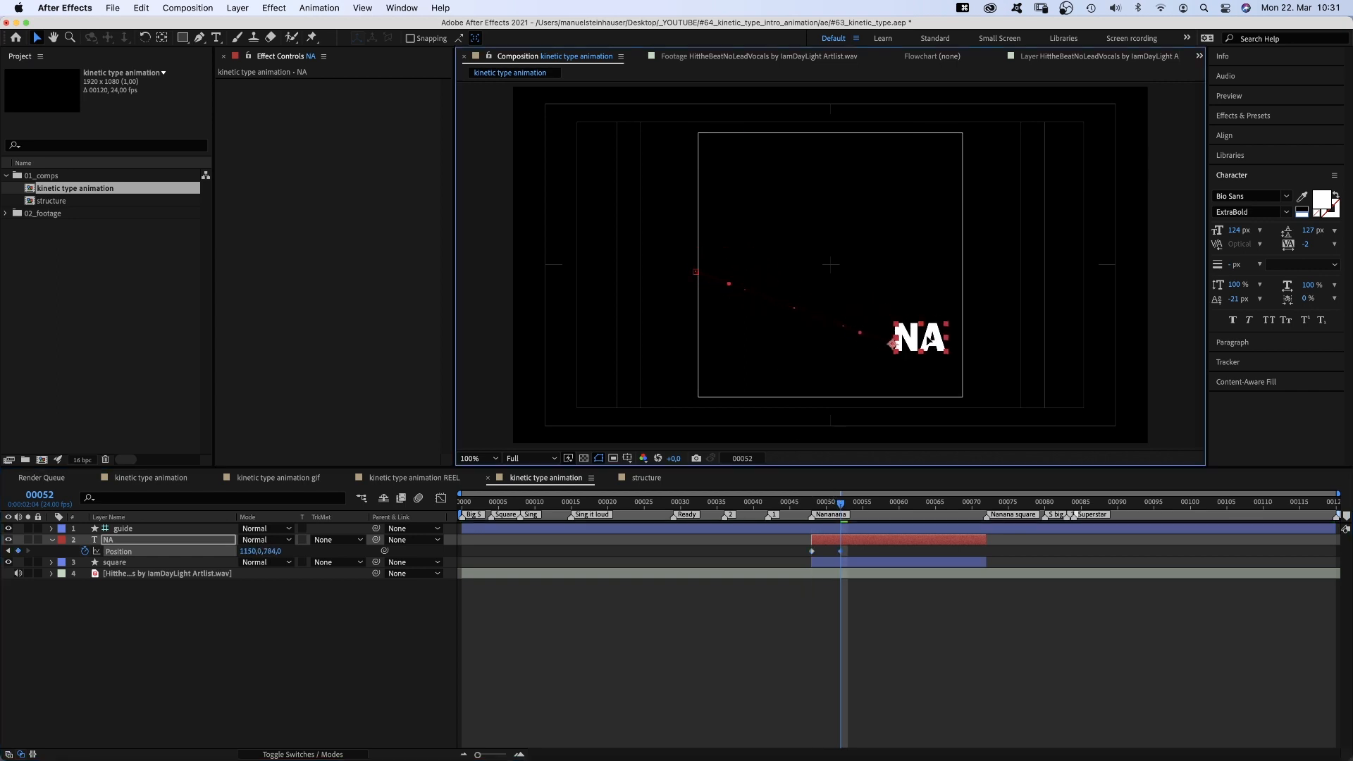
{"action": "left_click_drag", "start_coordinate": [921, 338], "coordinate": [936, 354]}
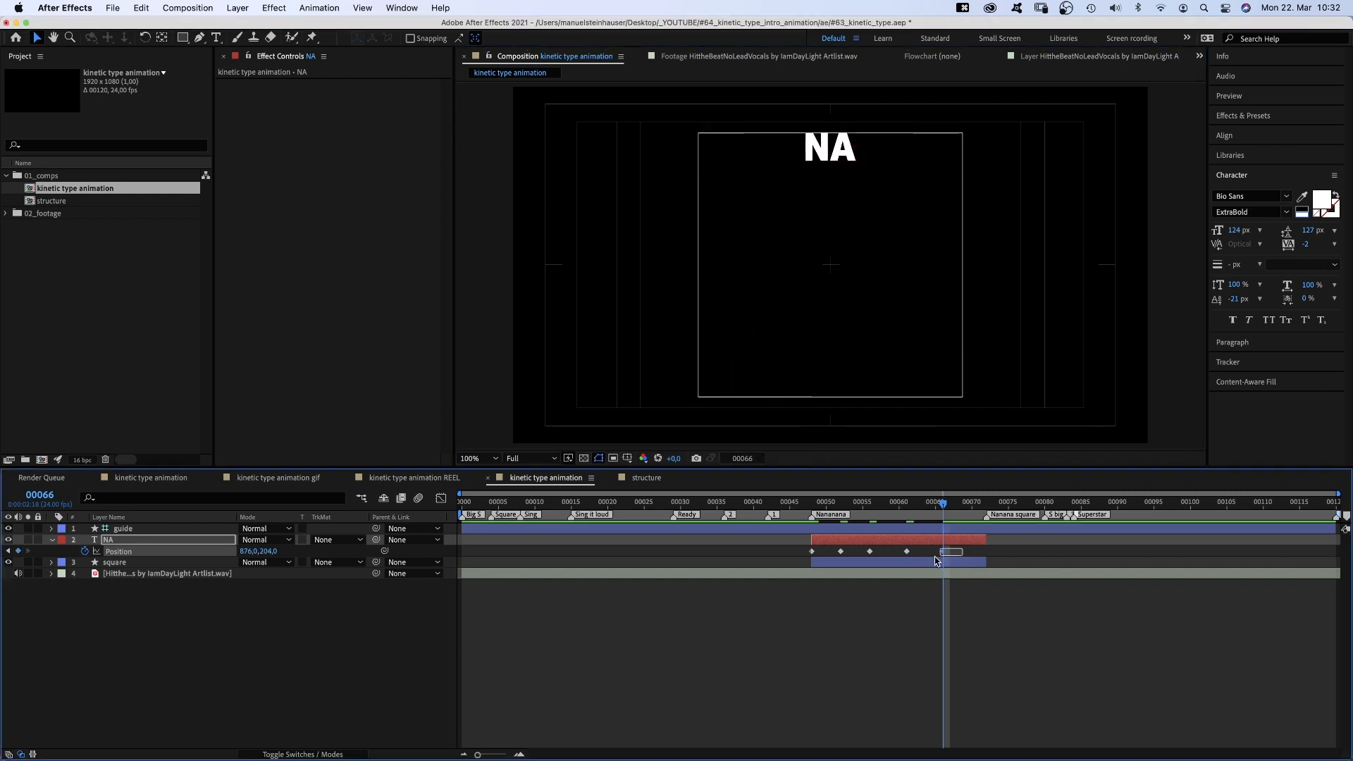
- Set the NA position keyframes' spatial interpolation to Linear
{"action": "right_click", "coordinate": [950, 550]}
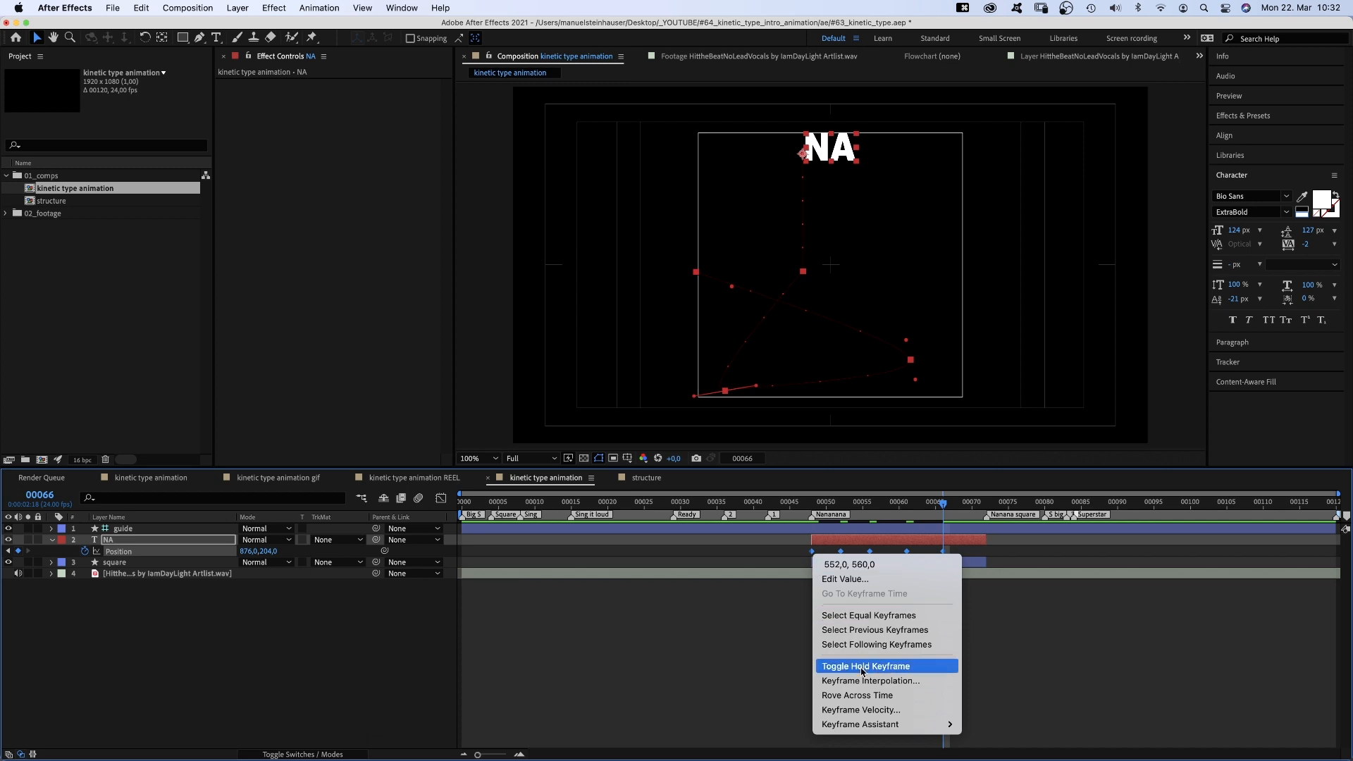
{"action": "left_click", "coordinate": [870, 680]}
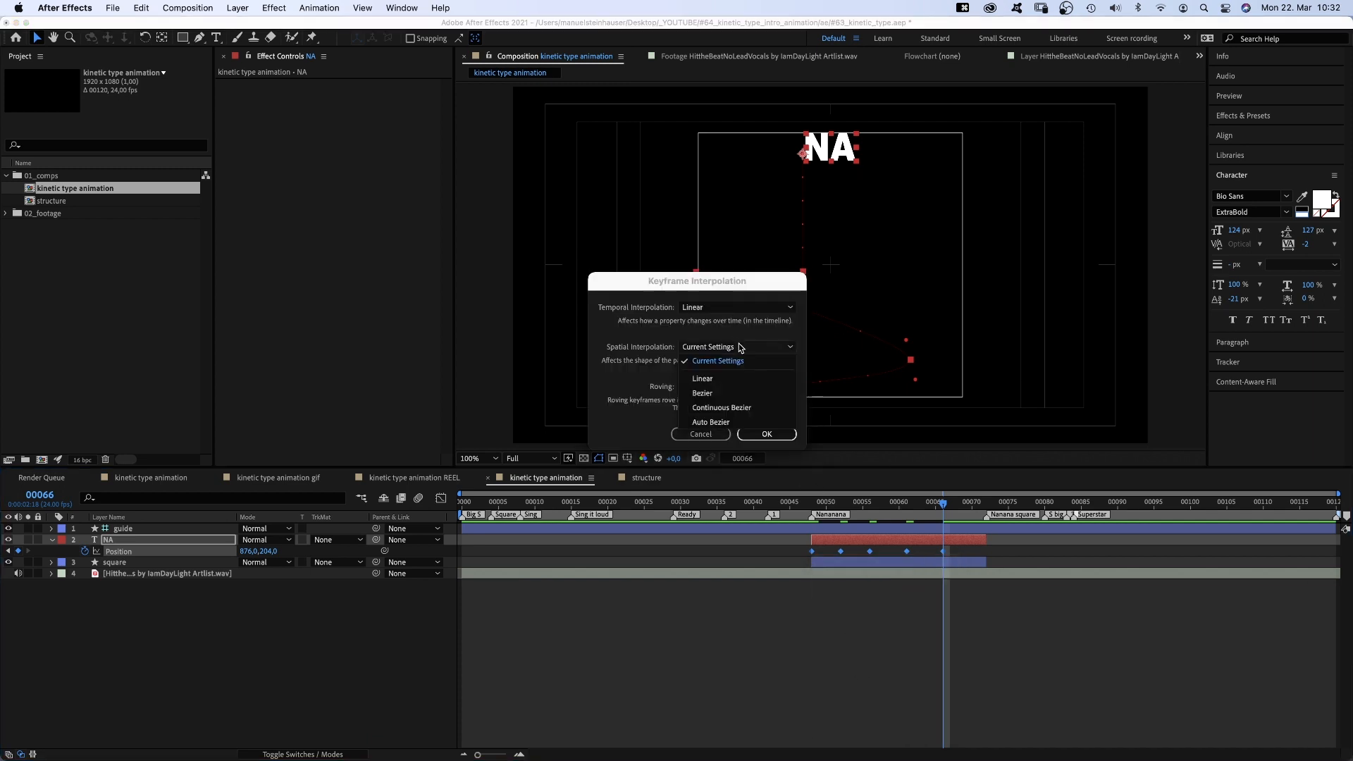
{"action": "left_click", "coordinate": [765, 433]}
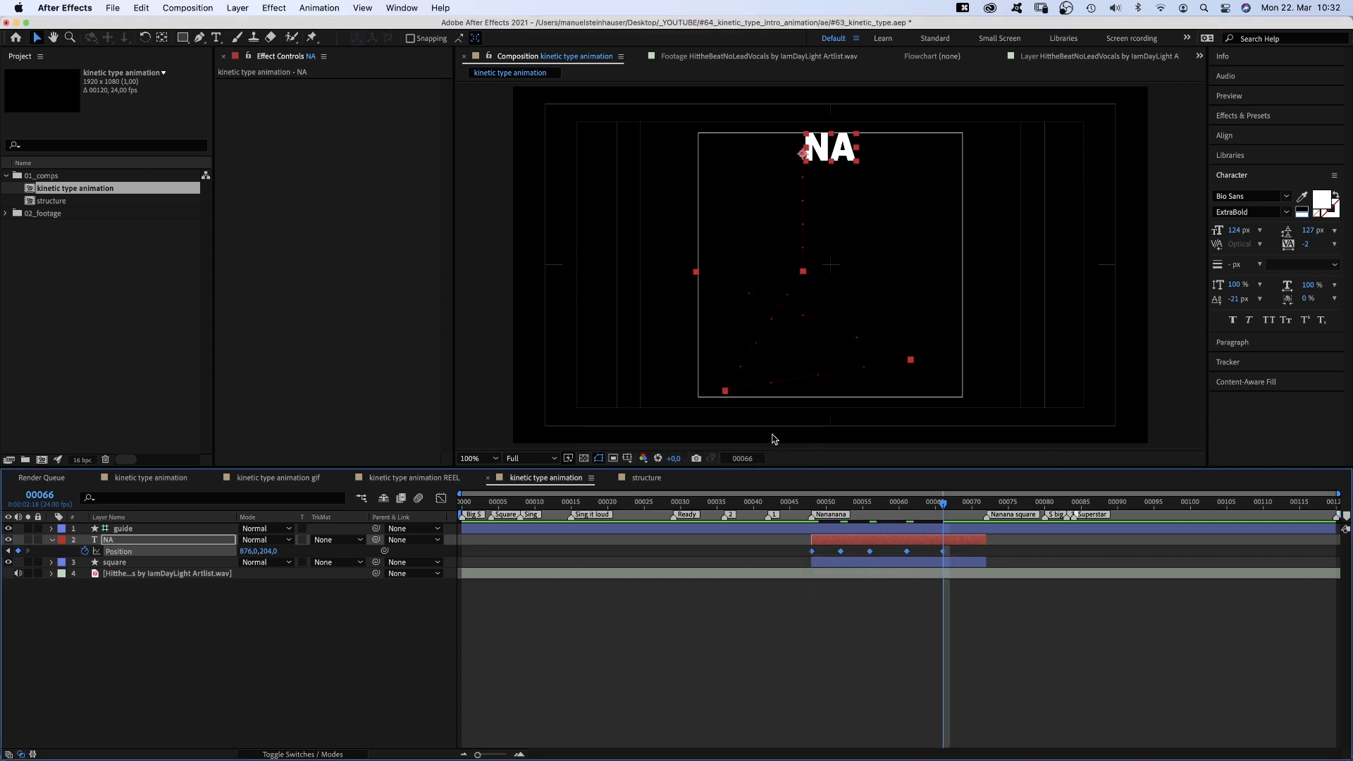
{"action": "type", "text": "Echo"}
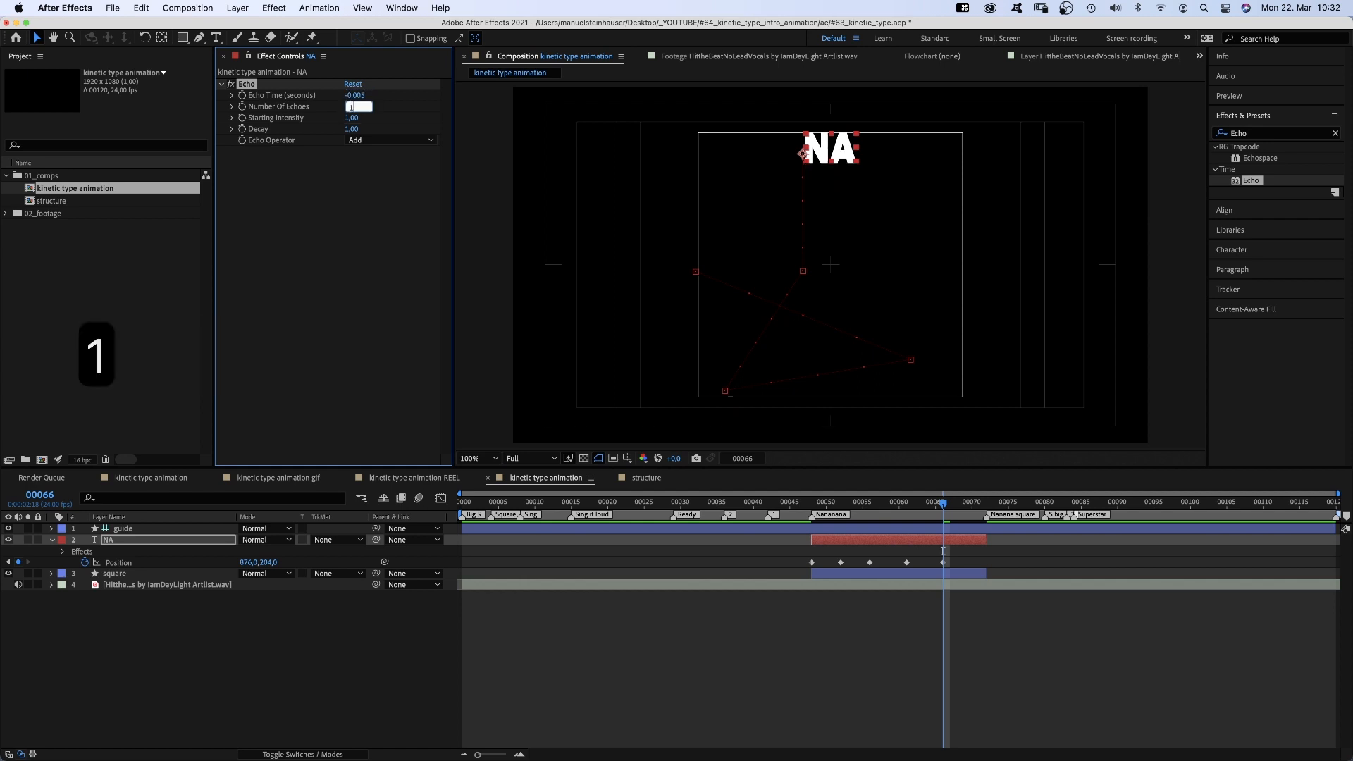
- Set the Echo effect's Number Of Echoes to 150
{"action": "type", "text": "150"}
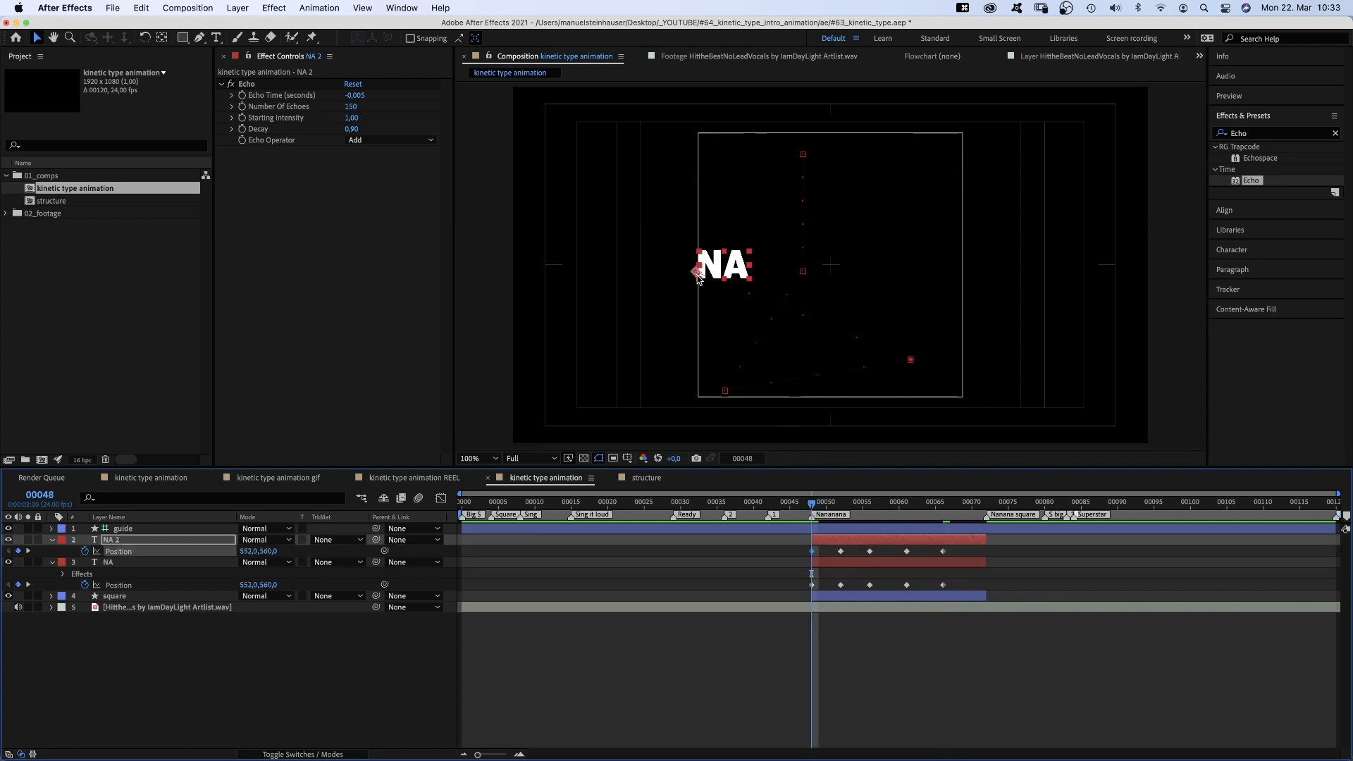
- Keyframe NA 2 at successive beat frames, moving it to the square's right edge
{"action": "left_click_drag", "start_coordinate": [723, 265], "coordinate": [844, 162]}
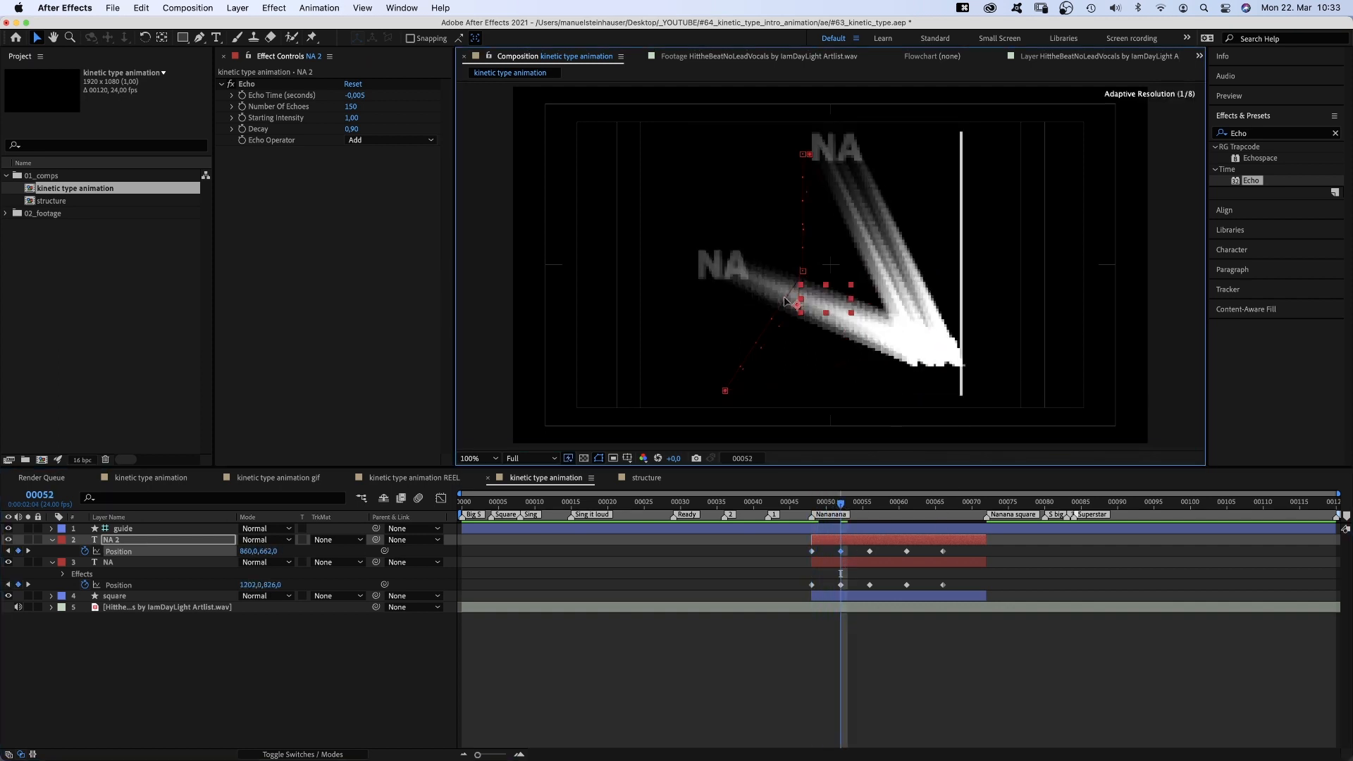
{"action": "left_click_drag", "start_coordinate": [795, 307], "coordinate": [699, 242]}
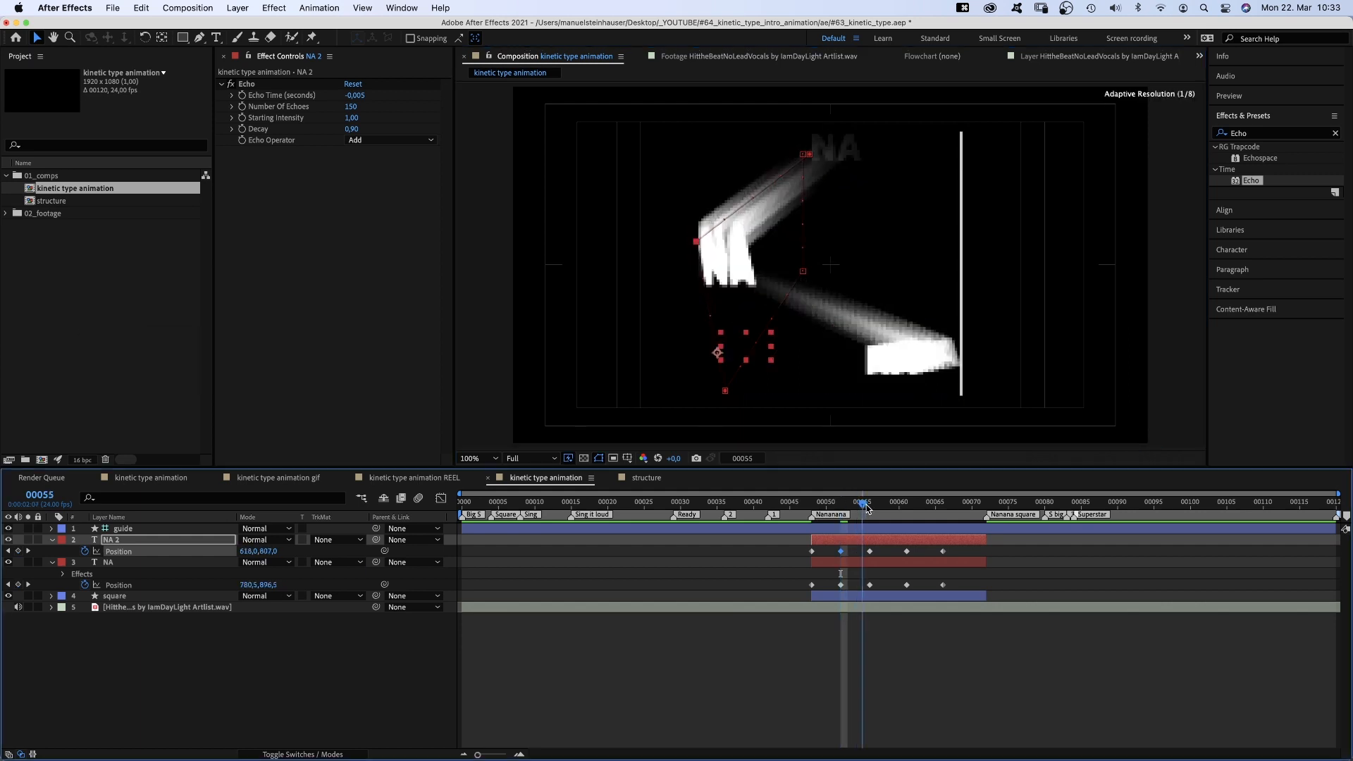
{"action": "left_click", "coordinate": [869, 501]}
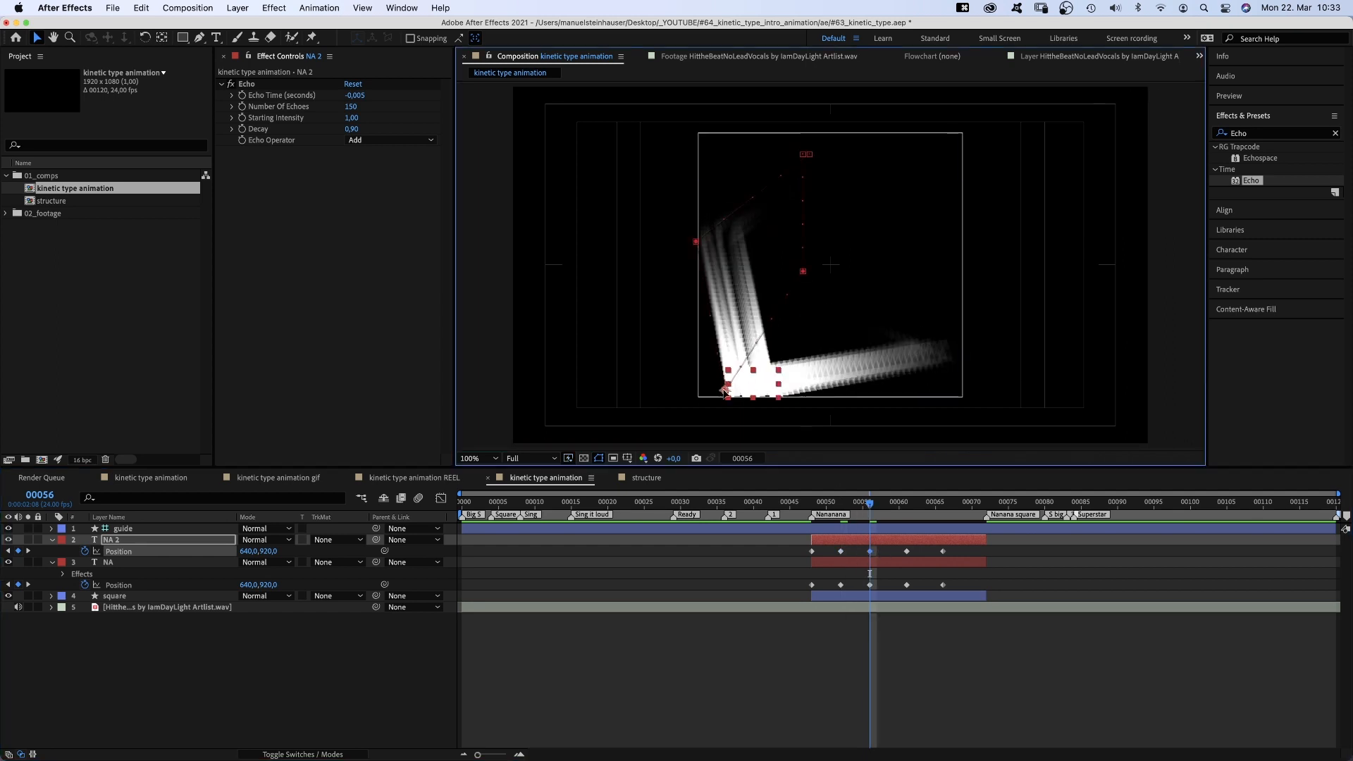
{"action": "left_click_drag", "start_coordinate": [725, 389], "coordinate": [923, 268]}
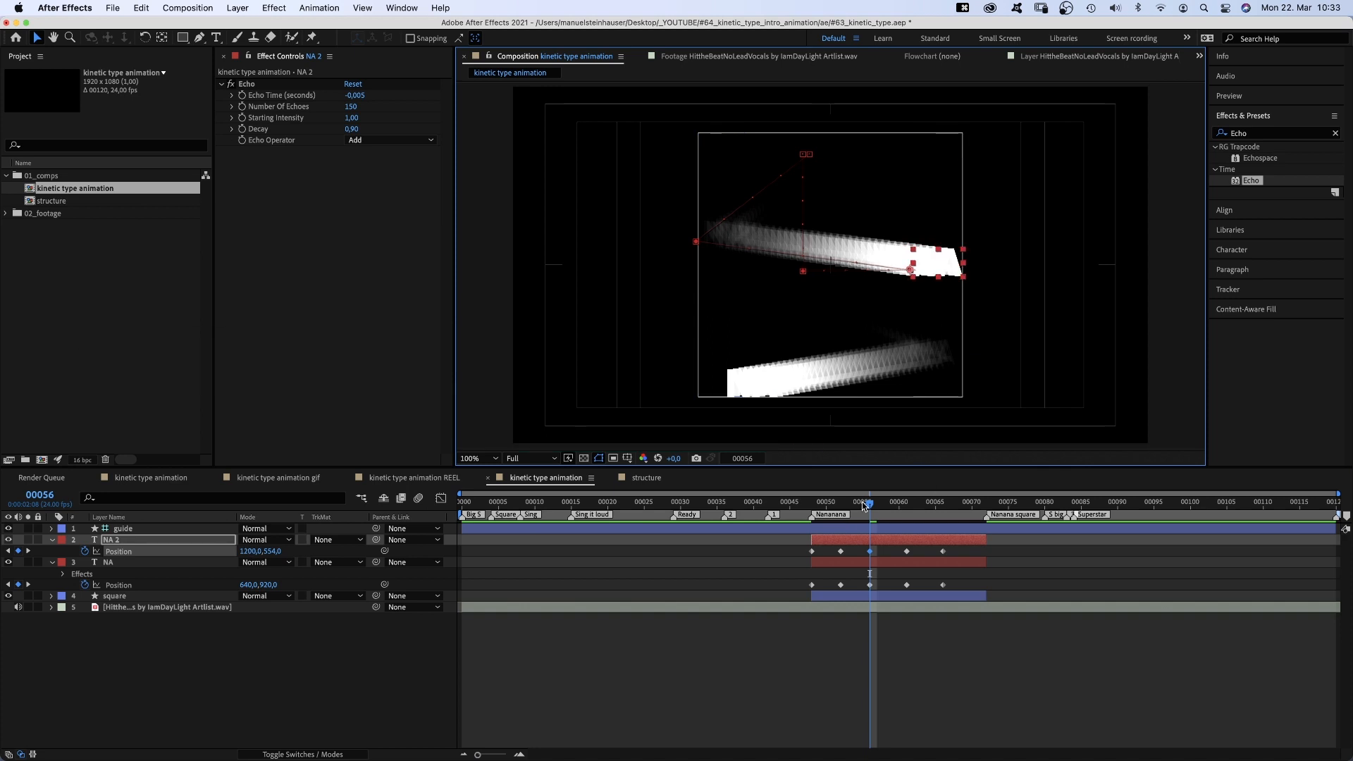
{"action": "left_click", "coordinate": [906, 501]}
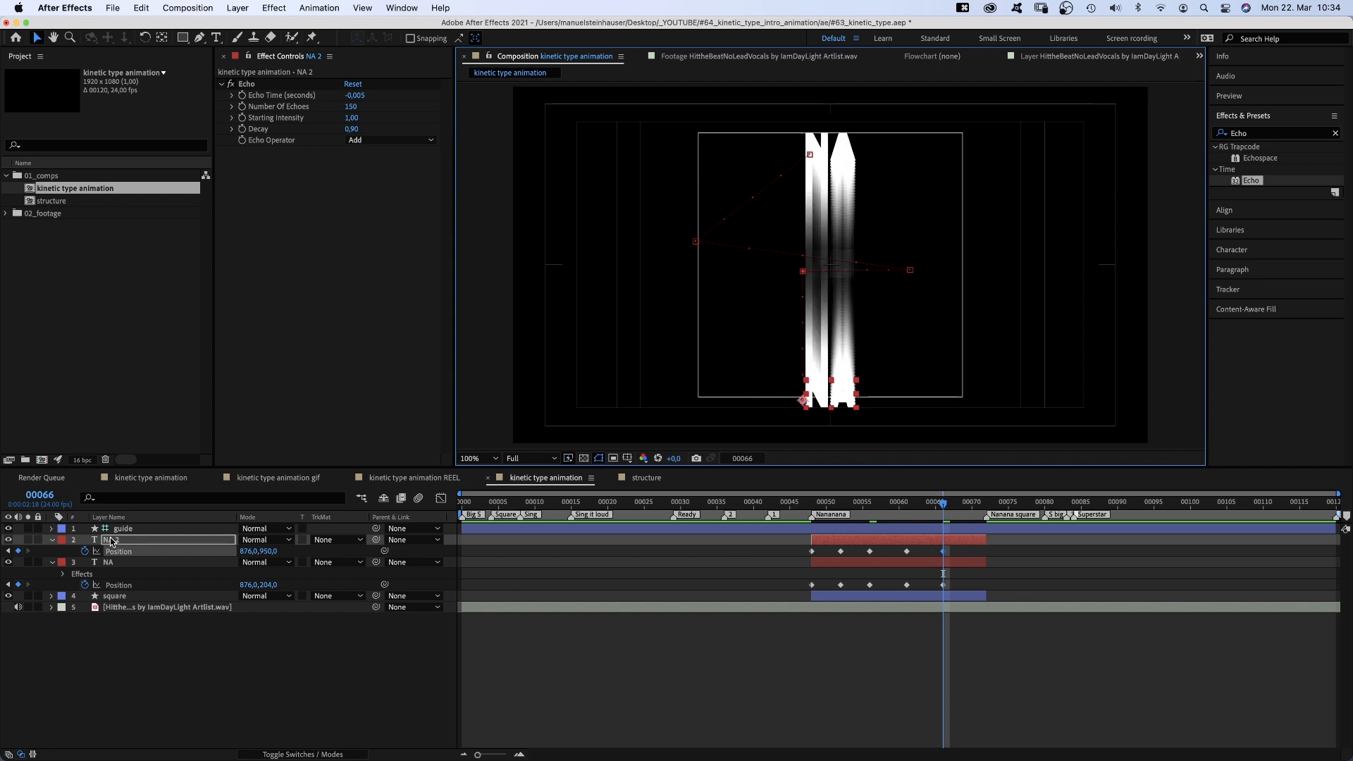
- Duplicate the NA layer into NA 3 and NA 4 with Cmd+D
{"action": "key", "text": "cmd+d"}
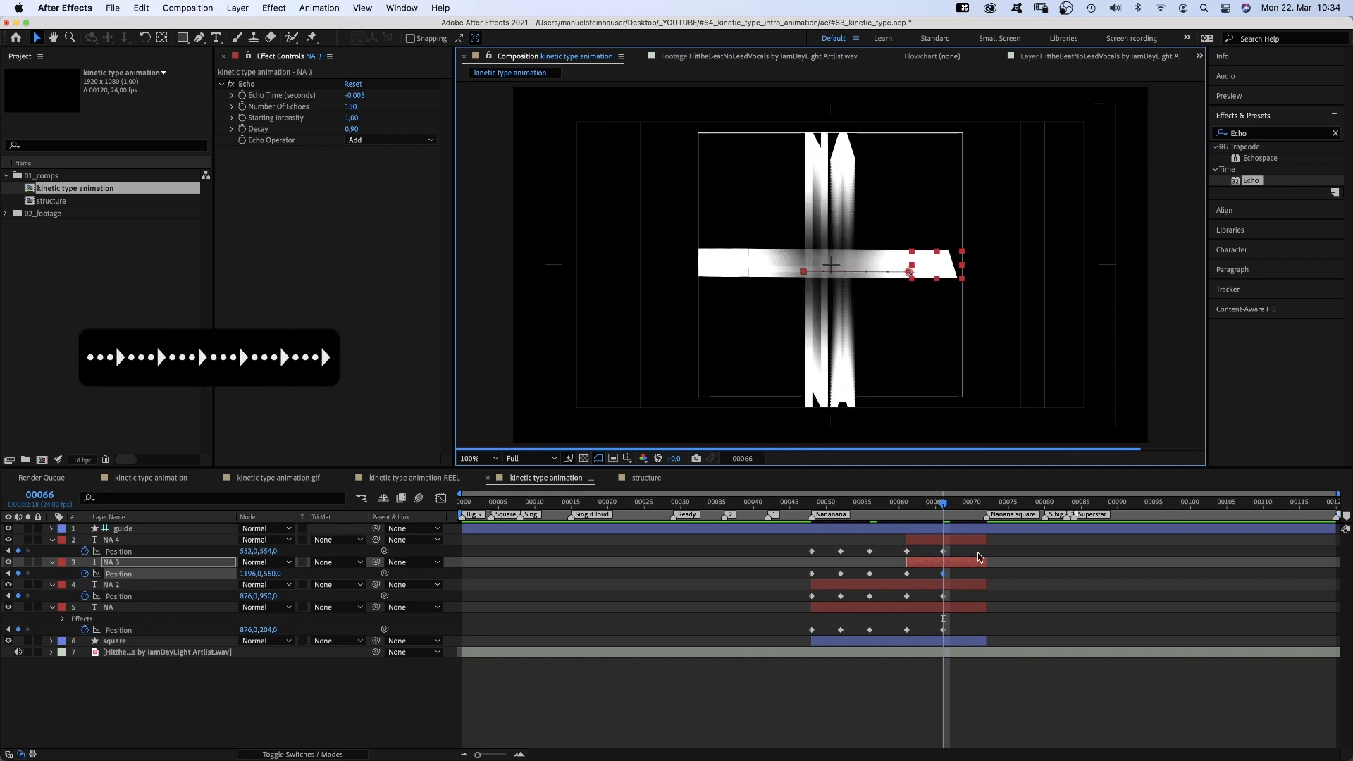
{"action": "left_click", "coordinate": [111, 585]}
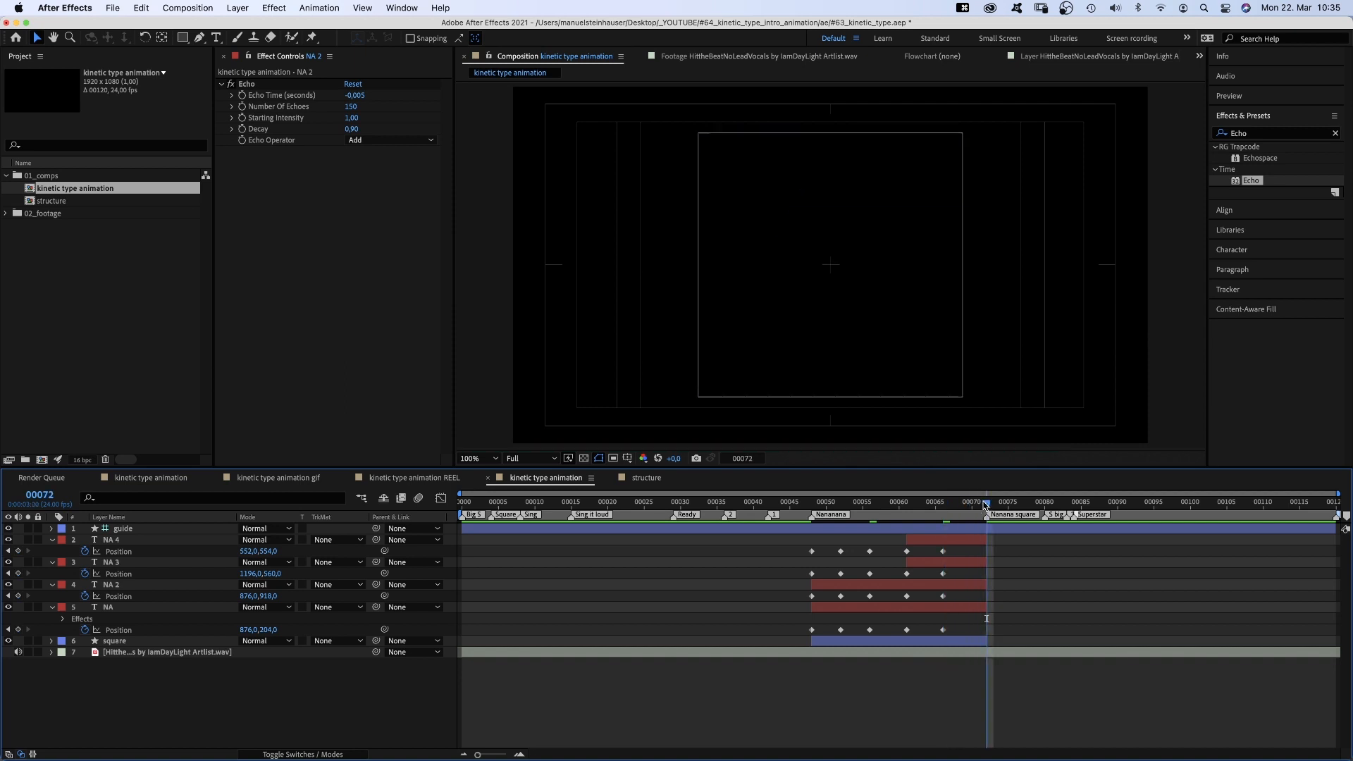
- Add a 'NANANANANANANANA' text line centred in the square at 50 px
{"action": "left_click", "coordinate": [214, 37]}
{"action": "type", "text": "NANANANANANANANA"}
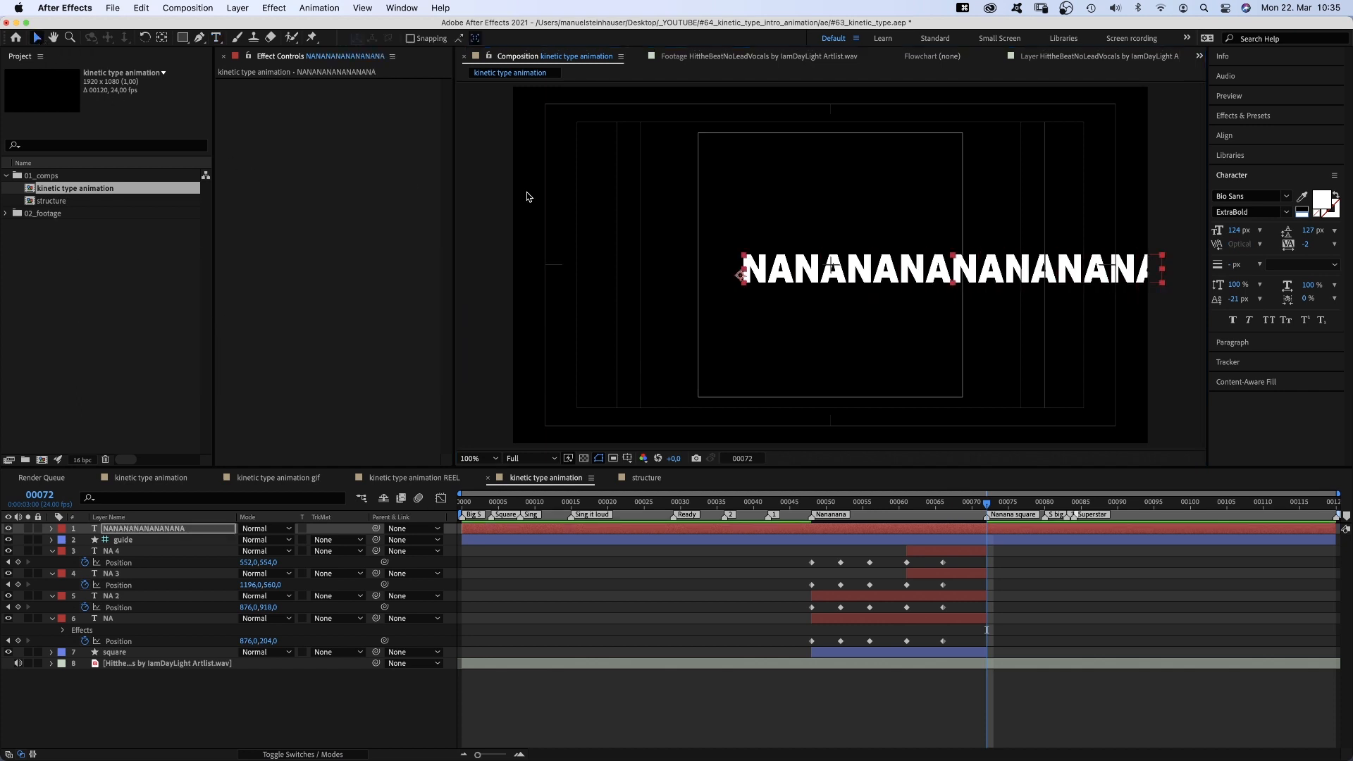
{"action": "type", "text": "50"}
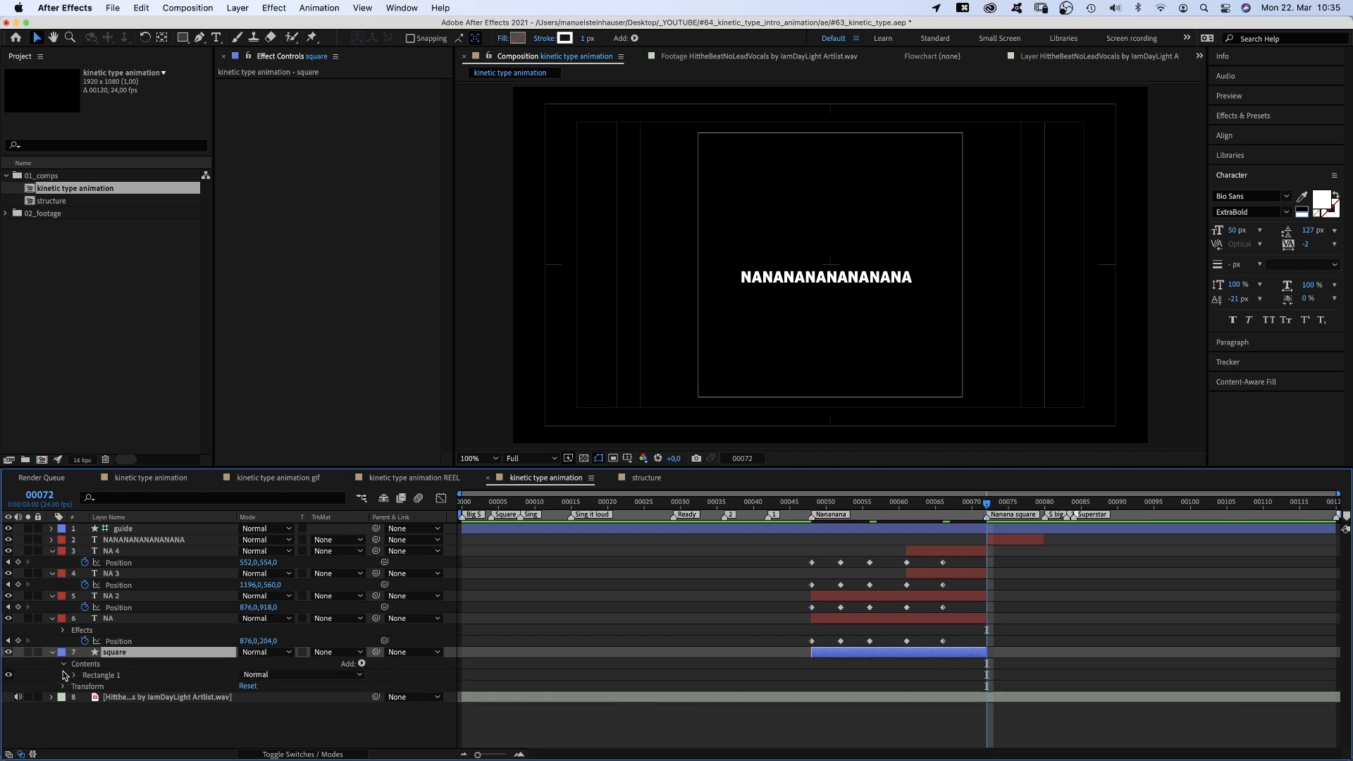
- Convert the square's rectangle to a Bezier path and use it as the NA text's mask path
{"action": "right_click", "coordinate": [113, 686]}
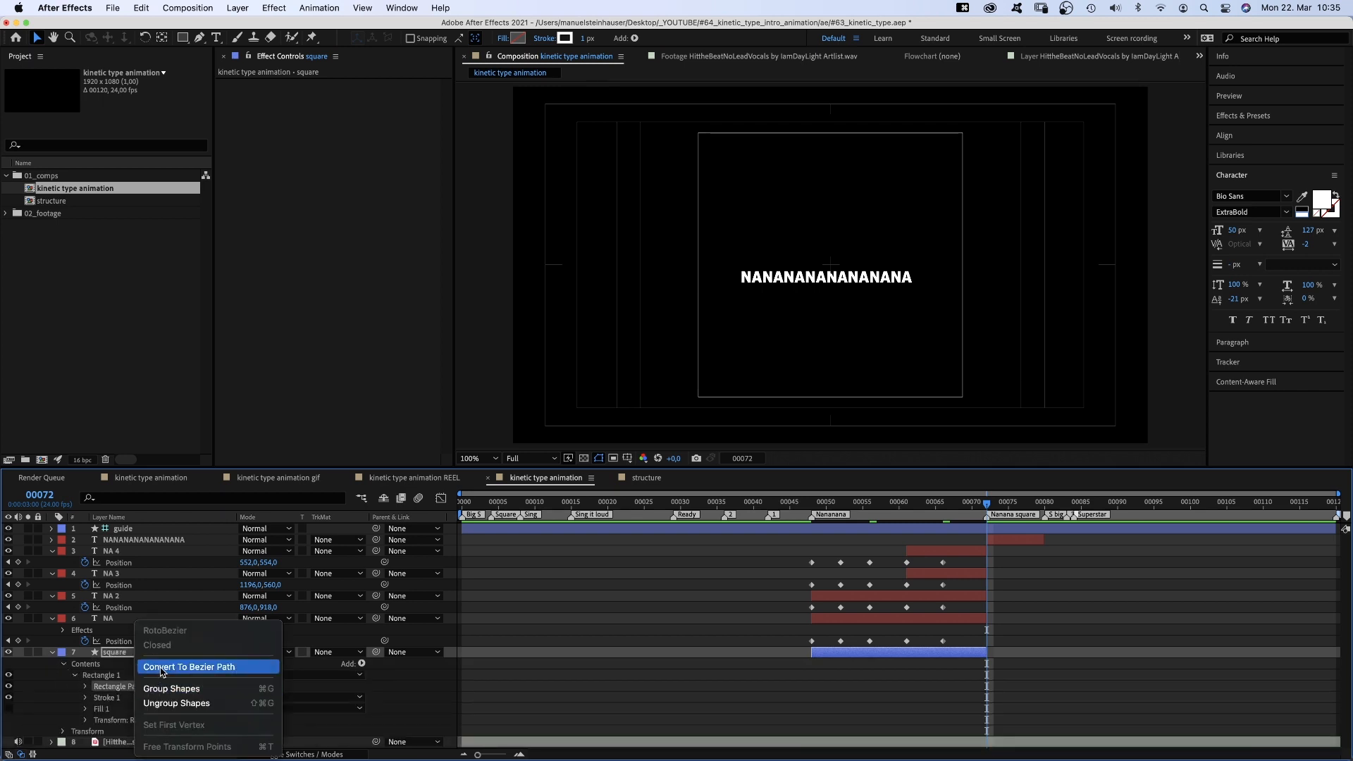
{"action": "left_click", "coordinate": [188, 666]}
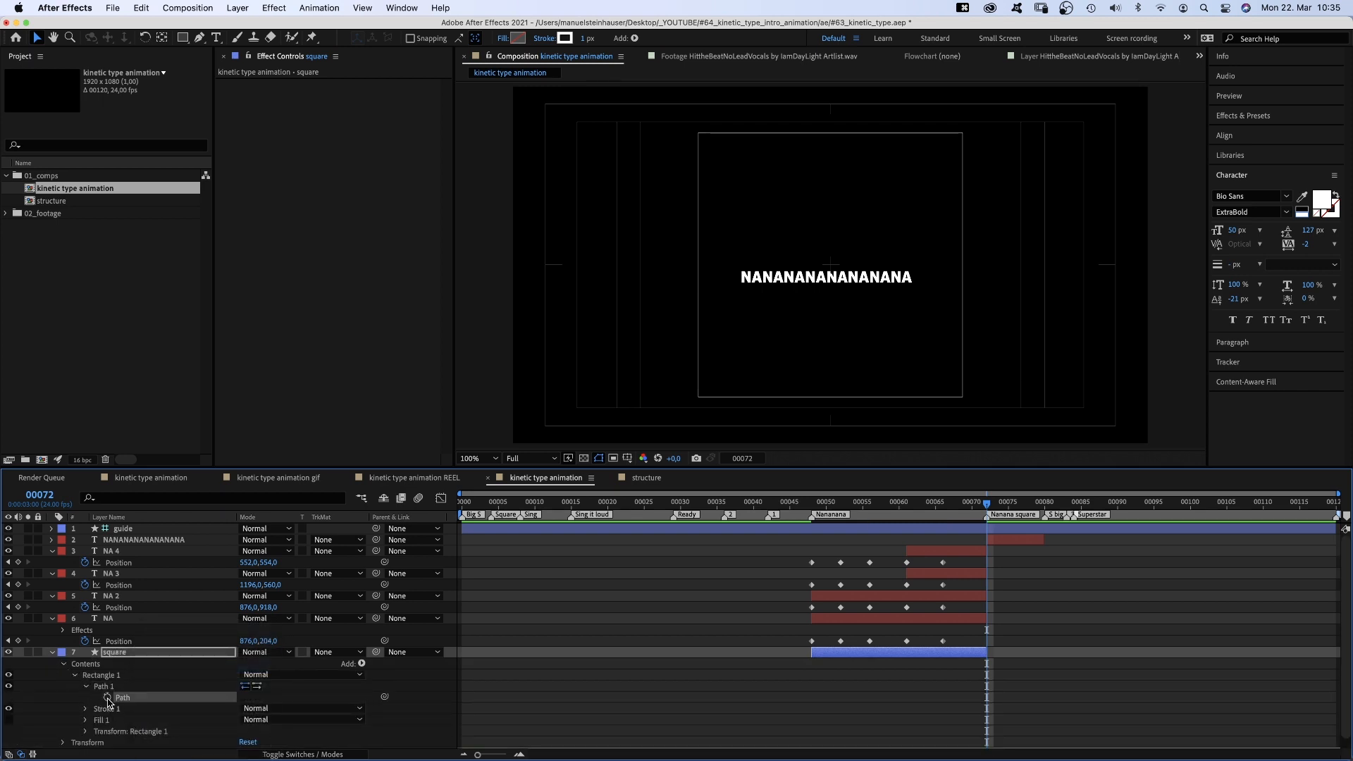
{"action": "key", "text": "cmd+c"}
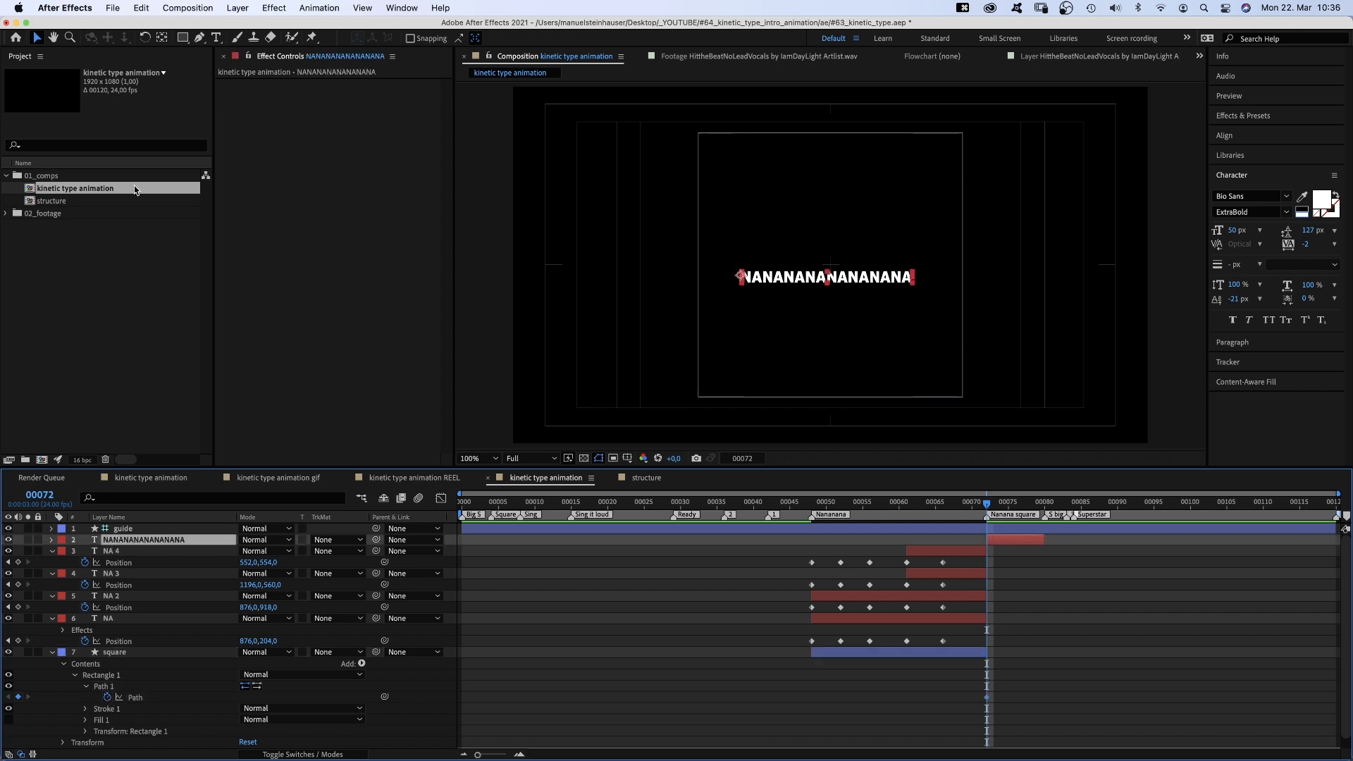
{"action": "left_click", "coordinate": [238, 8]}
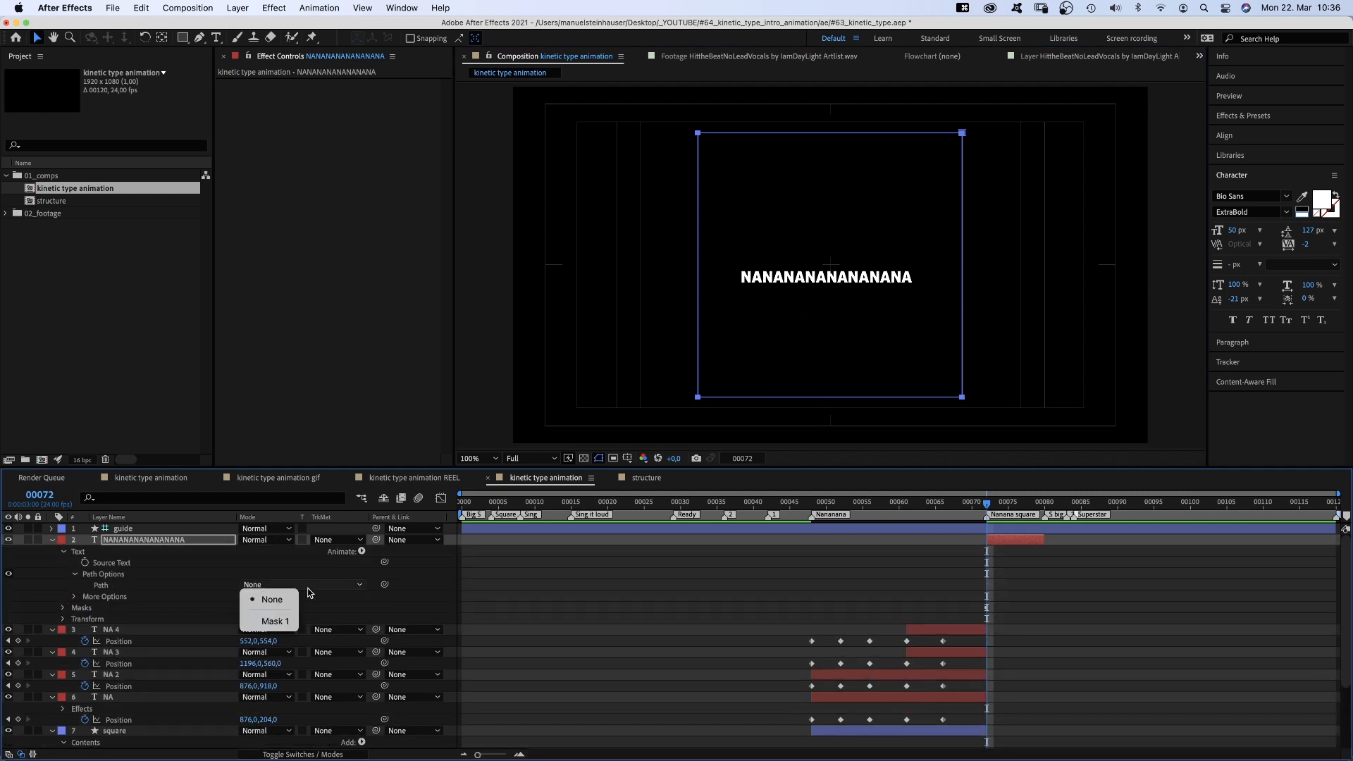
{"action": "left_click", "coordinate": [275, 620]}
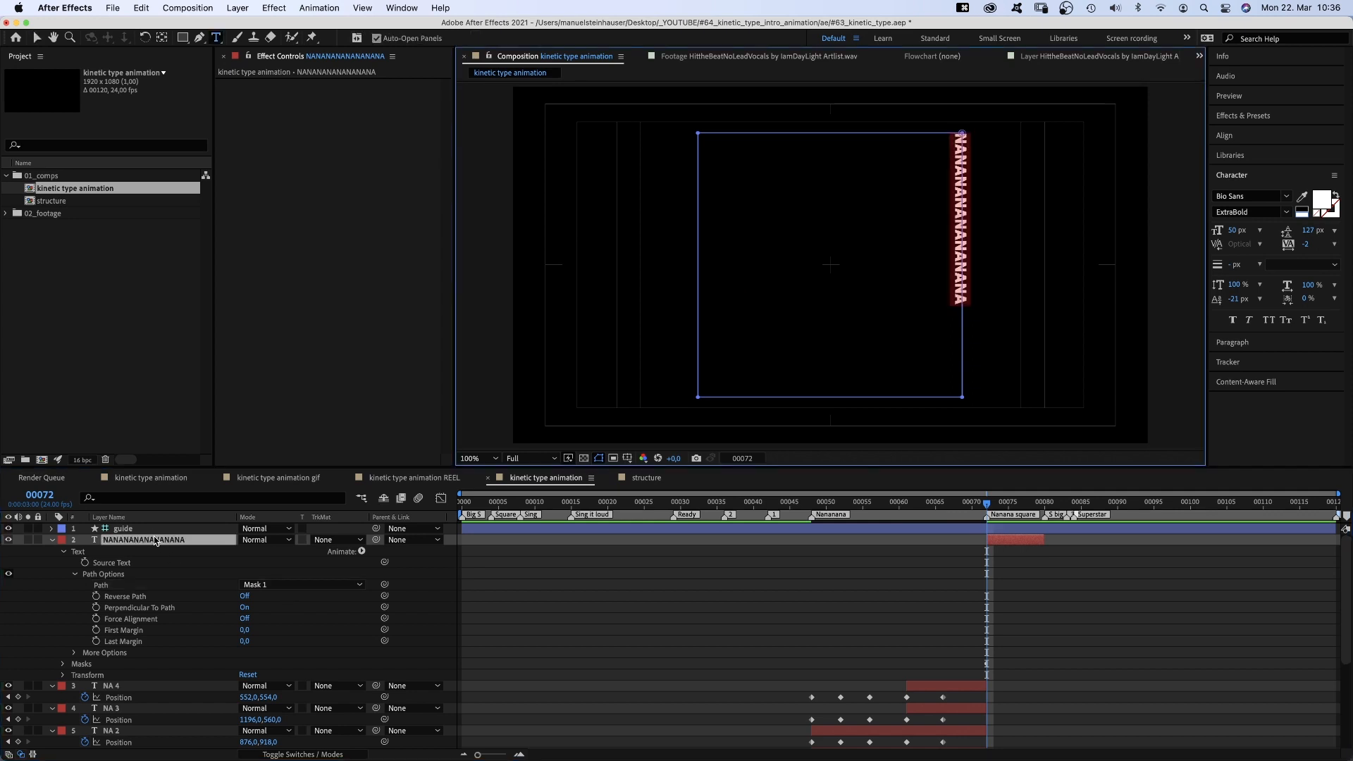
{"action": "key", "text": "cmd+v"}
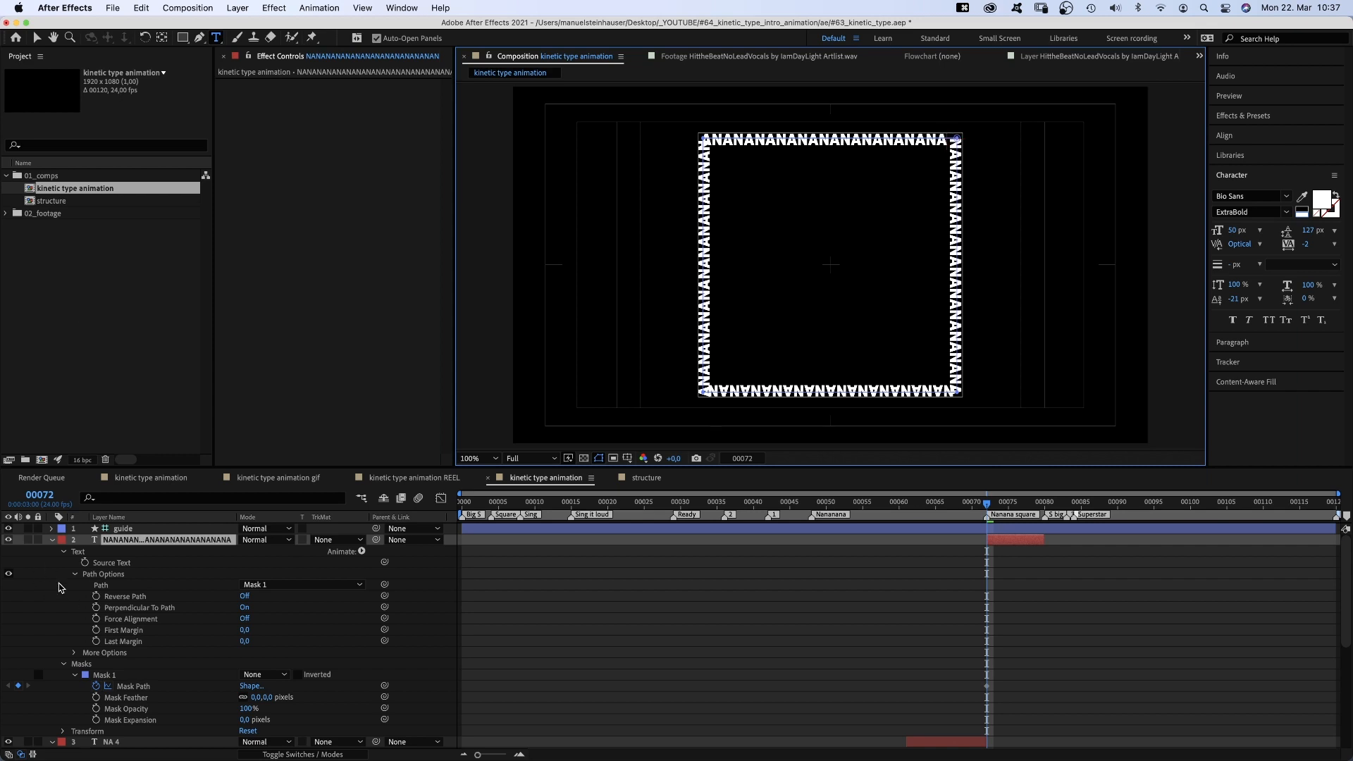
{"action": "left_click", "coordinate": [136, 630]}
{"action": "type", "text": "S"}
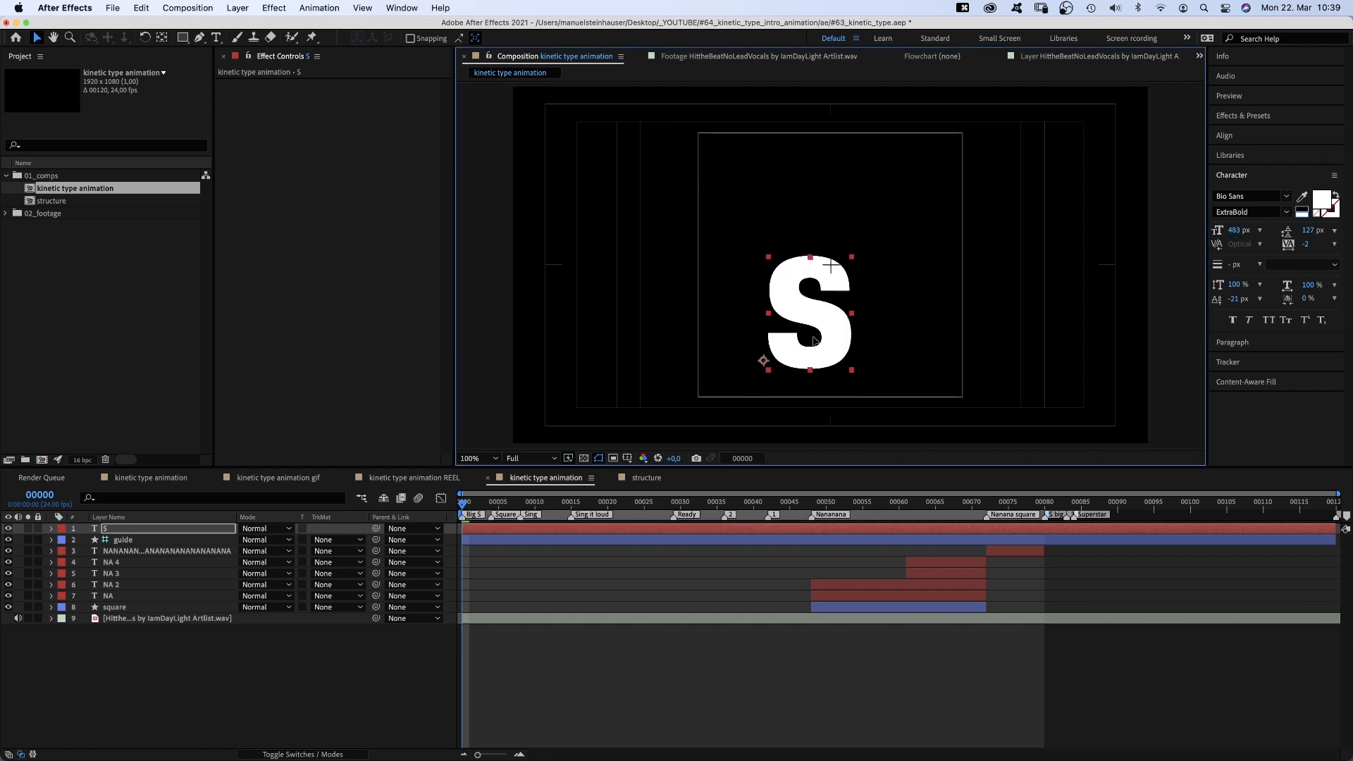
- Enlarge the S to 1008 and set its Echo effect decay to 0.8
{"action": "type", "text": "1008"}
{"action": "type", "text": "Echo"}
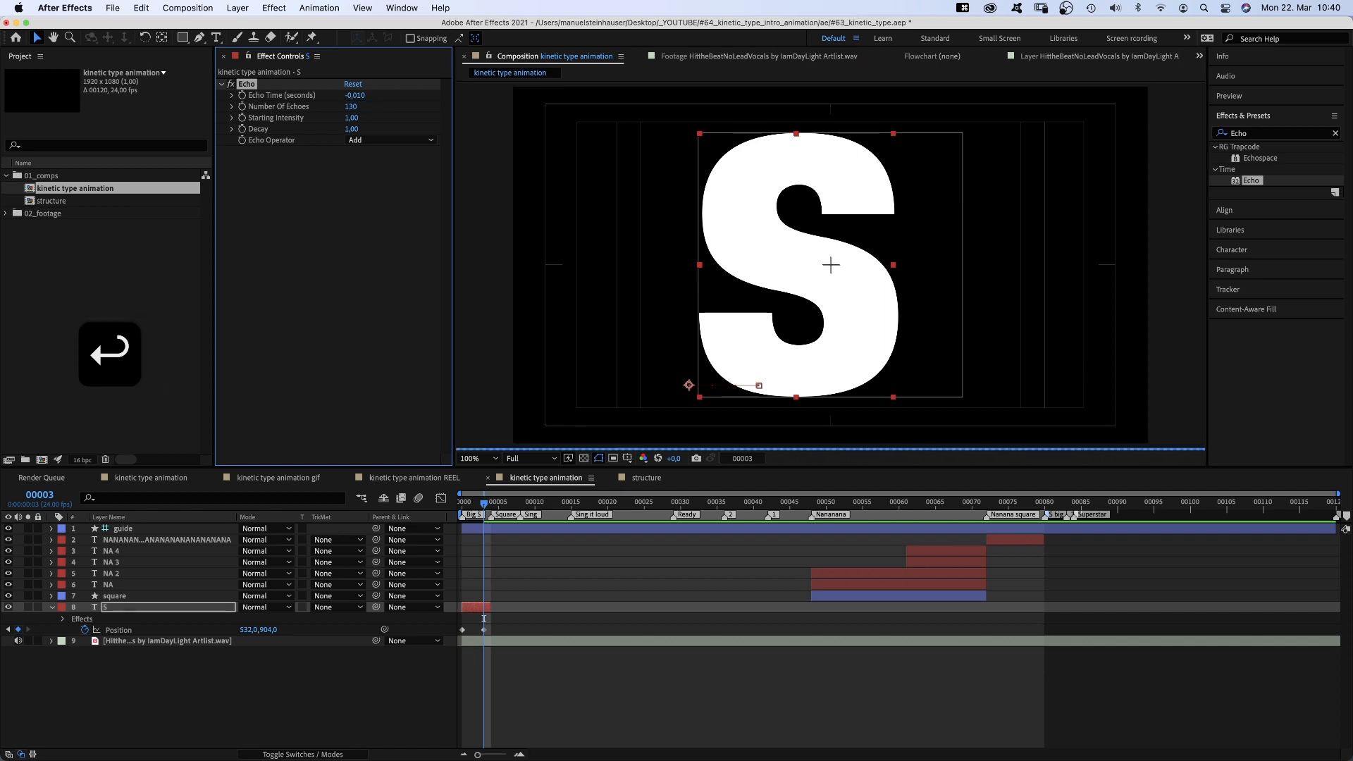
{"action": "type", "text": "0,8"}
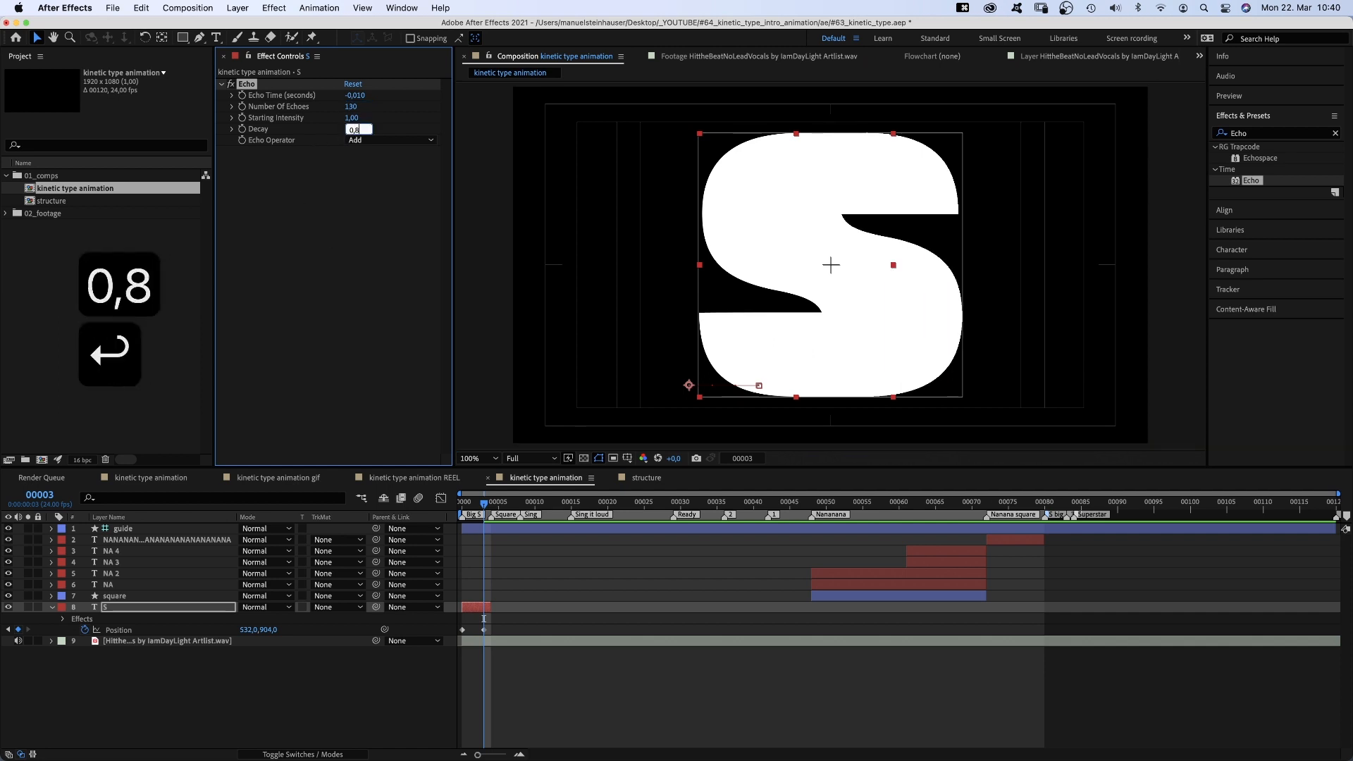
{"action": "key", "text": "Enter"}
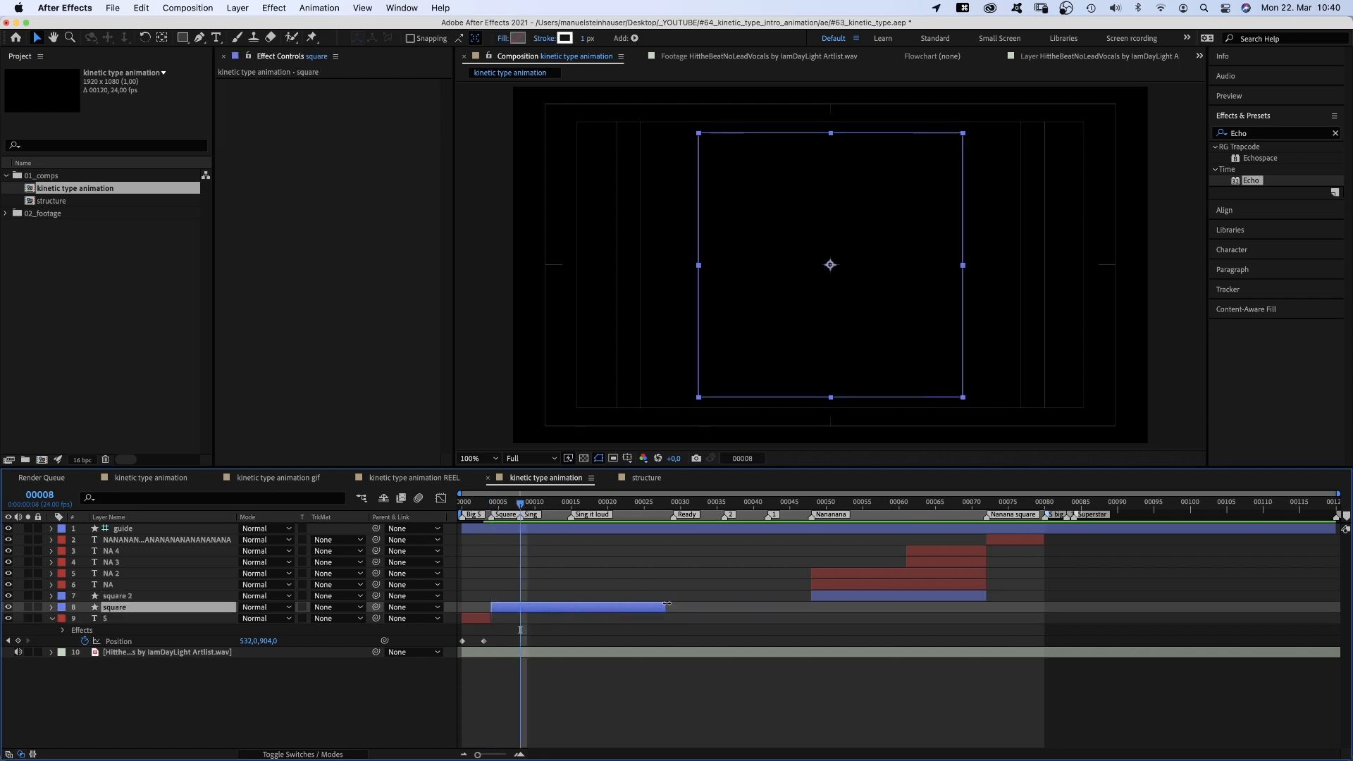
- Trim the square layer, duplicate the small S into letter layers, and add a SING text layer
{"action": "left_click", "coordinate": [512, 501]}
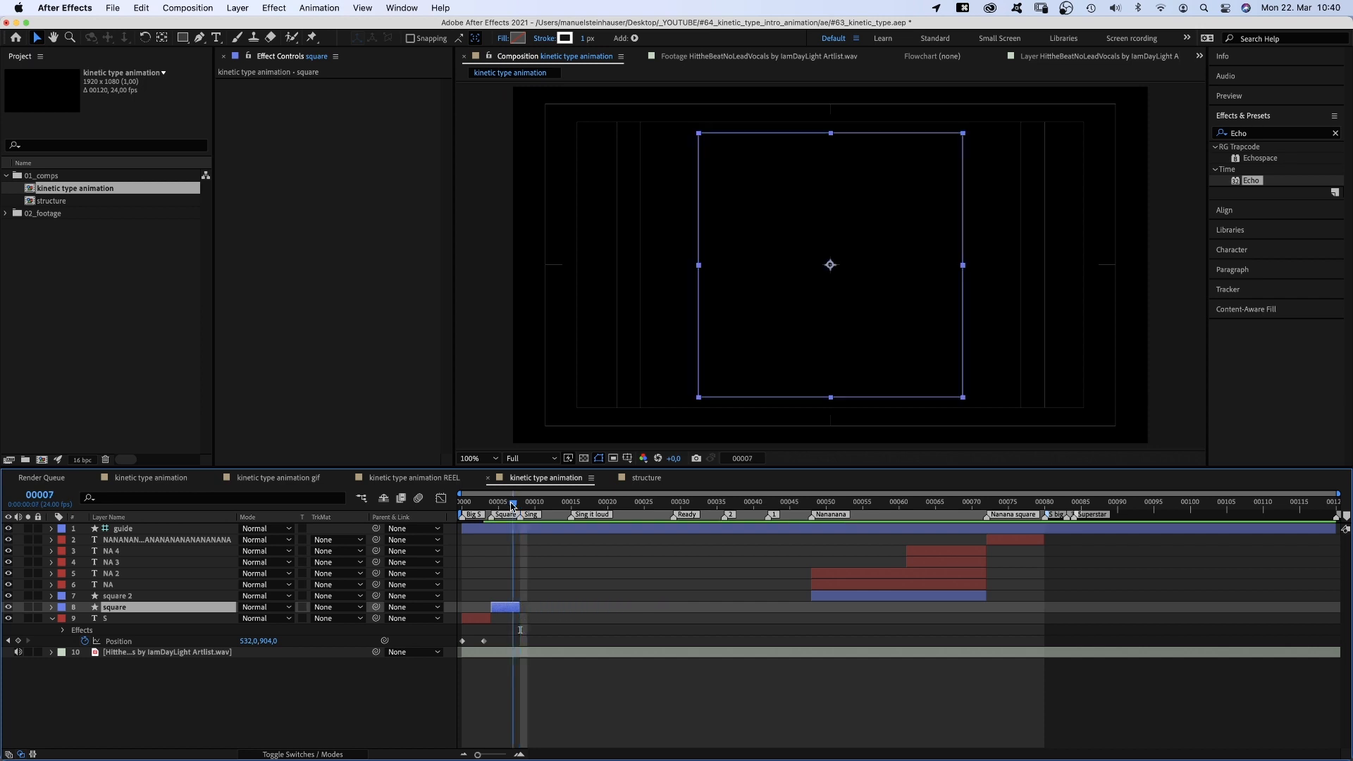
{"action": "left_click", "coordinate": [490, 501]}
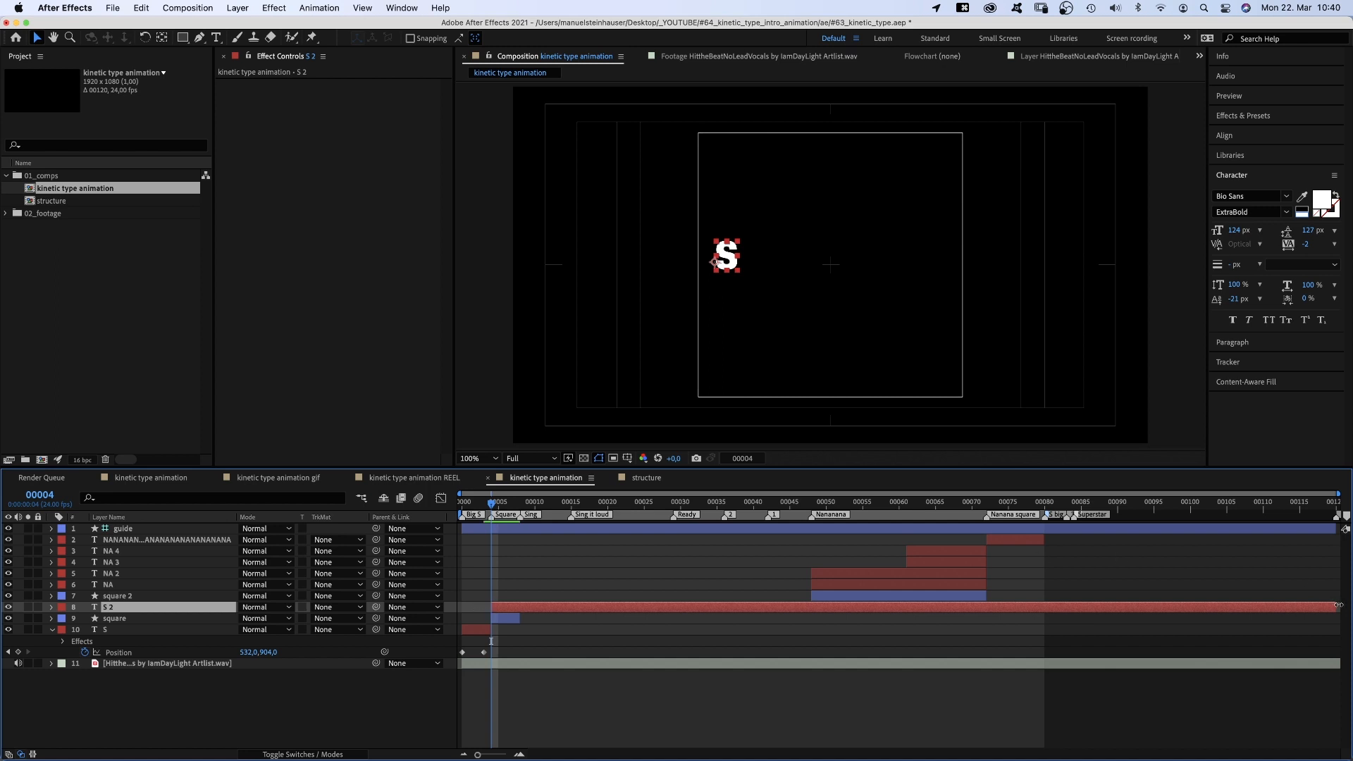
{"action": "key", "text": "cmd+d"}
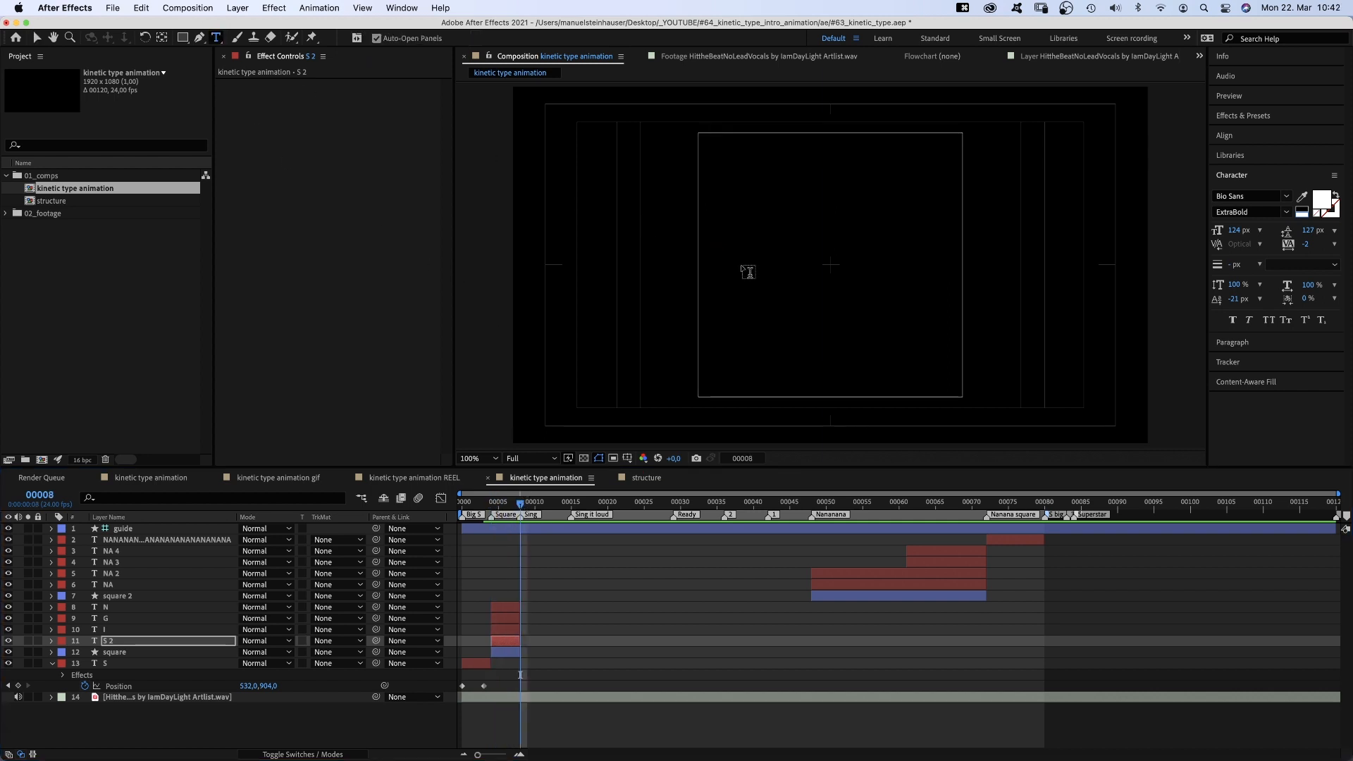
{"action": "type", "text": "SING"}
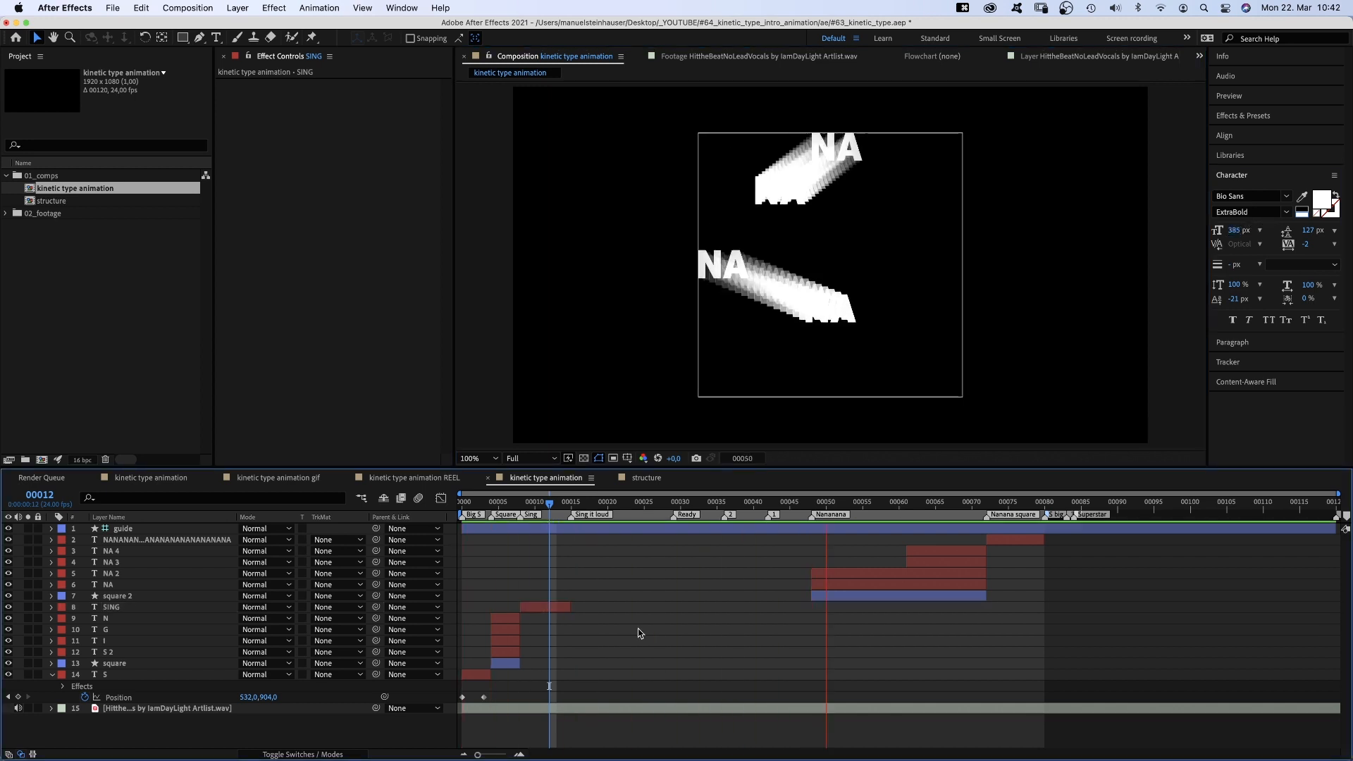
- Duplicate the square layer and give square 3 a new shape fill colour
{"action": "left_click", "coordinate": [1051, 501]}
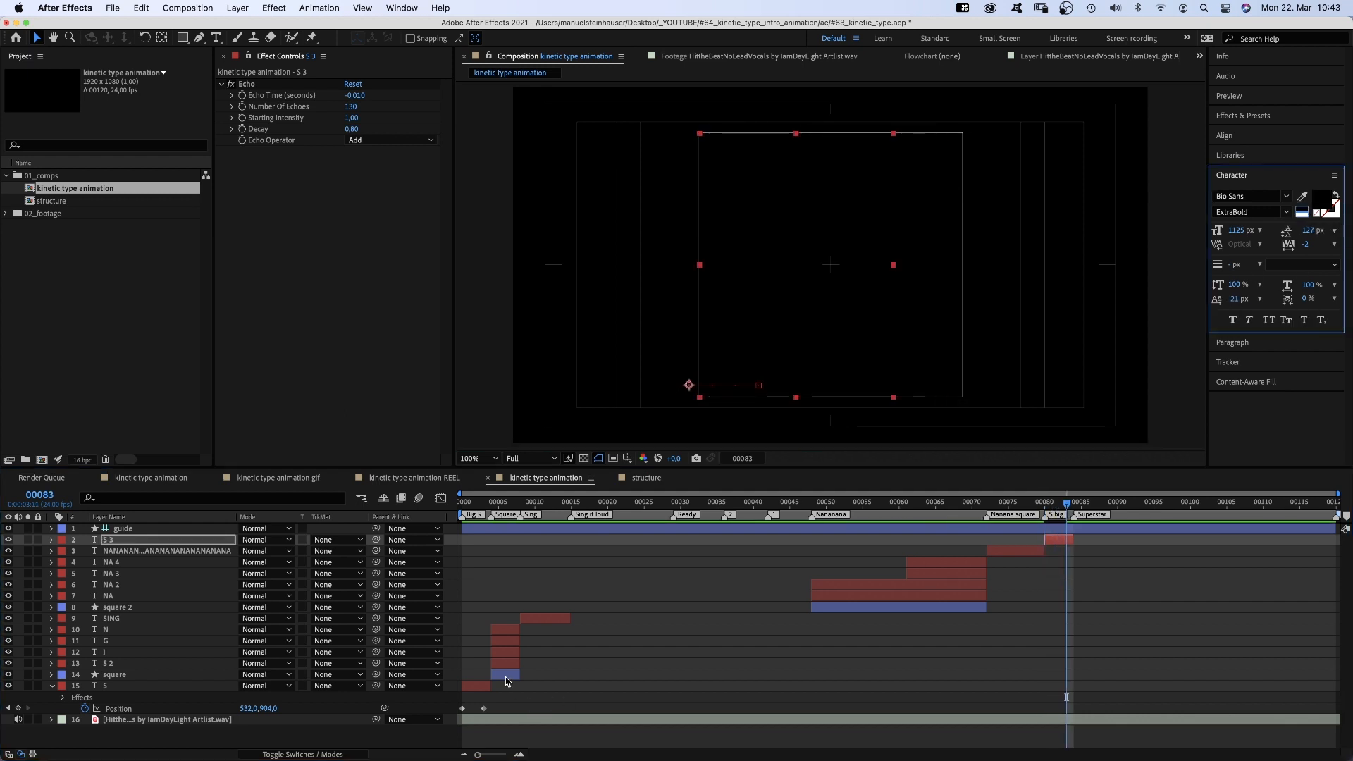
{"action": "key", "text": "cmd+d"}
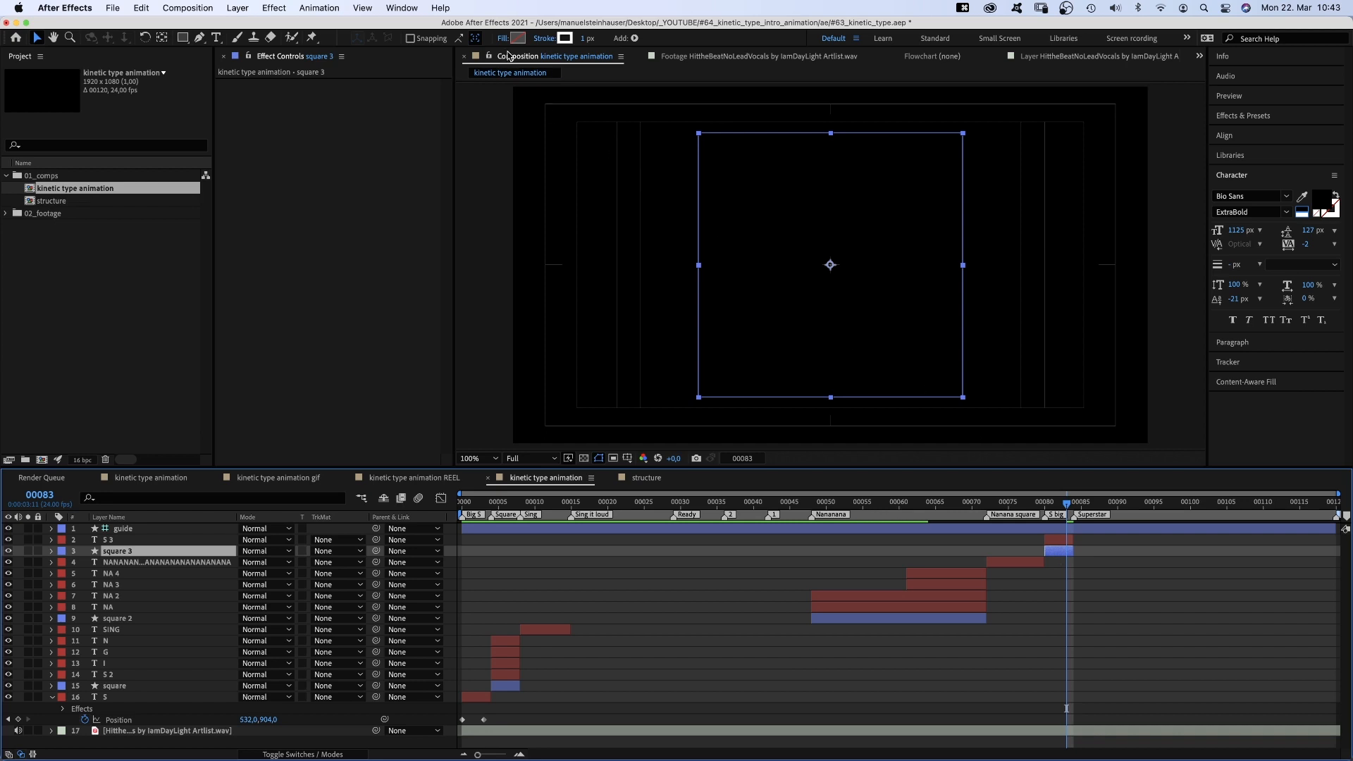
{"action": "left_click", "coordinate": [515, 38]}
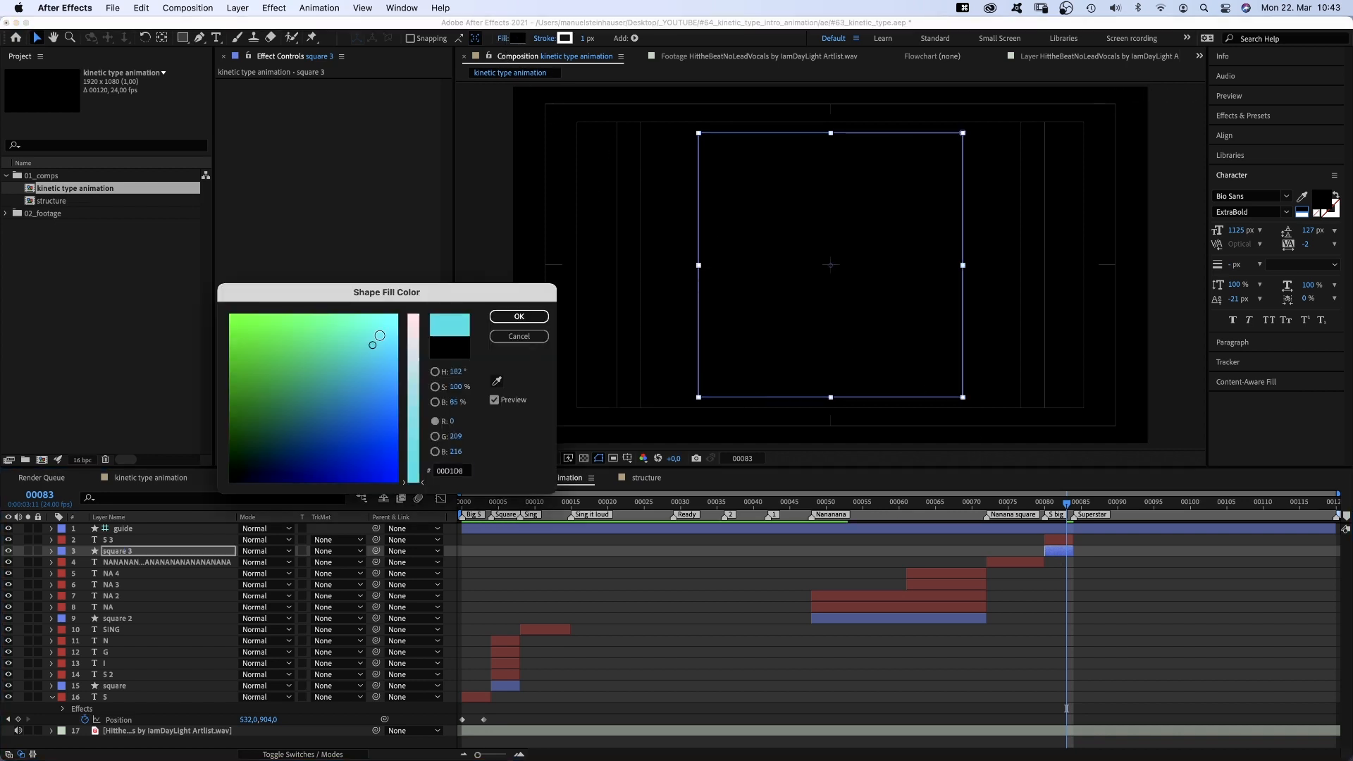
{"action": "left_click", "coordinate": [518, 315]}
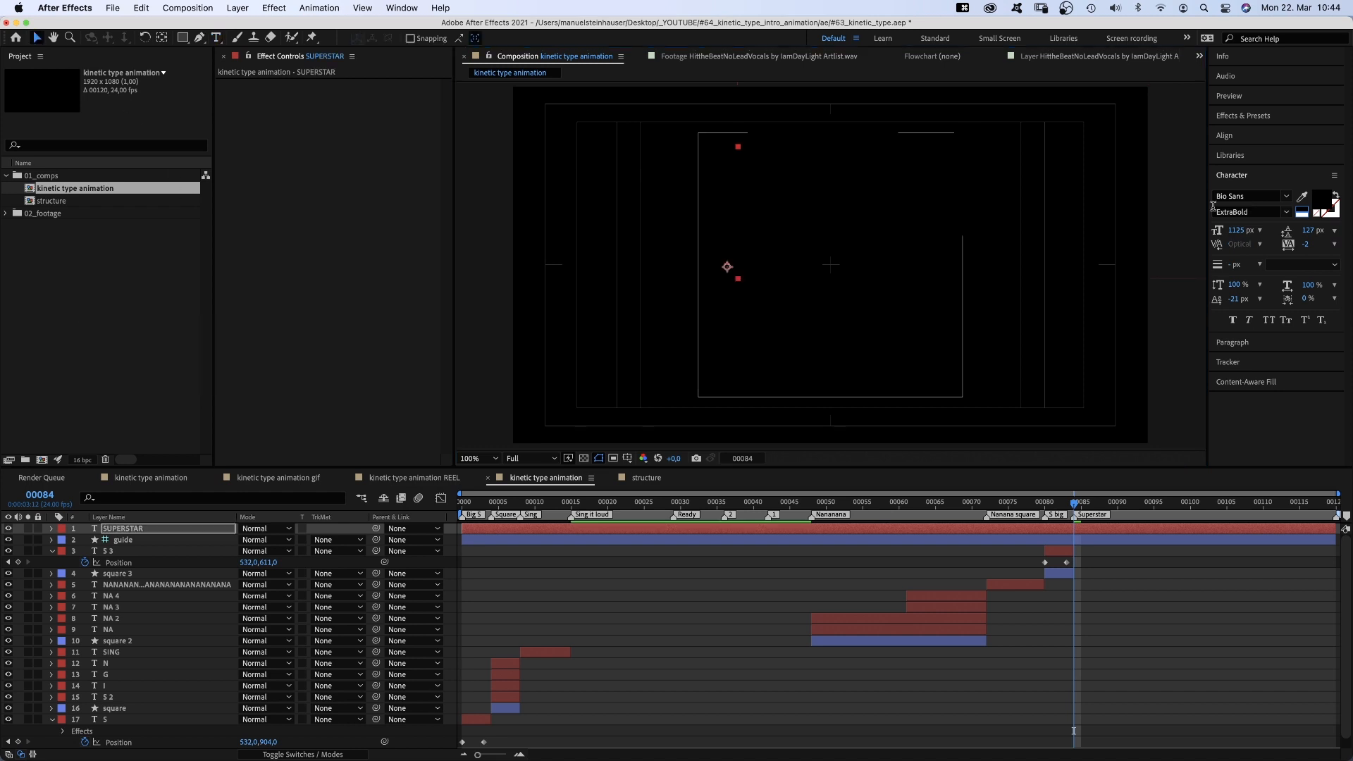
- Size SUPERSTAR at 124 px and keyframe its Position sliding from the right to centre
{"action": "type", "text": "124"}
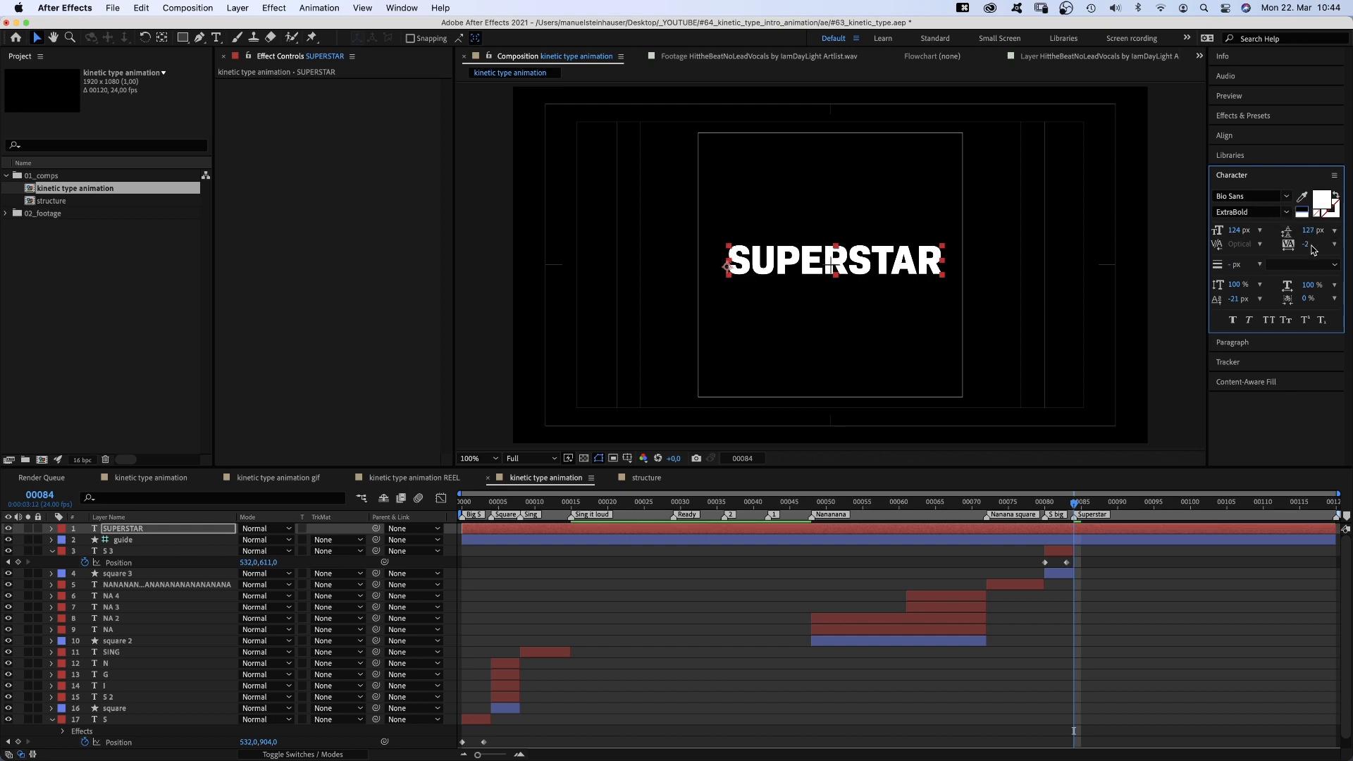
{"action": "type", "text": "44"}
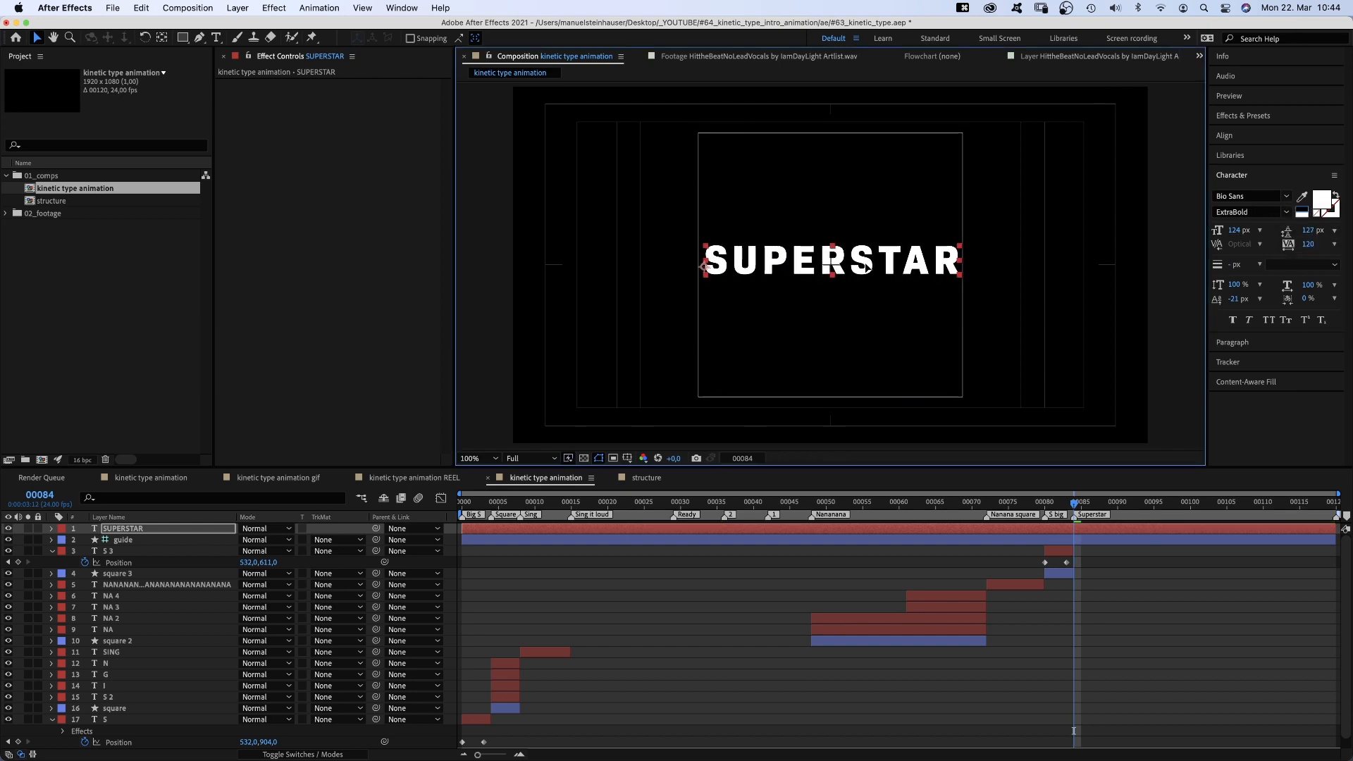
{"action": "left_click", "coordinate": [1224, 135]}
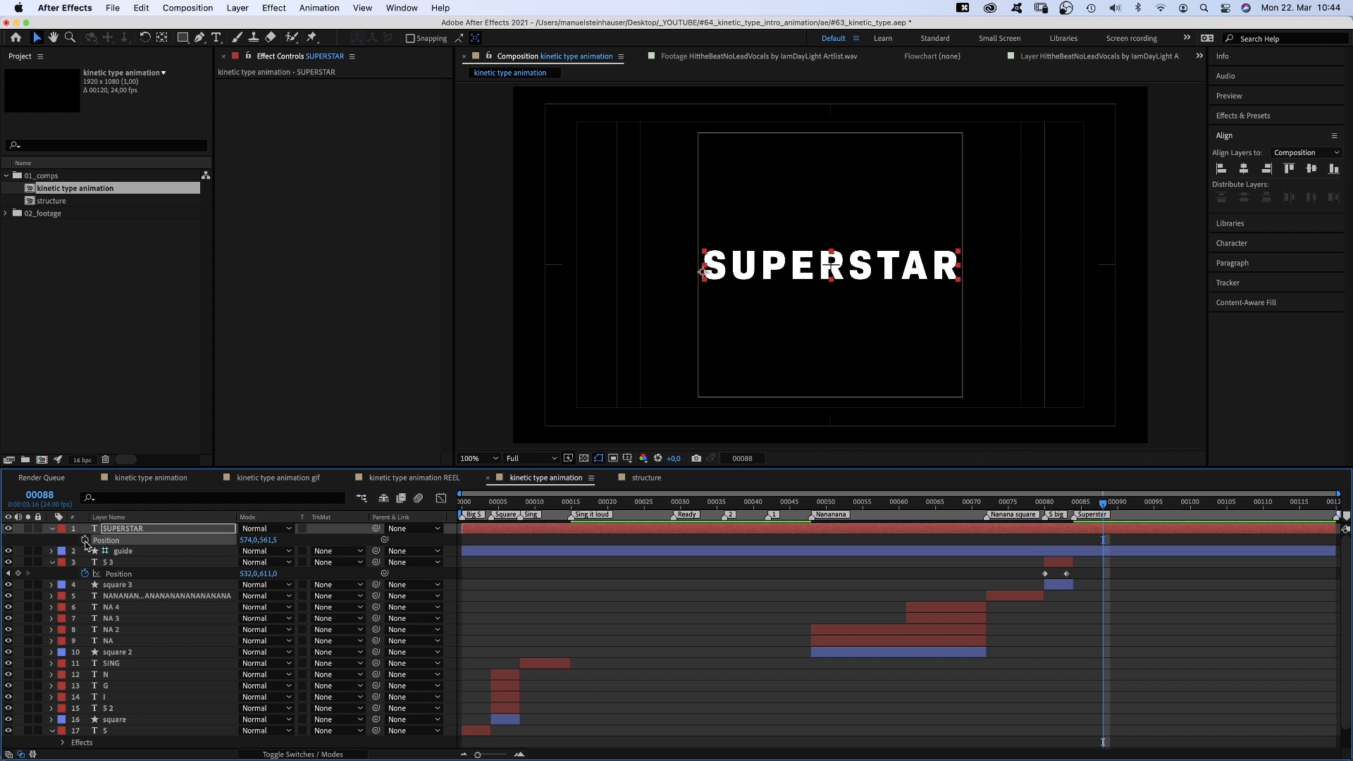
{"action": "left_click", "coordinate": [85, 541]}
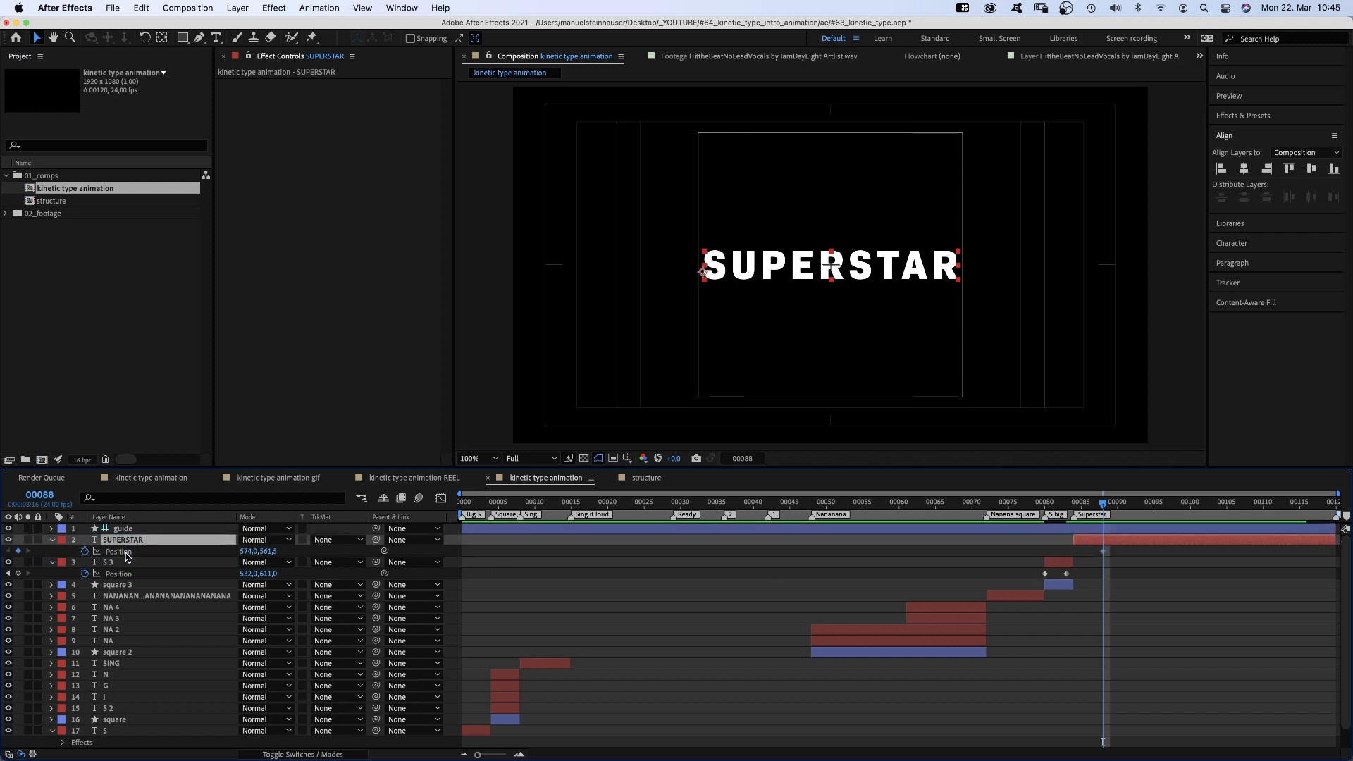
{"action": "left_click", "coordinate": [1077, 501]}
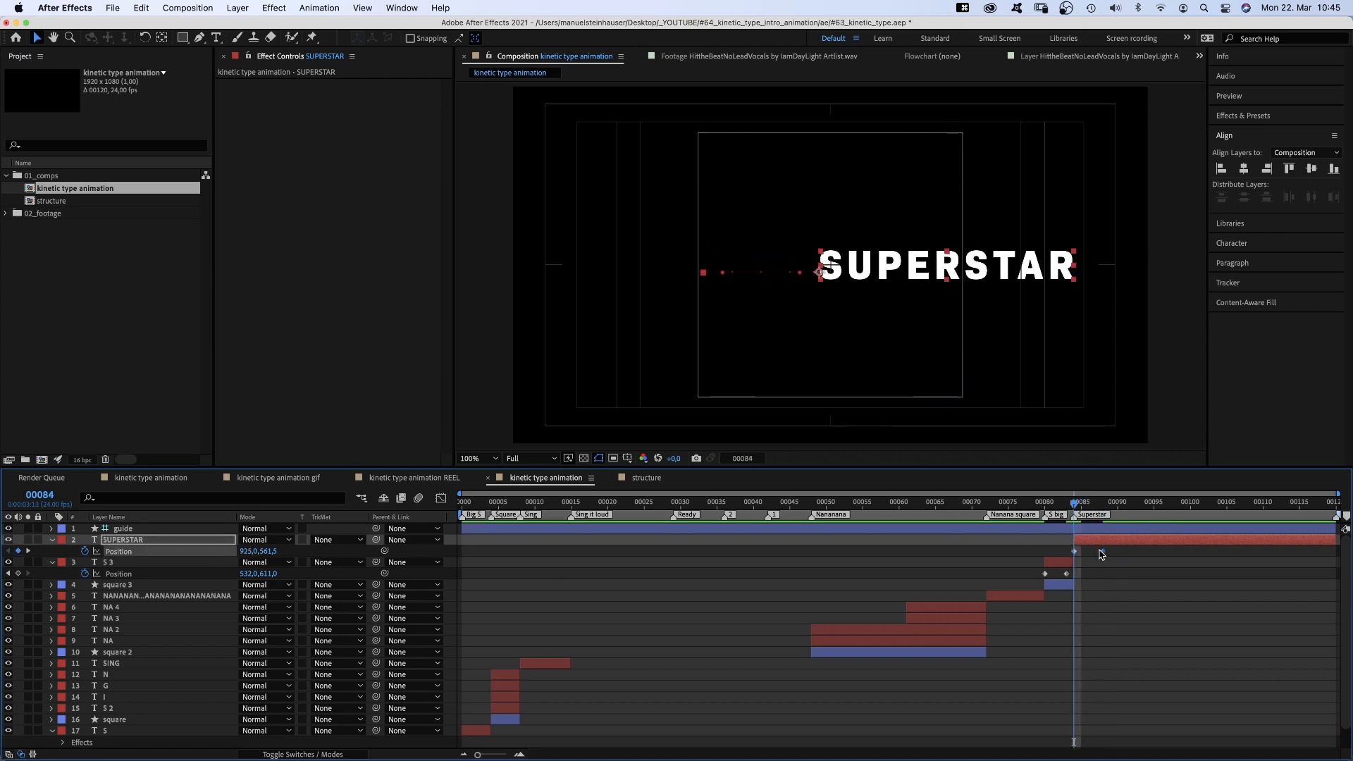
- Add a Tracking animator to SUPERSTAR with amount 1200 and keyframe the Range Selector offset
{"action": "right_click", "coordinate": [1074, 551]}
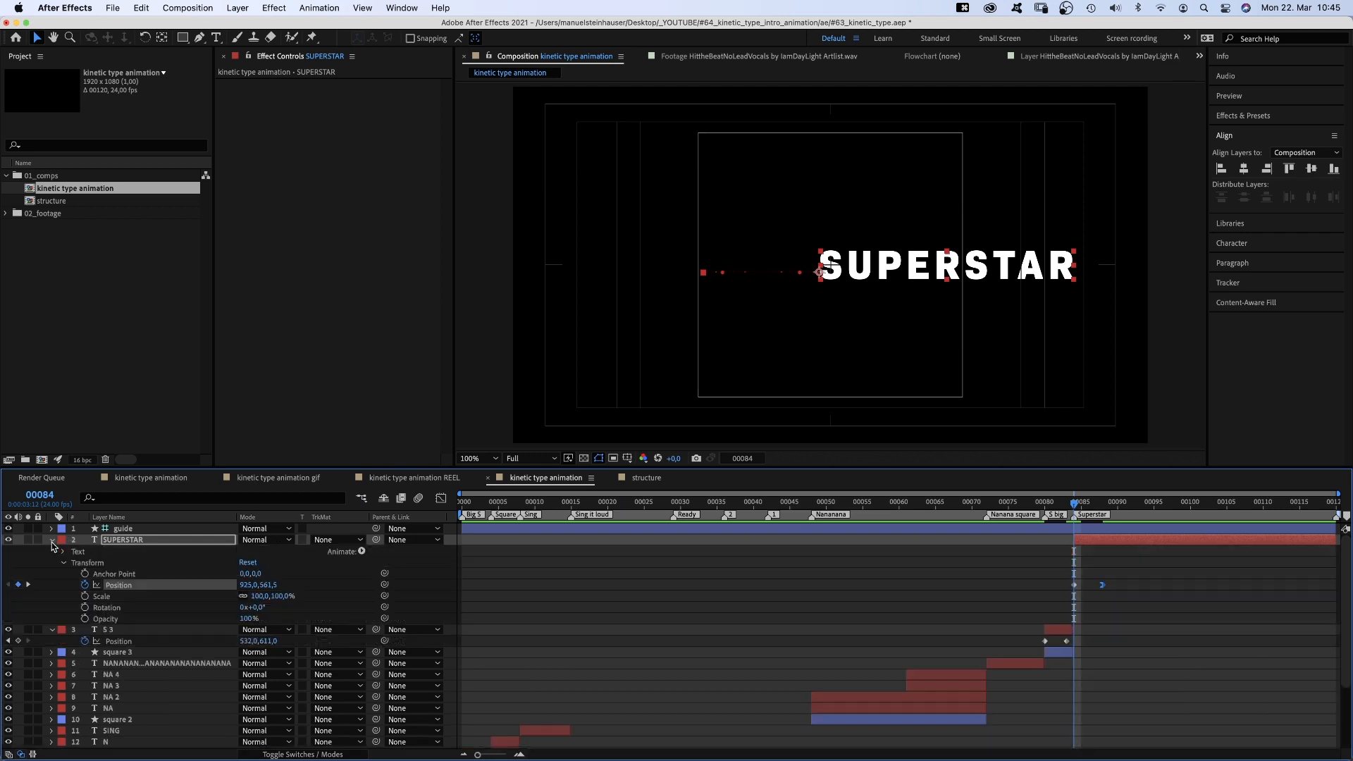
{"action": "left_click", "coordinate": [348, 550]}
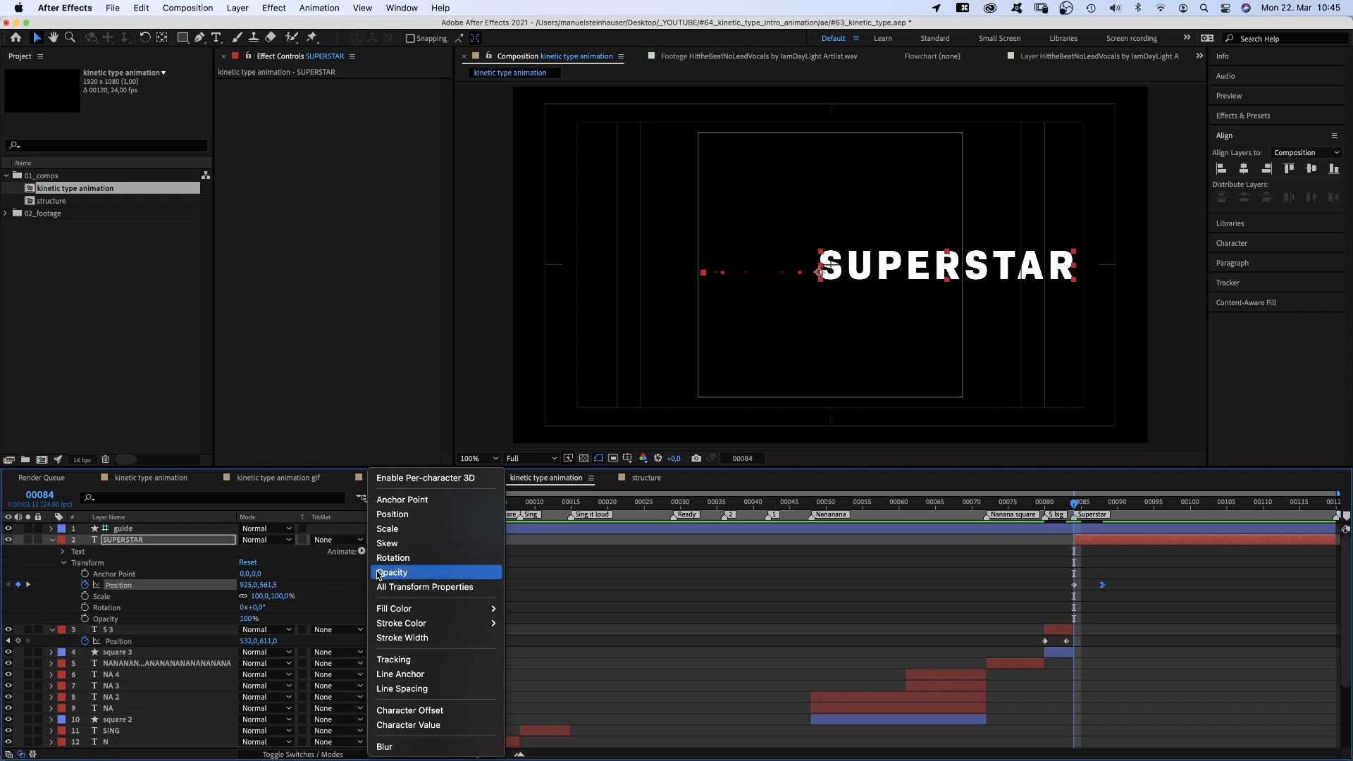
{"action": "left_click", "coordinate": [393, 659]}
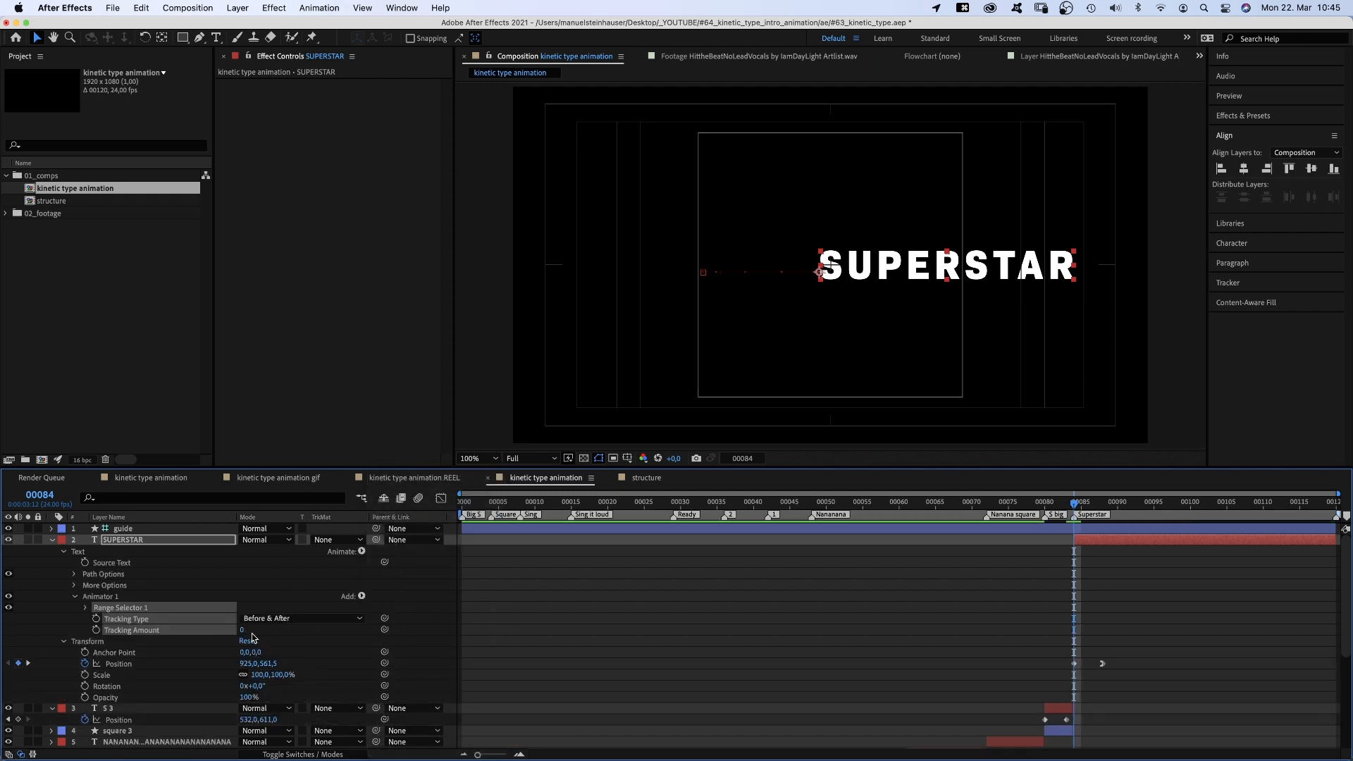
{"action": "type", "text": "1200"}
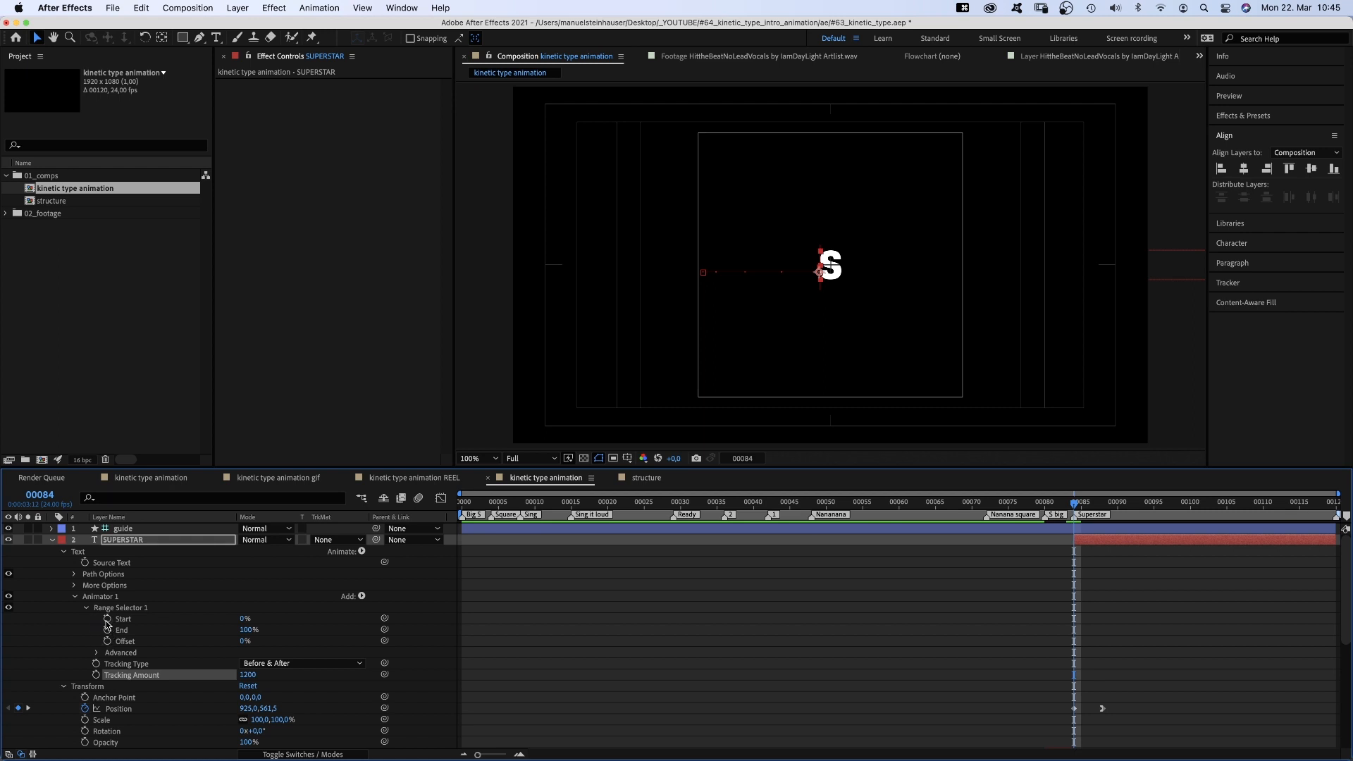
{"action": "left_click", "coordinate": [107, 619]}
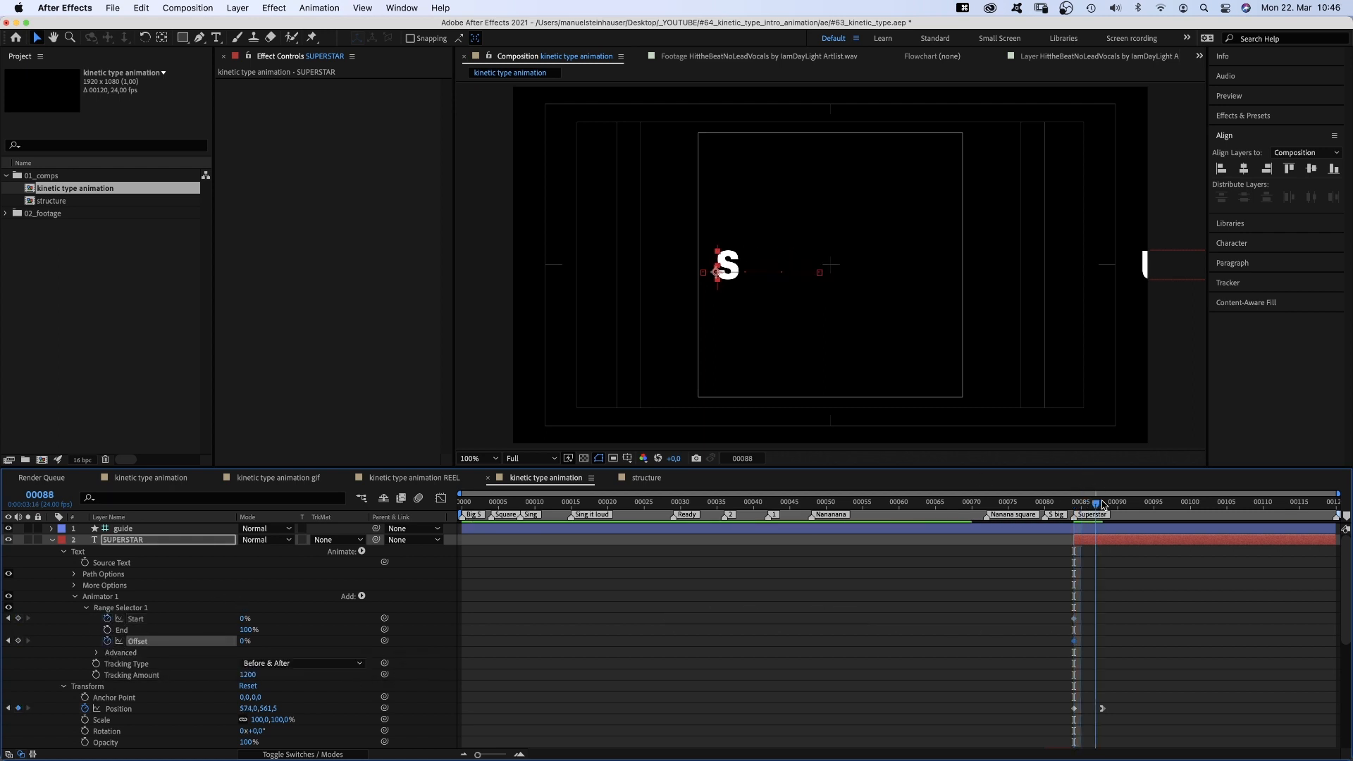
{"action": "left_click_drag", "start_coordinate": [1099, 500], "coordinate": [1131, 500]}
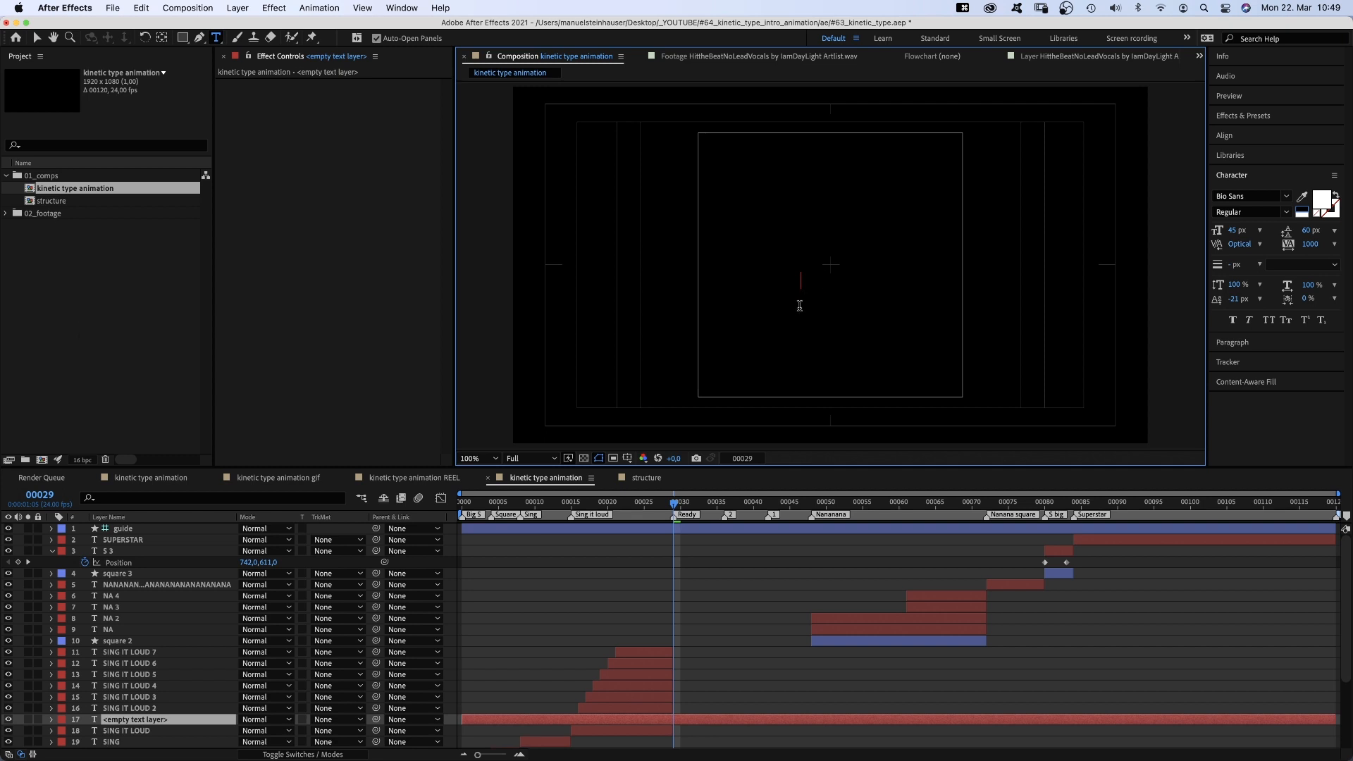
- Create outline-only ExtraBold numeral layers and stagger their layer bars in the timeline
{"action": "type", "text": "1"}
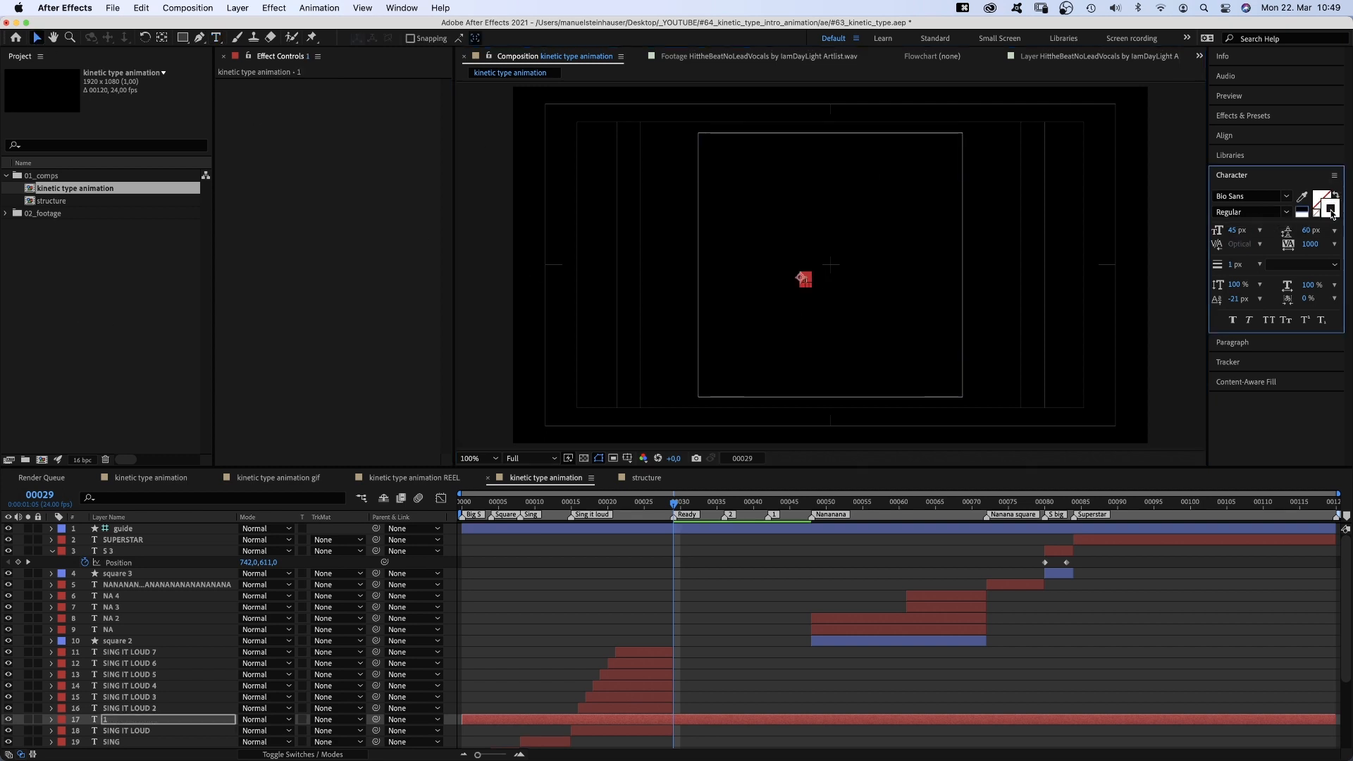
{"action": "left_click", "coordinate": [1252, 212]}
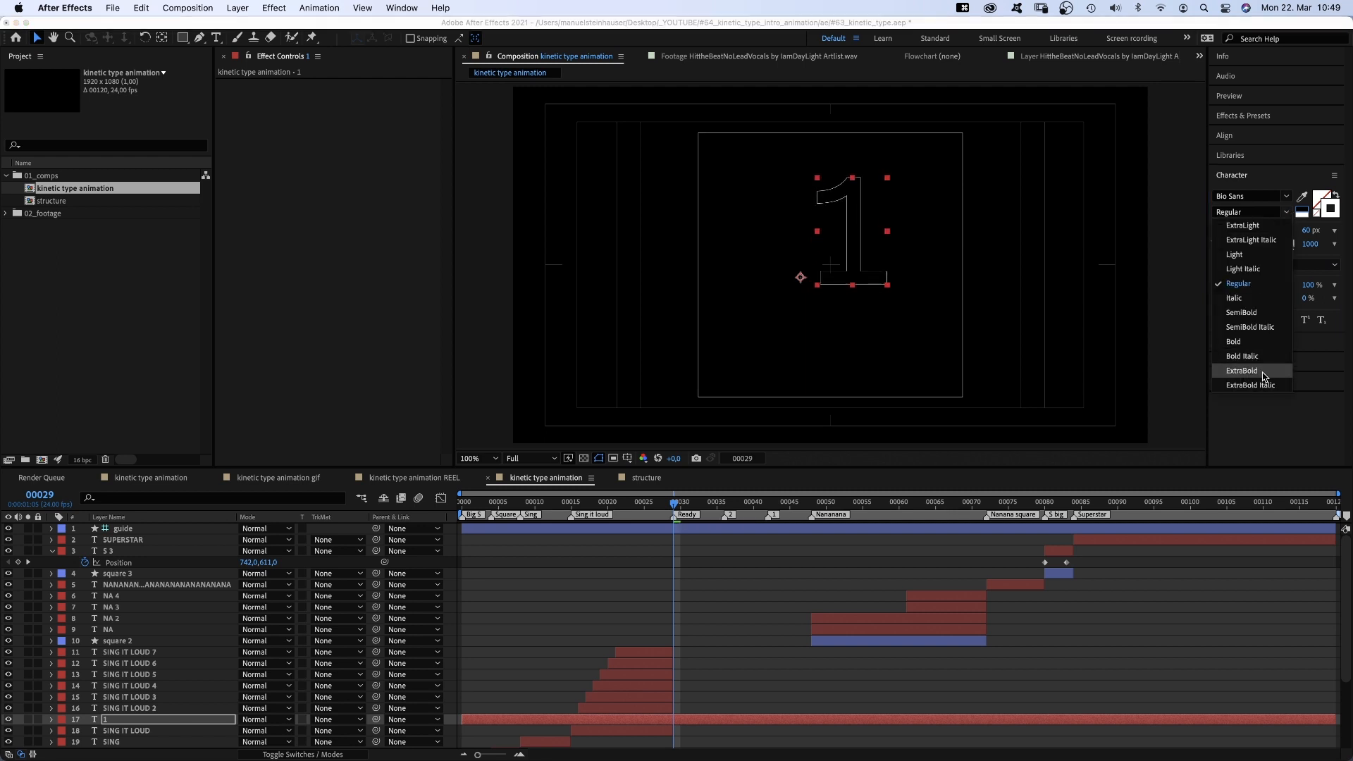
{"action": "left_click", "coordinate": [1242, 370]}
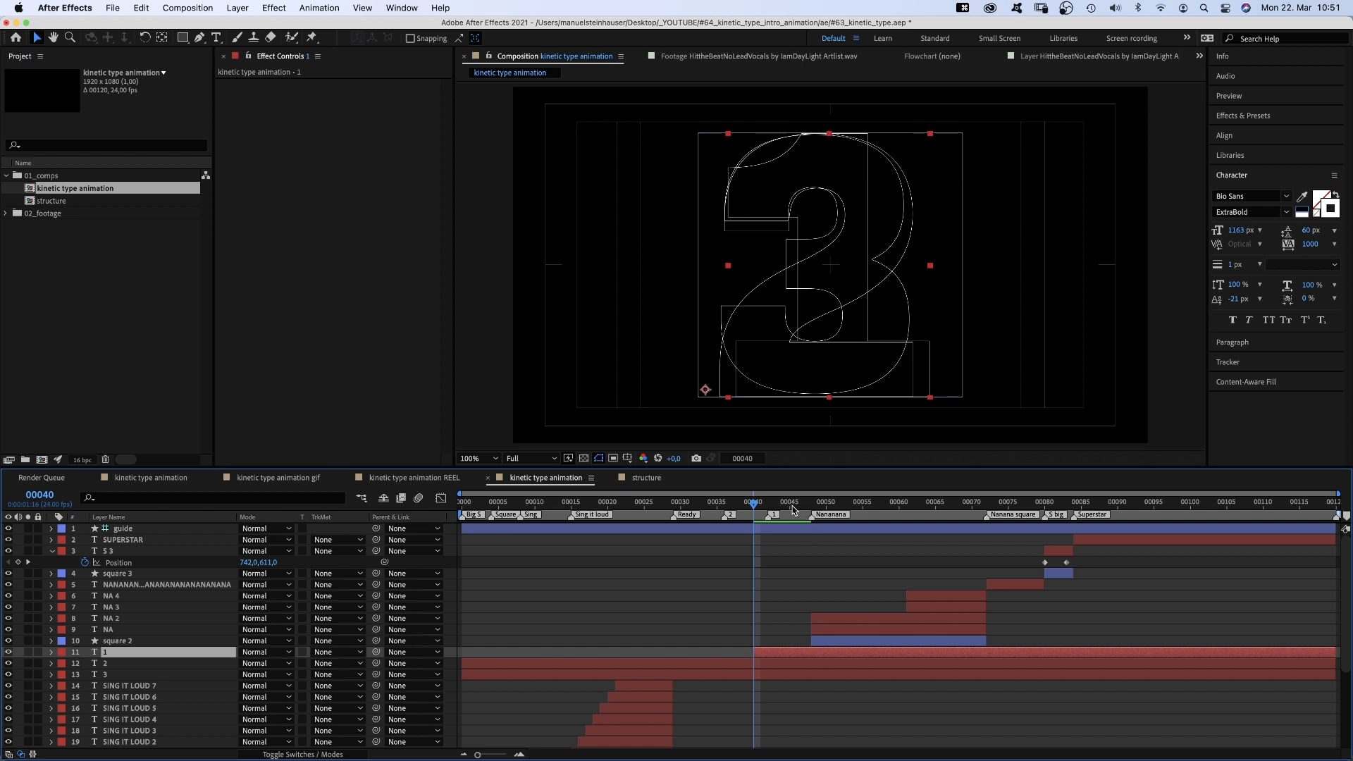
{"action": "left_click", "coordinate": [809, 500]}
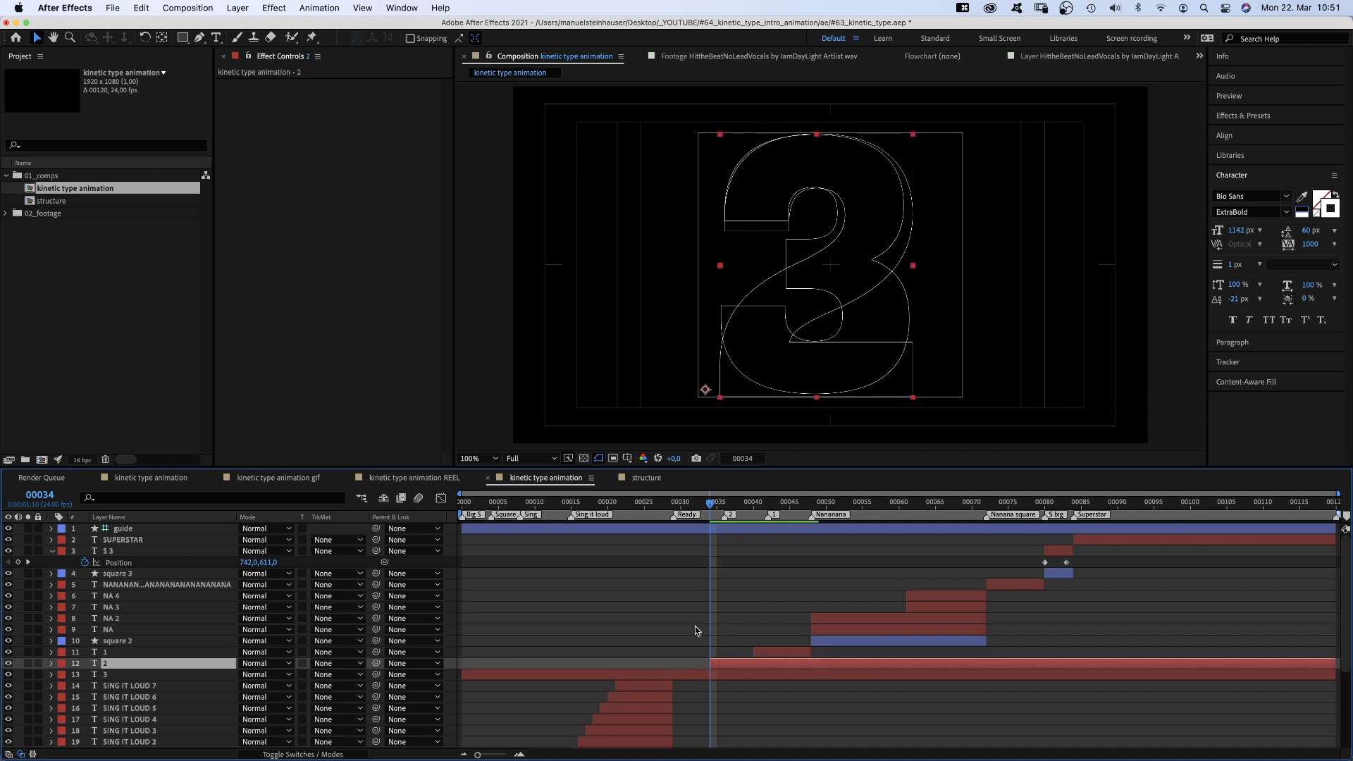
{"action": "left_click", "coordinate": [796, 501]}
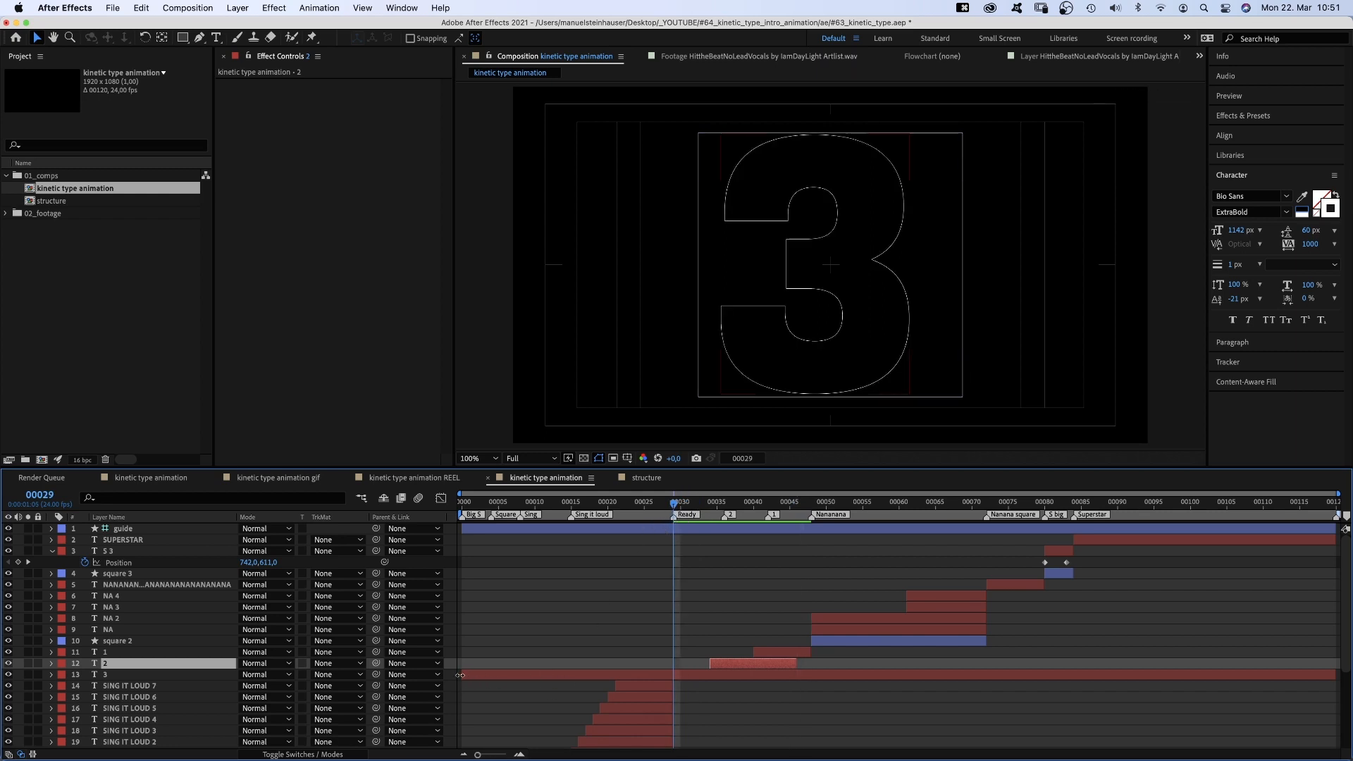
{"action": "left_click", "coordinate": [758, 502]}
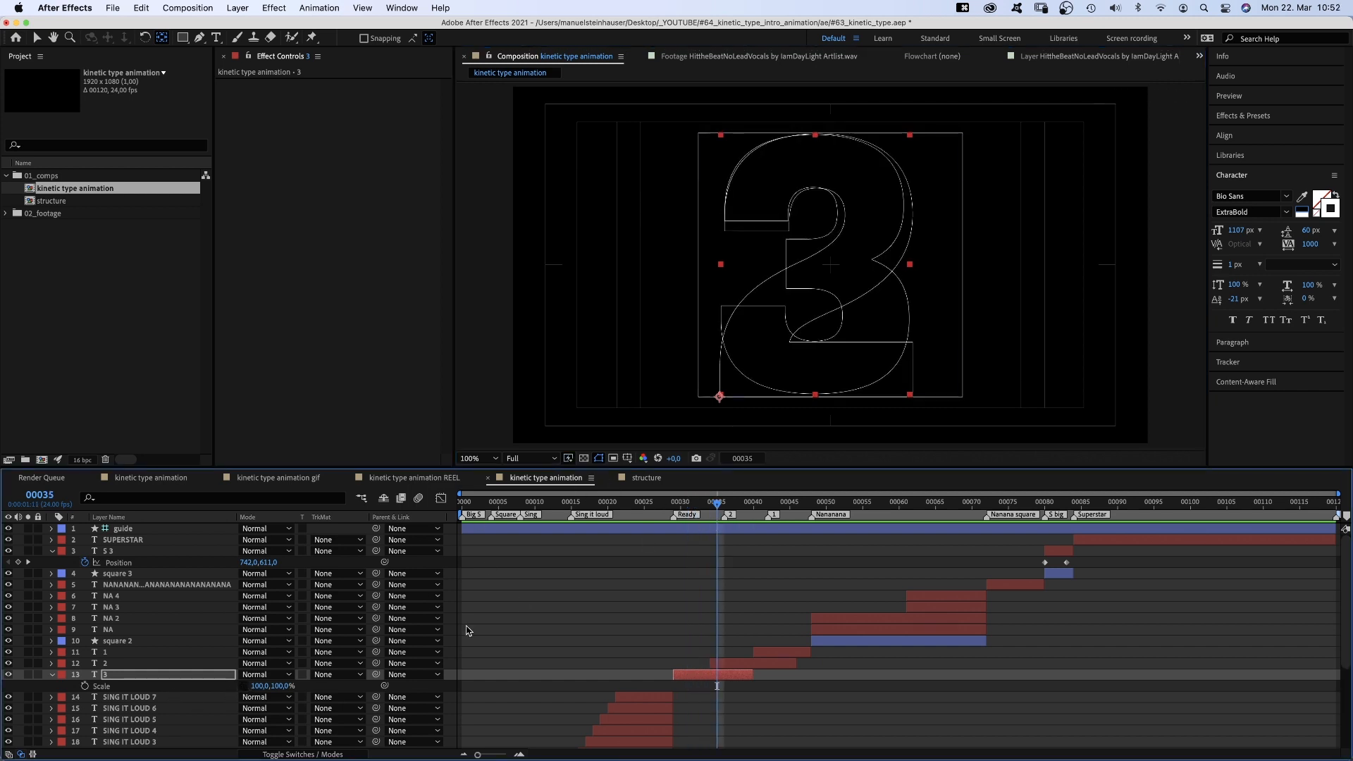
- Add Scale keyframes to the 3 and 2 numerals at their start frames
{"action": "left_click", "coordinate": [731, 501]}
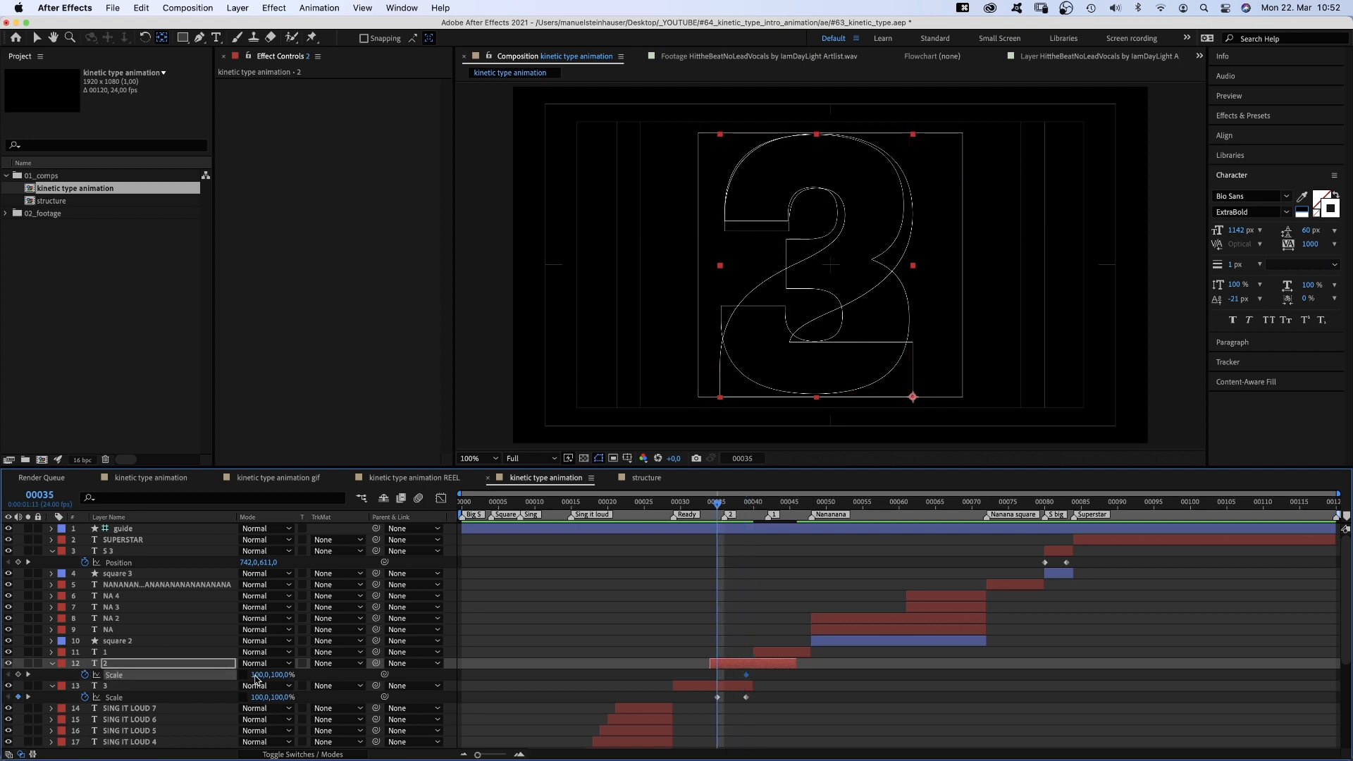
{"action": "left_click", "coordinate": [719, 501]}
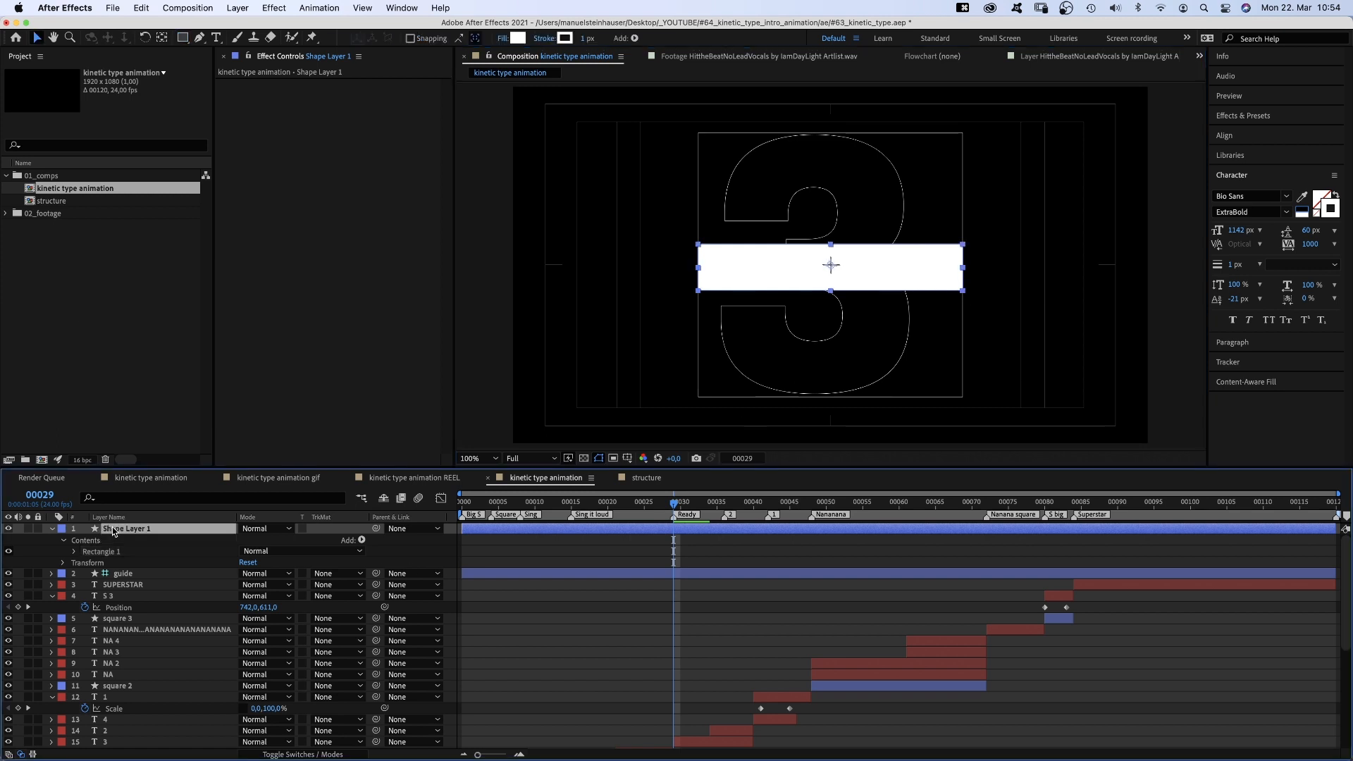
- Place the white bar layer beneath square 2 and move to the frame where it centres
{"action": "left_click_drag", "start_coordinate": [126, 528], "coordinate": [127, 651]}
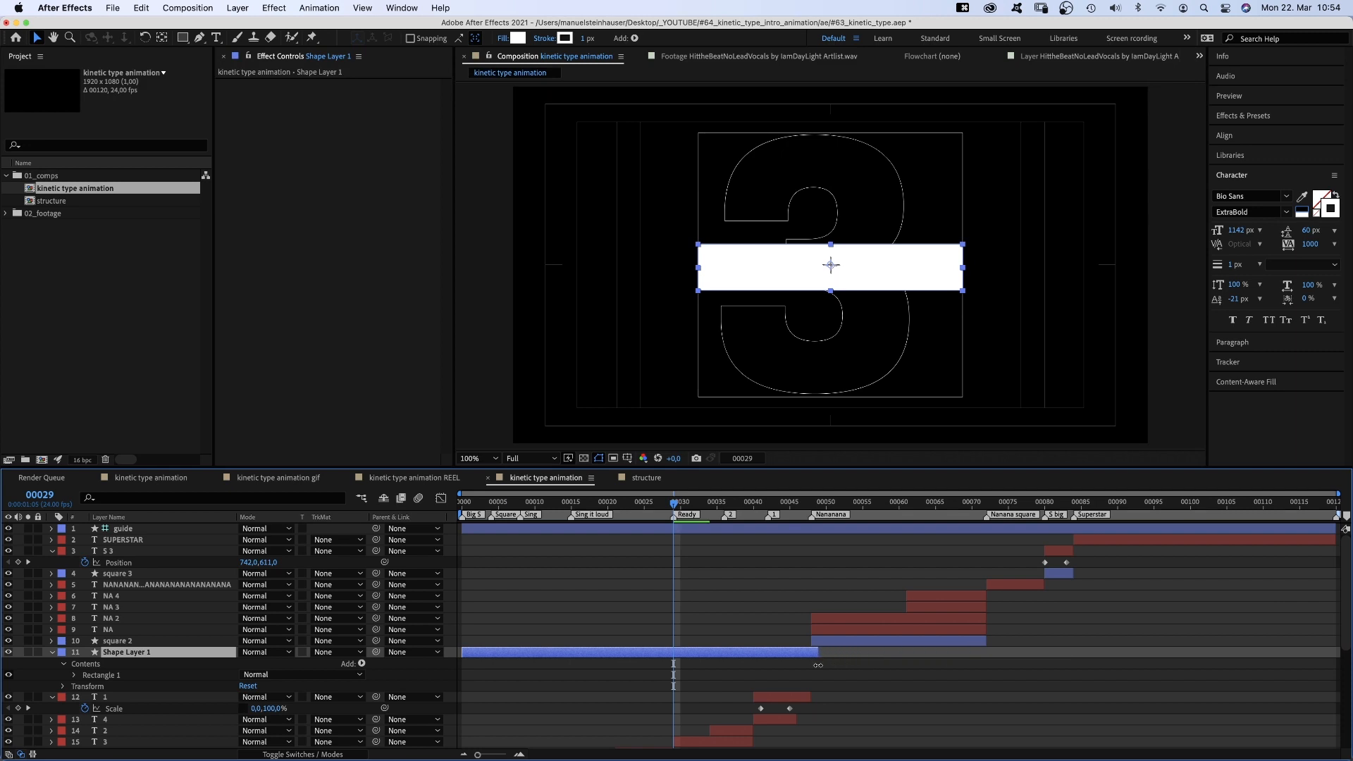
{"action": "scroll", "scroll_direction": "down", "scroll_amount": 3}
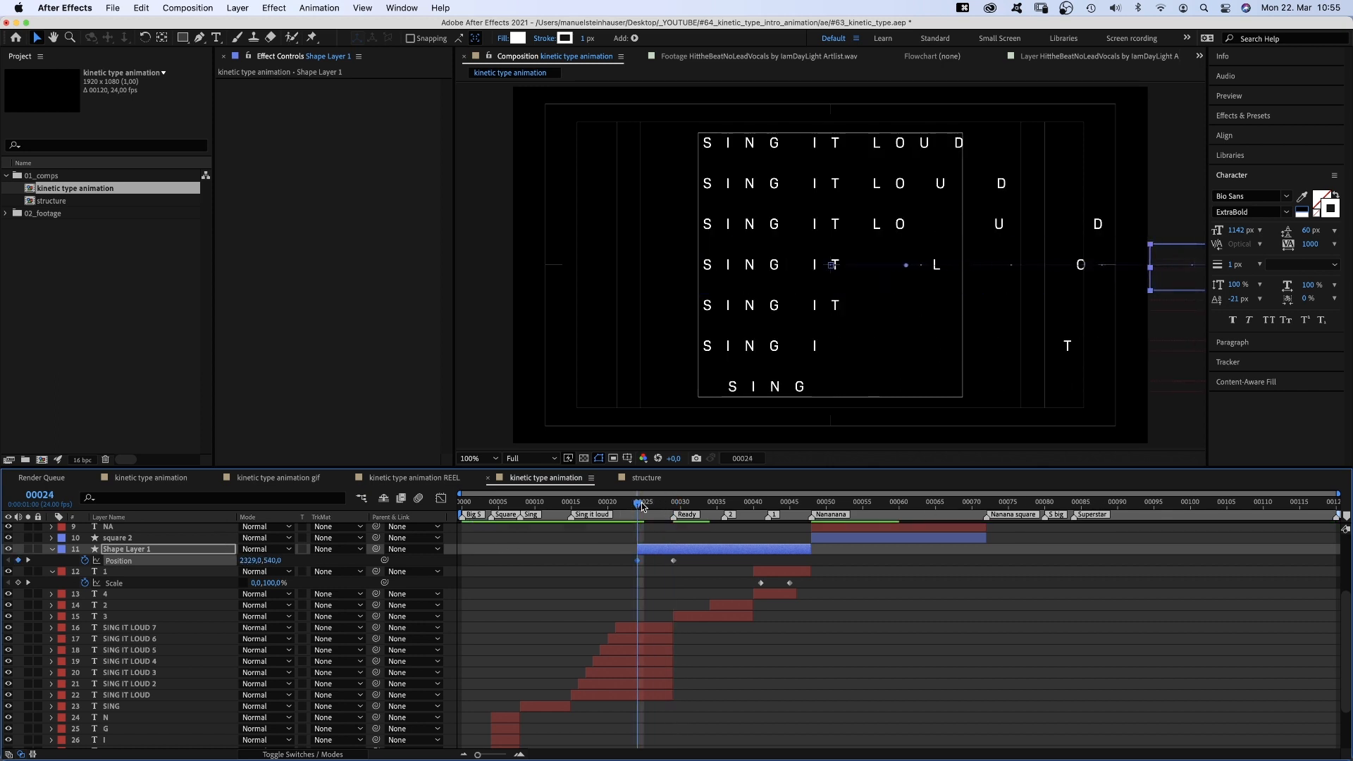
{"action": "left_click", "coordinate": [673, 501]}
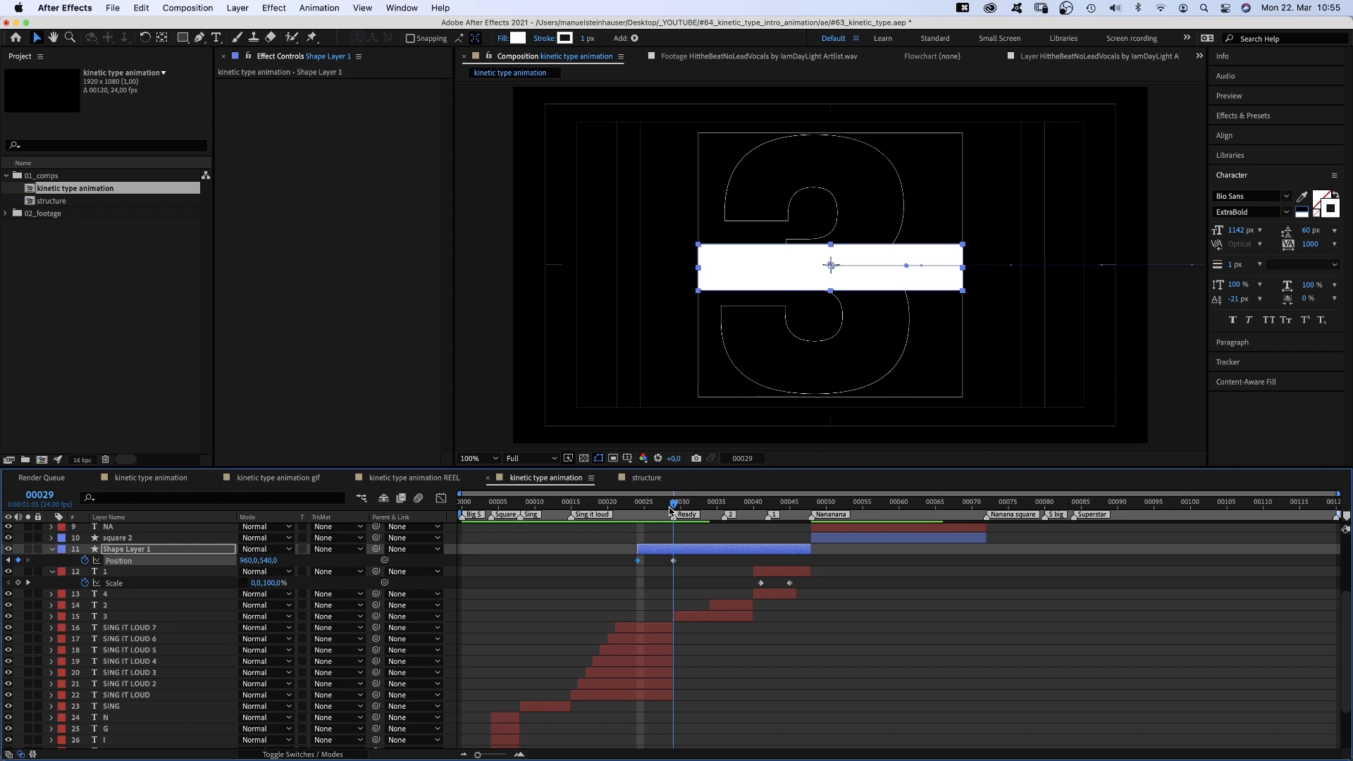